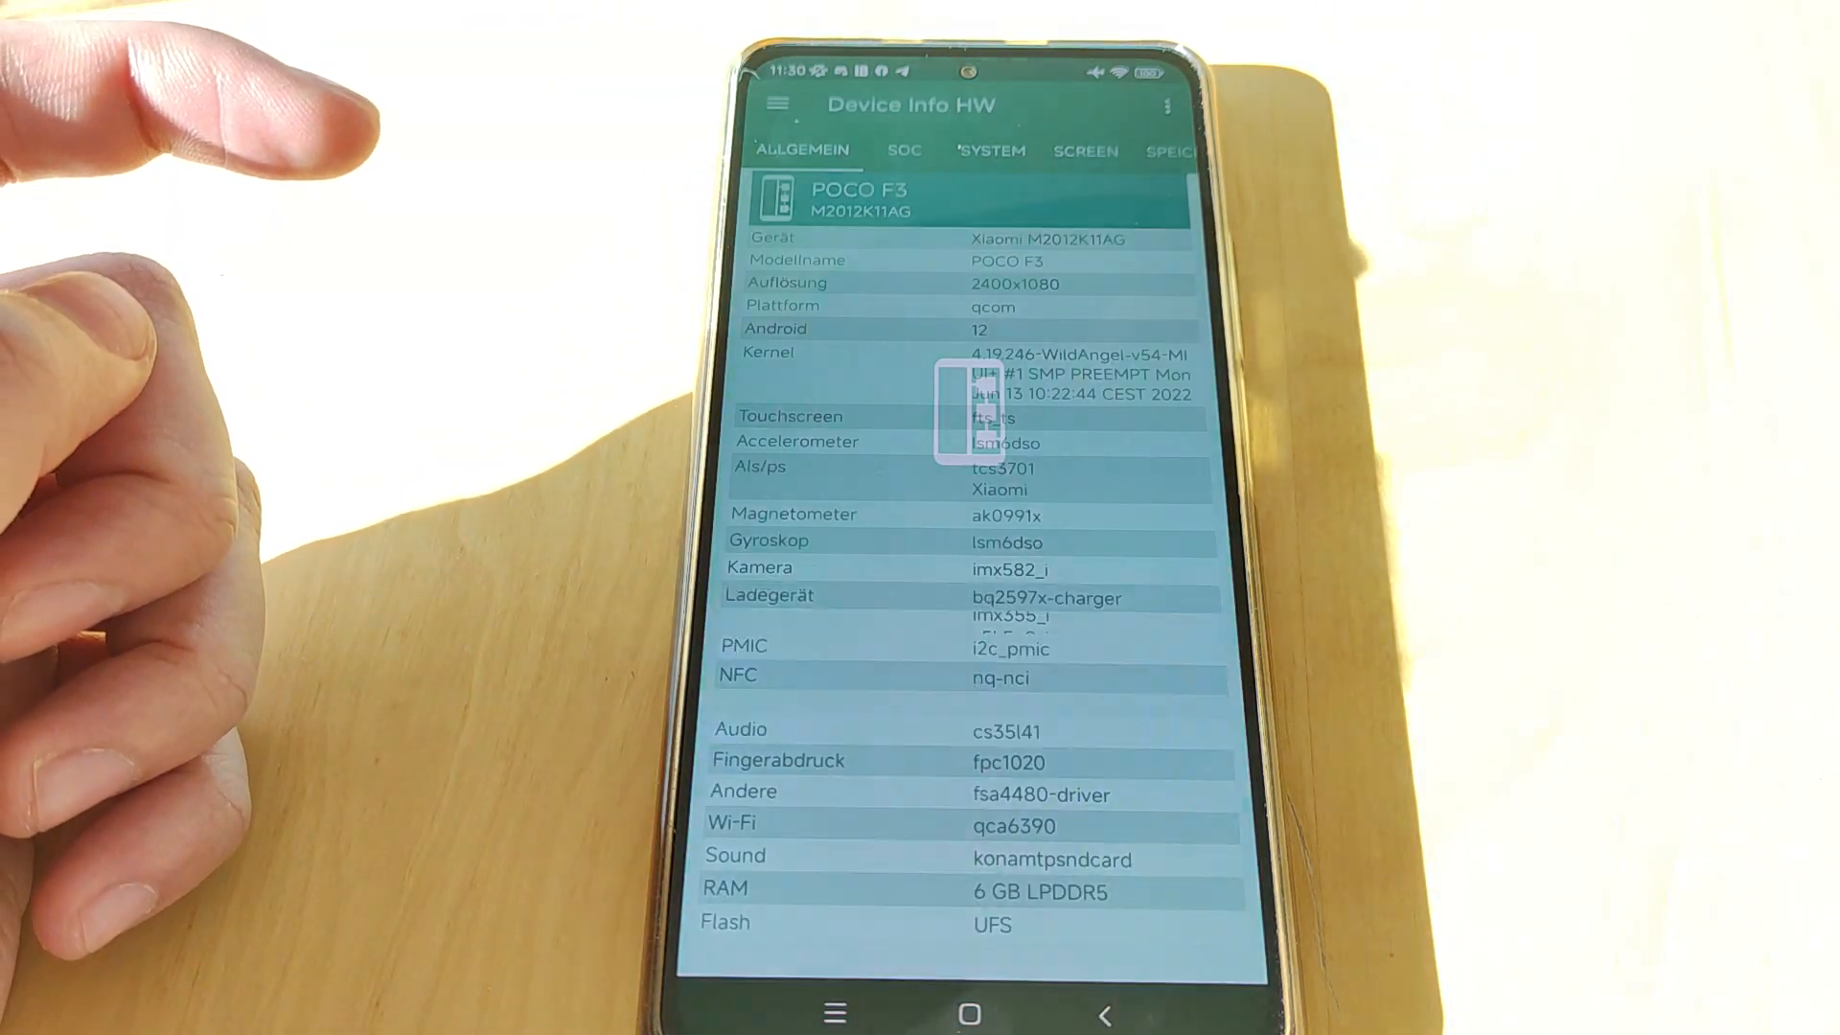
Step: Scroll through the Device Info HW pages, then leave the app for the MIUI home screen
{"action": "scroll", "scroll_direction": "down", "scroll_amount": 3}
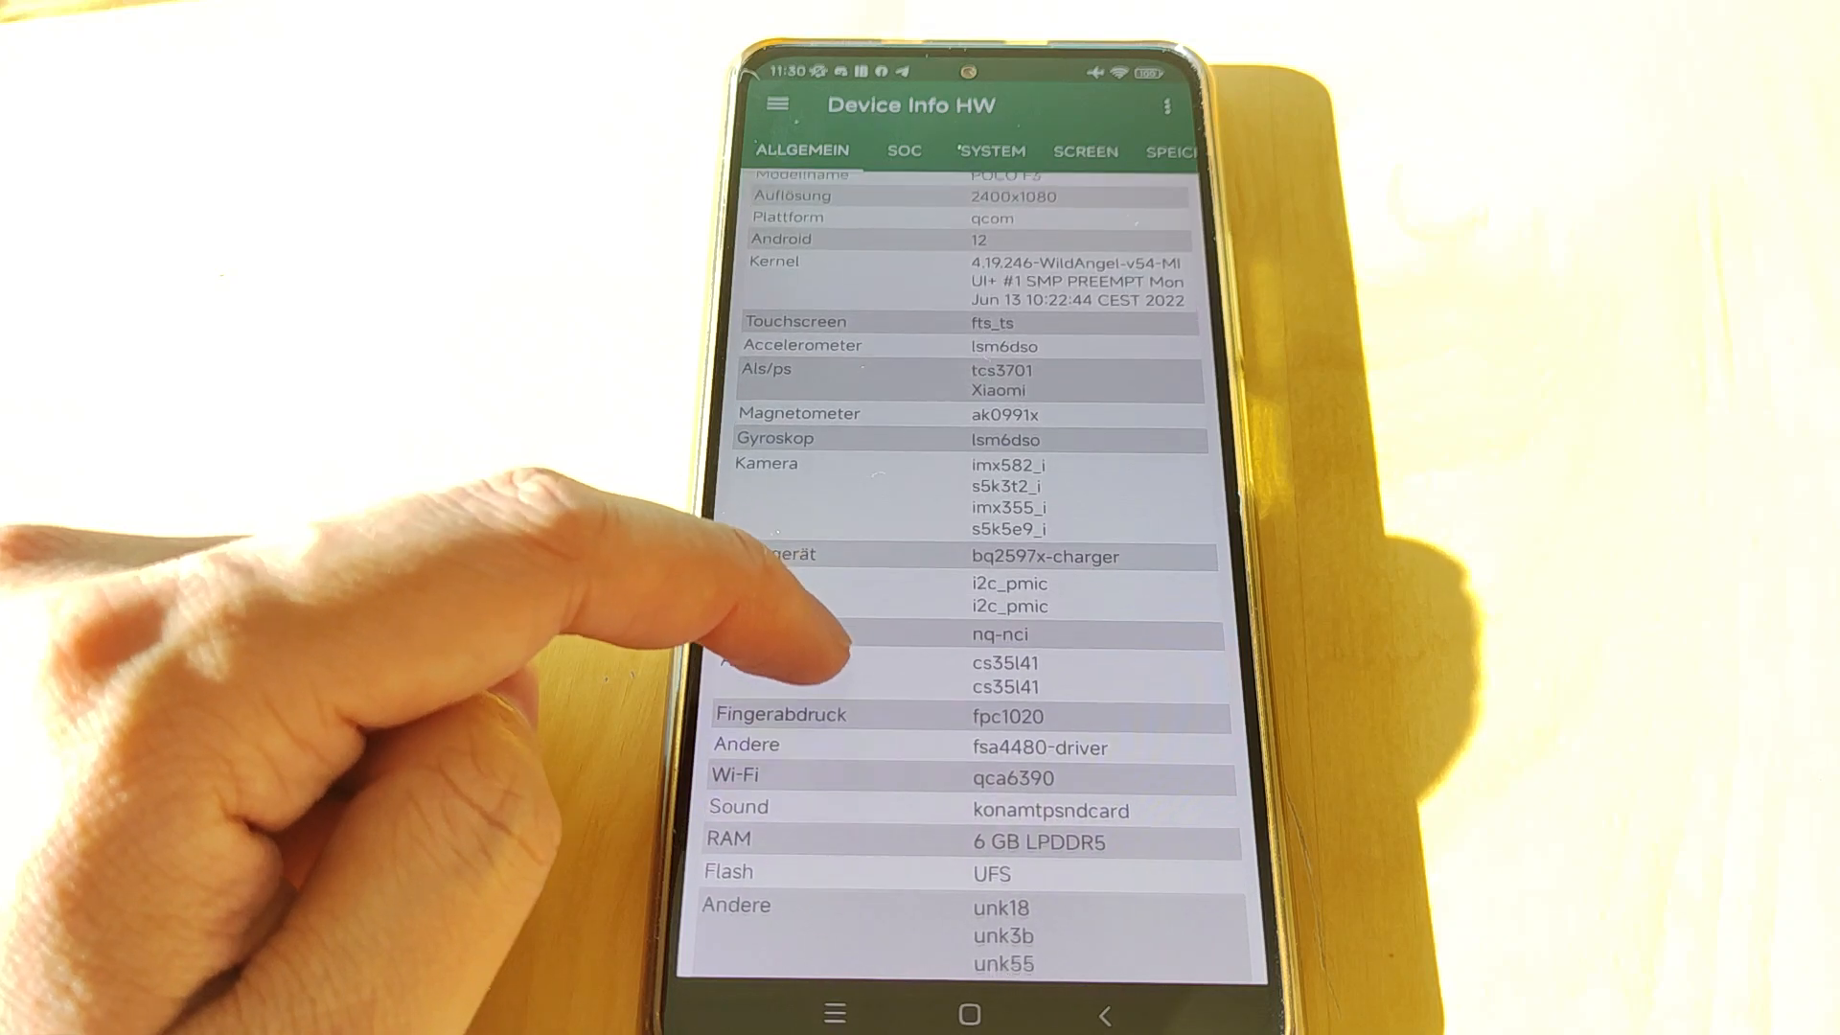
{"action": "scroll", "scroll_direction": "down", "scroll_amount": 3}
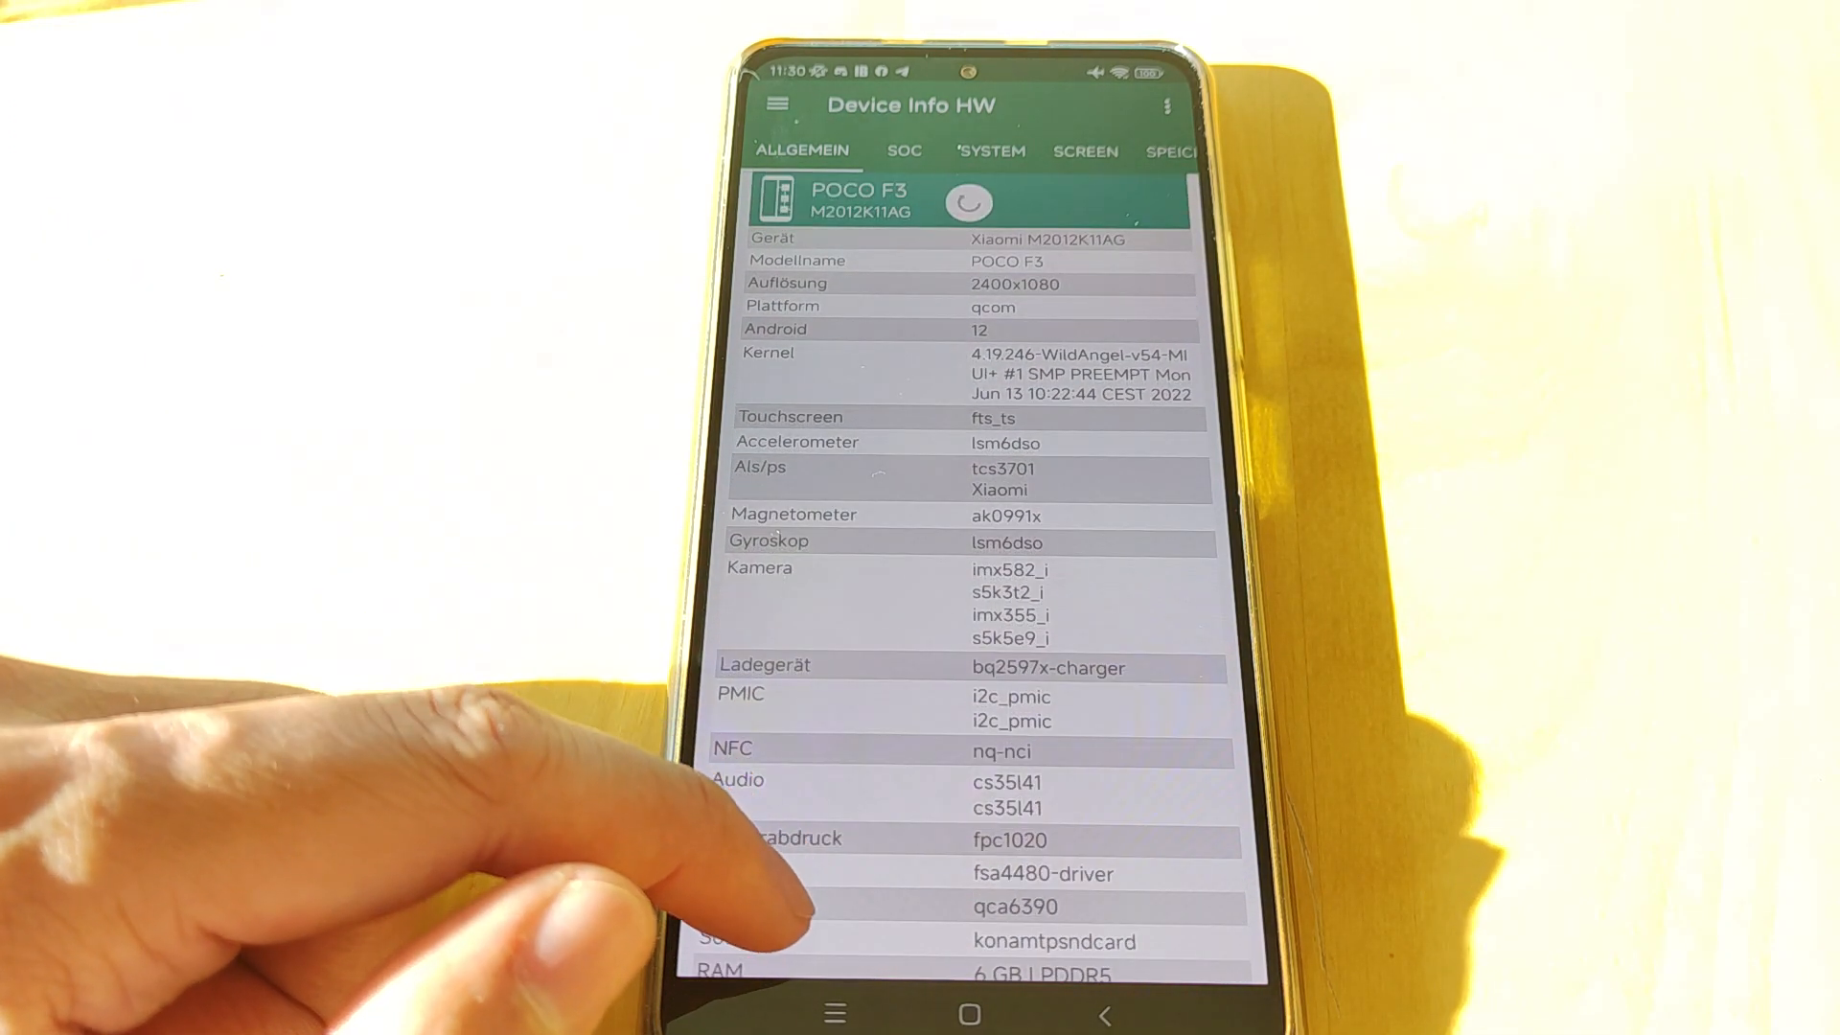
{"action": "scroll", "scroll_direction": "down", "scroll_amount": 3}
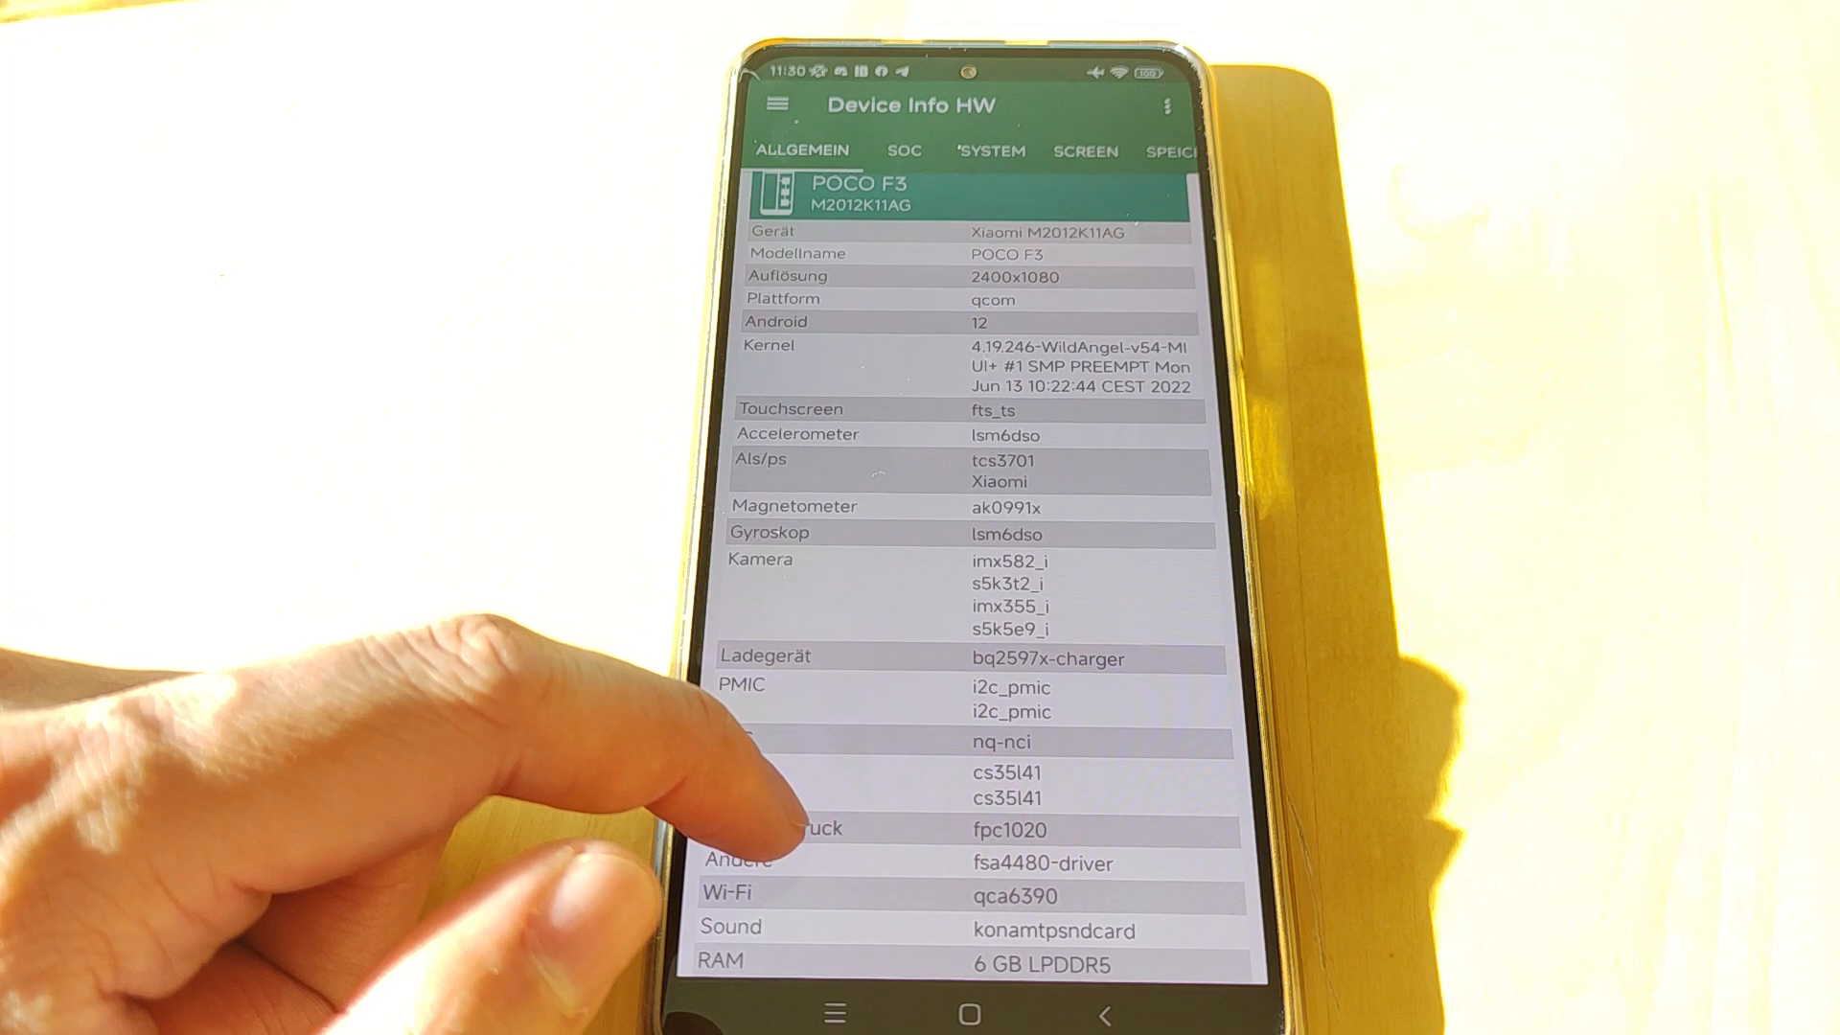
{"action": "scroll", "scroll_direction": "down", "scroll_amount": 3}
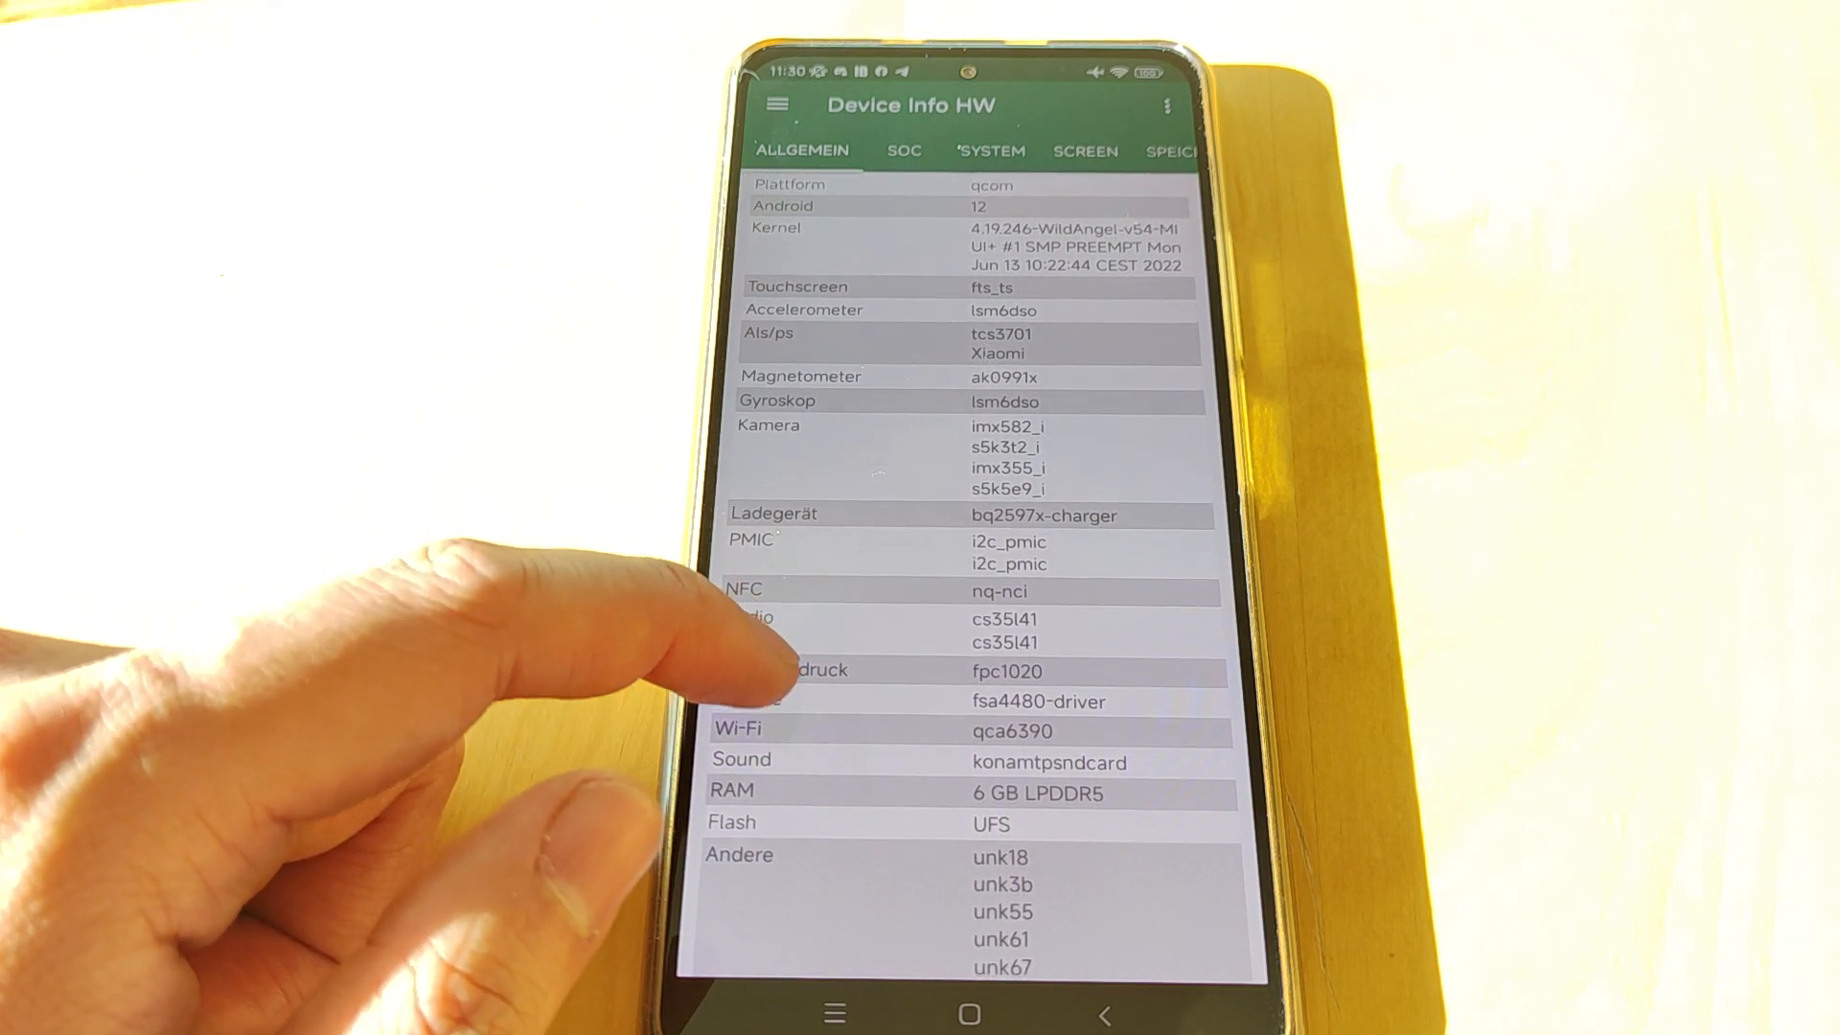
{"action": "scroll", "scroll_direction": "down", "scroll_amount": 3}
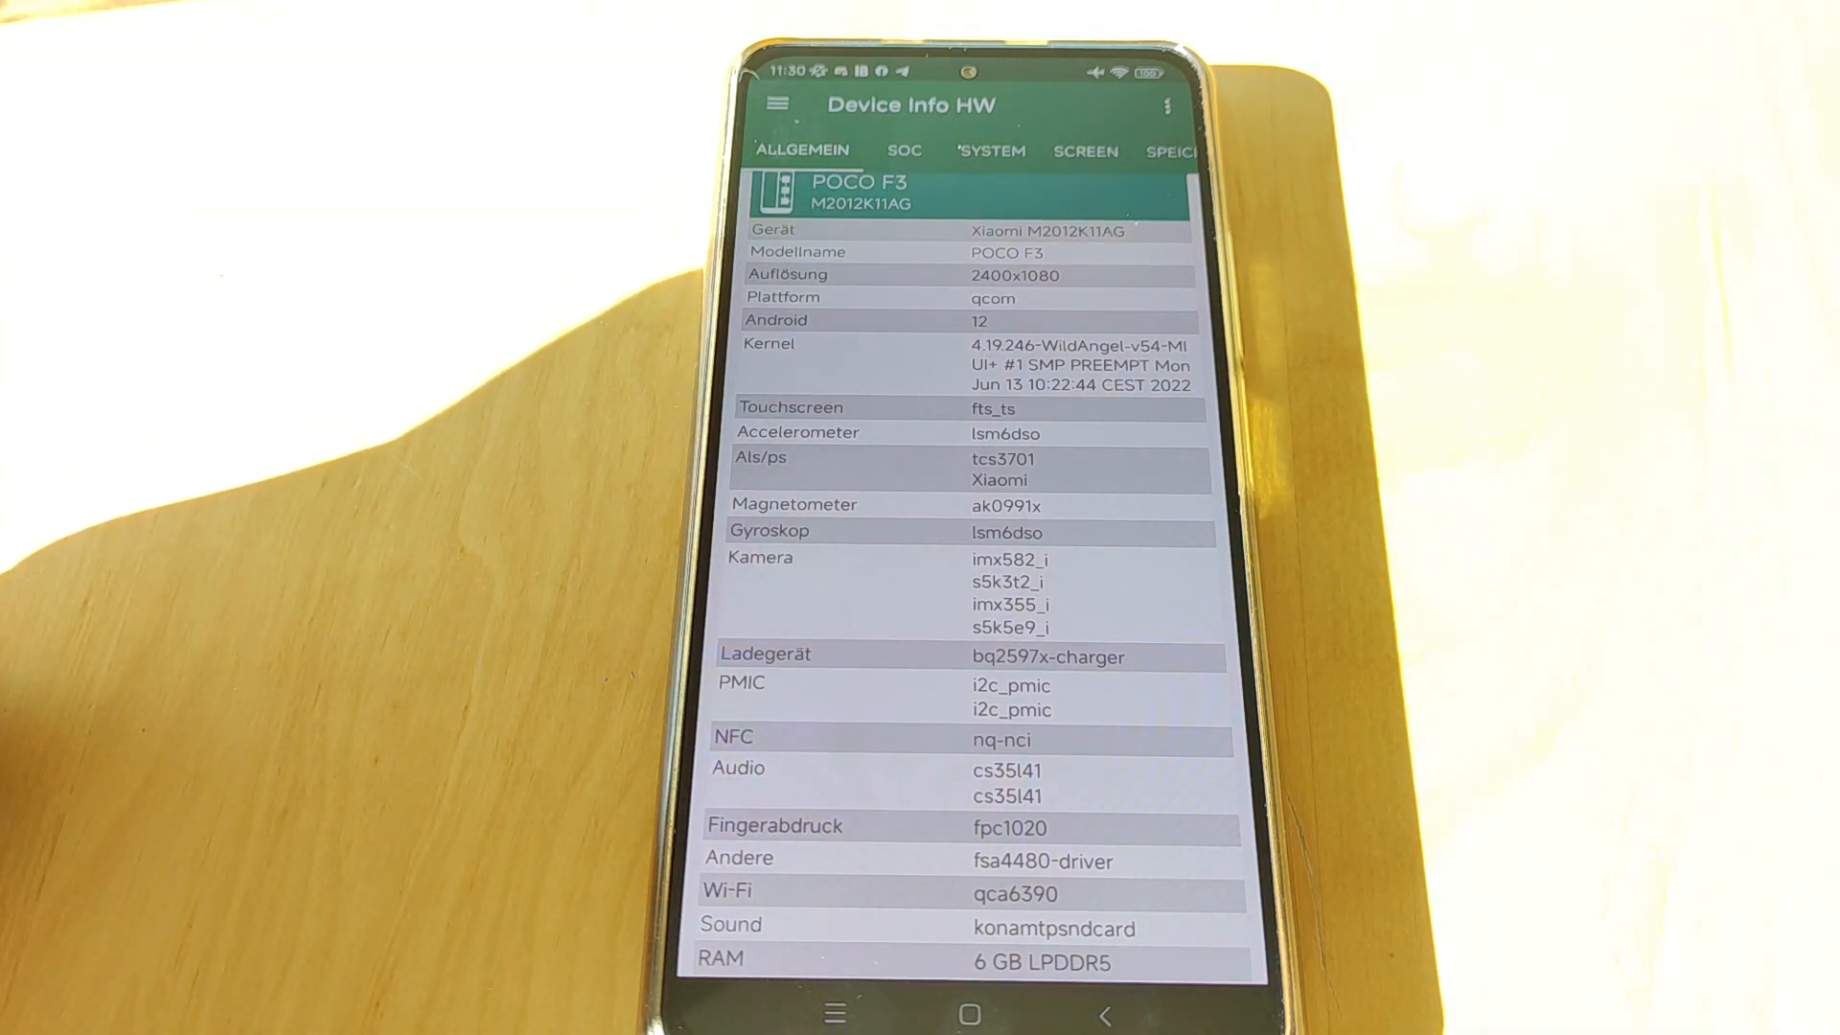
{"action": "left_click", "coordinate": [903, 150]}
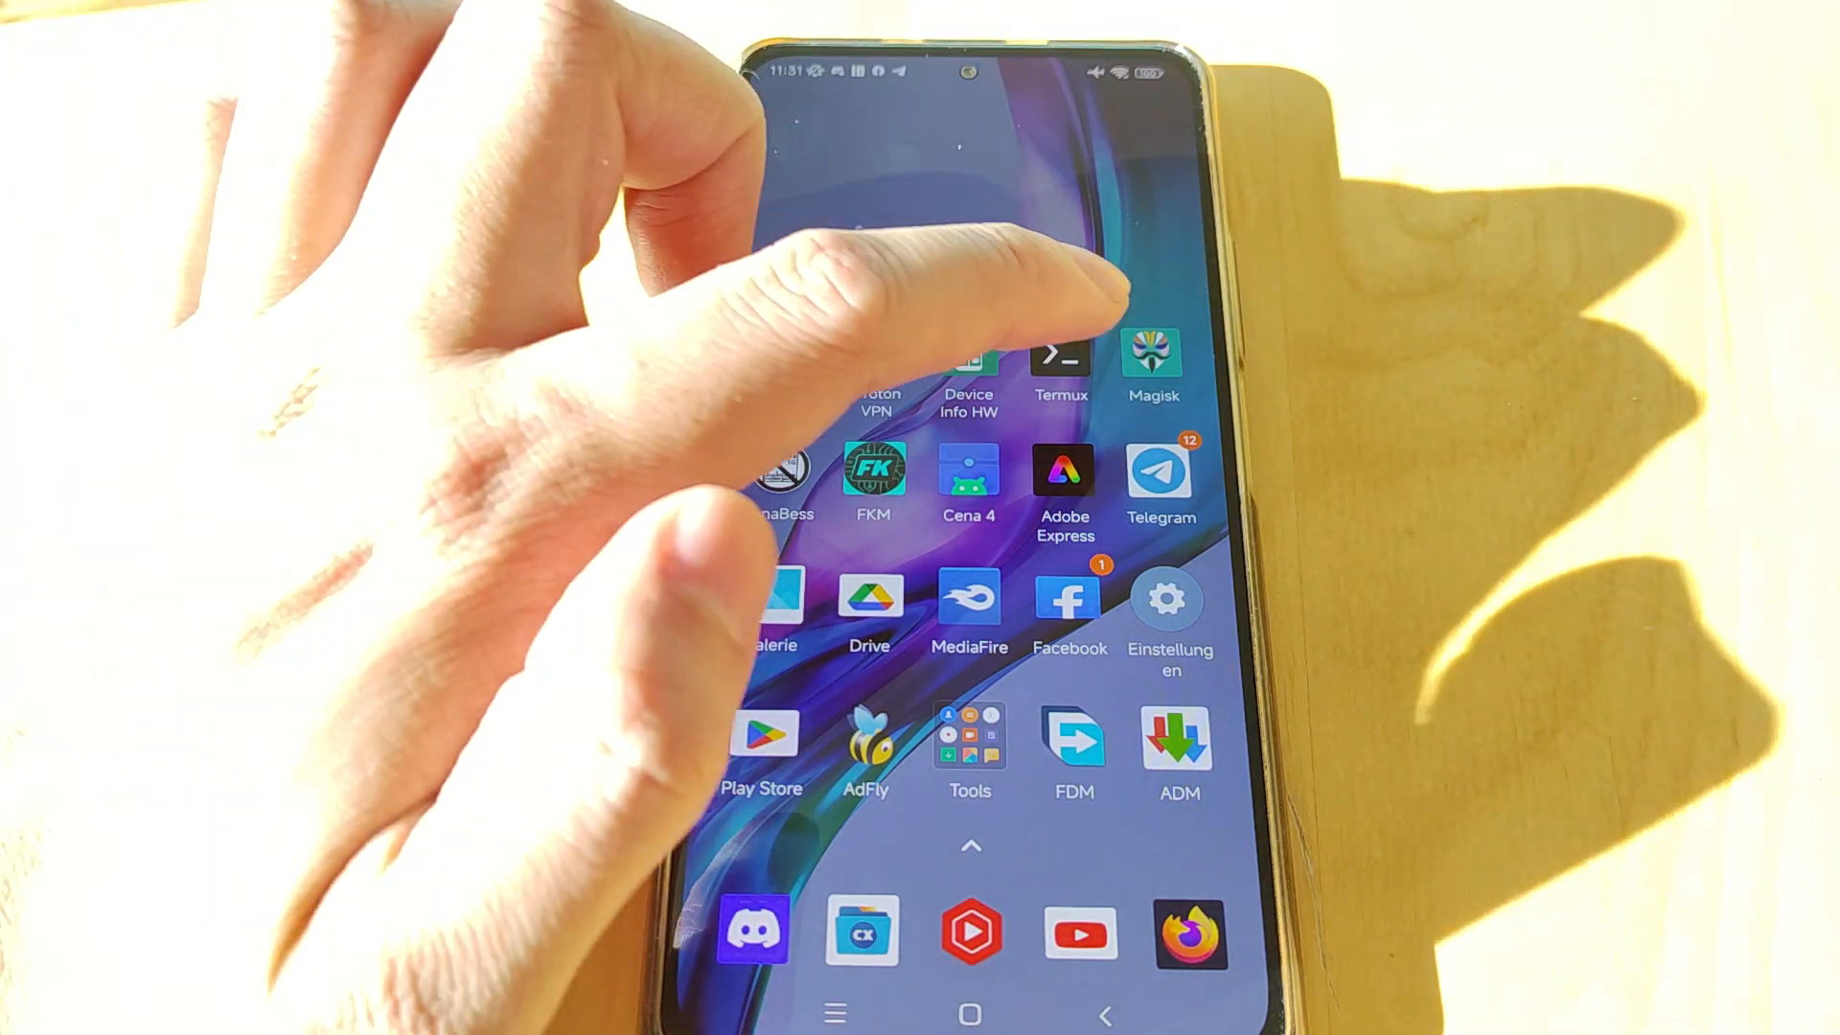
{"action": "left_click", "coordinate": [1151, 352]}
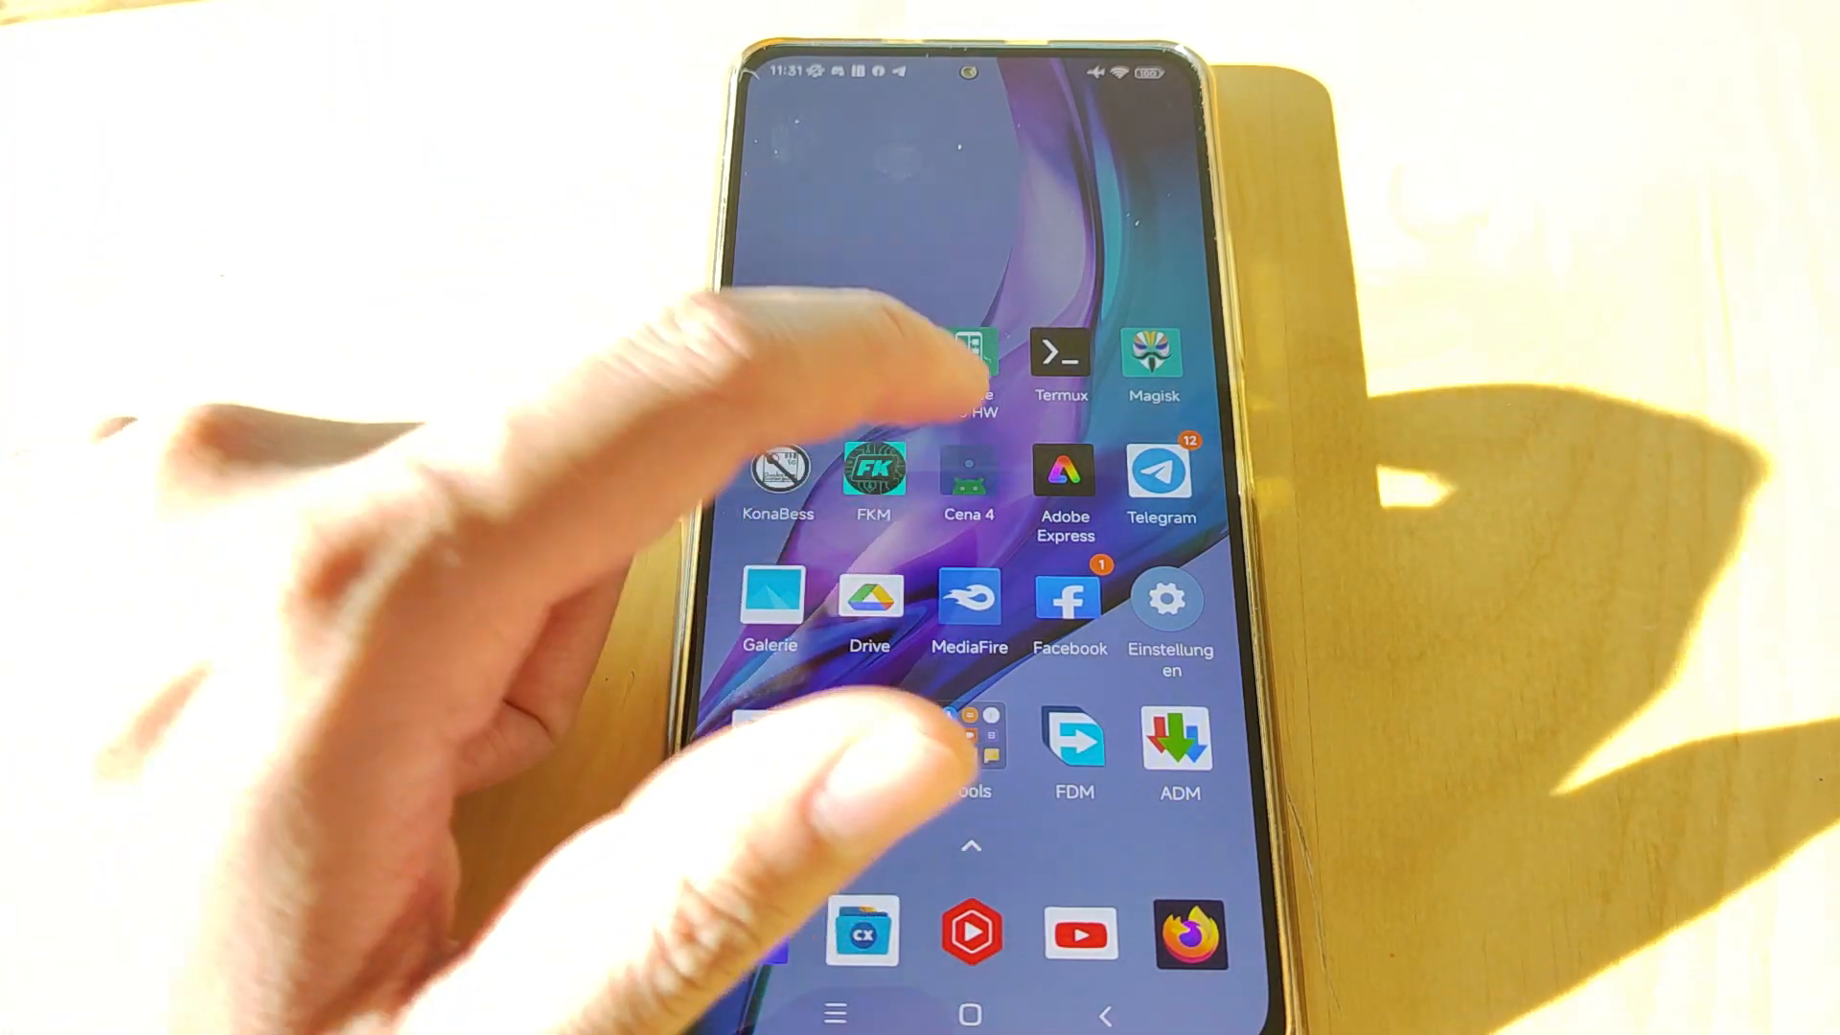
Step: Launch Cena 4 and enable its floating CPU, GPU and FPS monitor overlay
{"action": "left_click", "coordinate": [969, 481]}
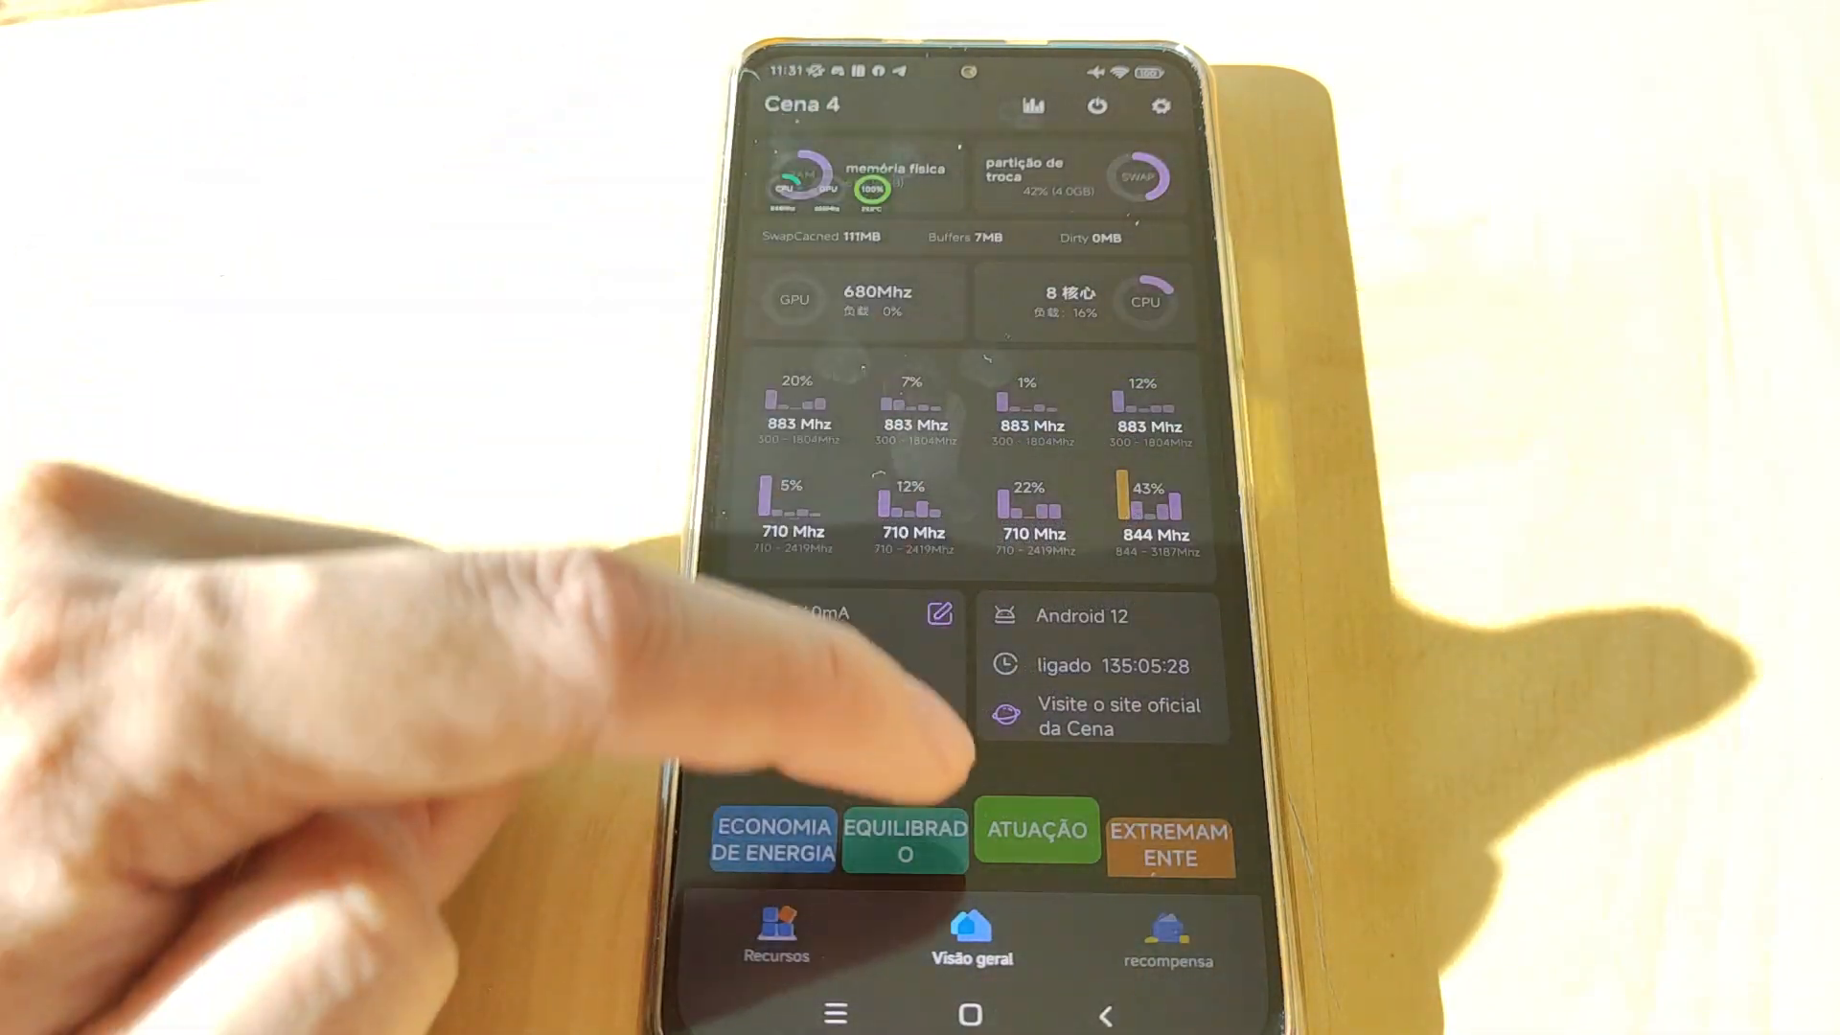
{"action": "left_click", "coordinate": [969, 1015]}
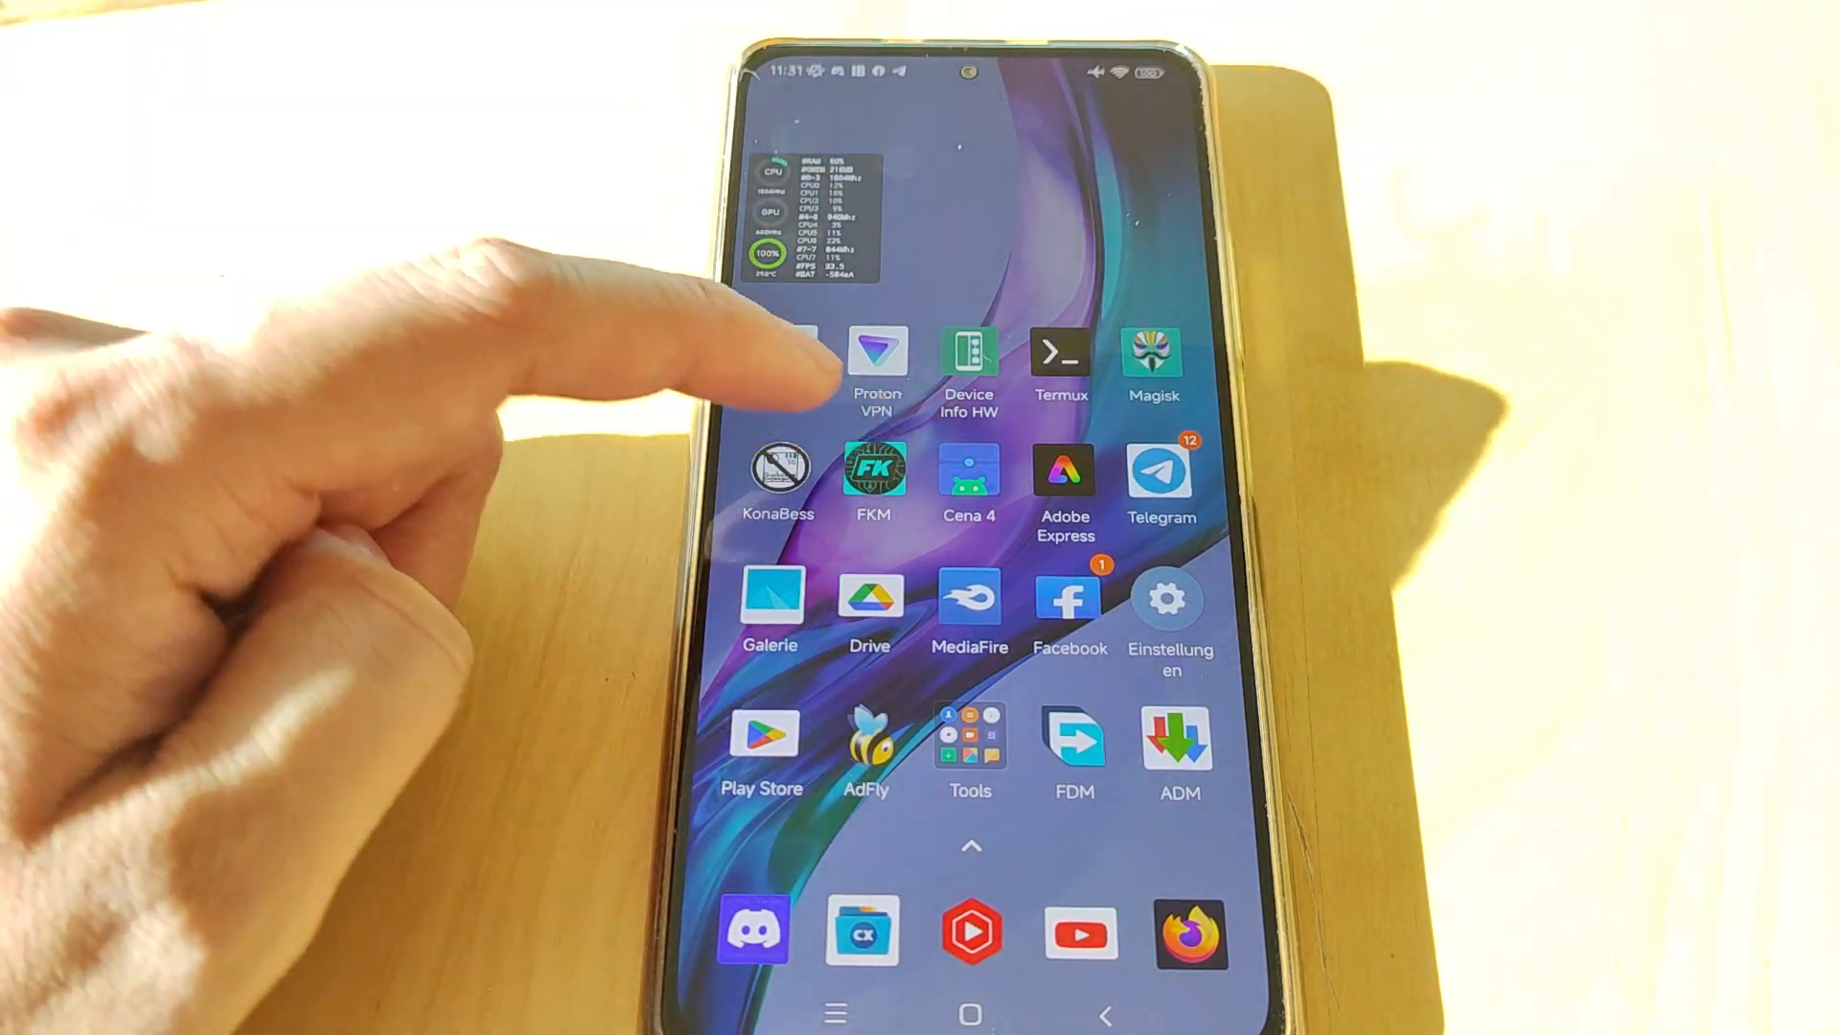
Step: Launch Franco Kernel Manager and scroll its dashboard down to the CPU and GPU cards
{"action": "left_click", "coordinate": [873, 466]}
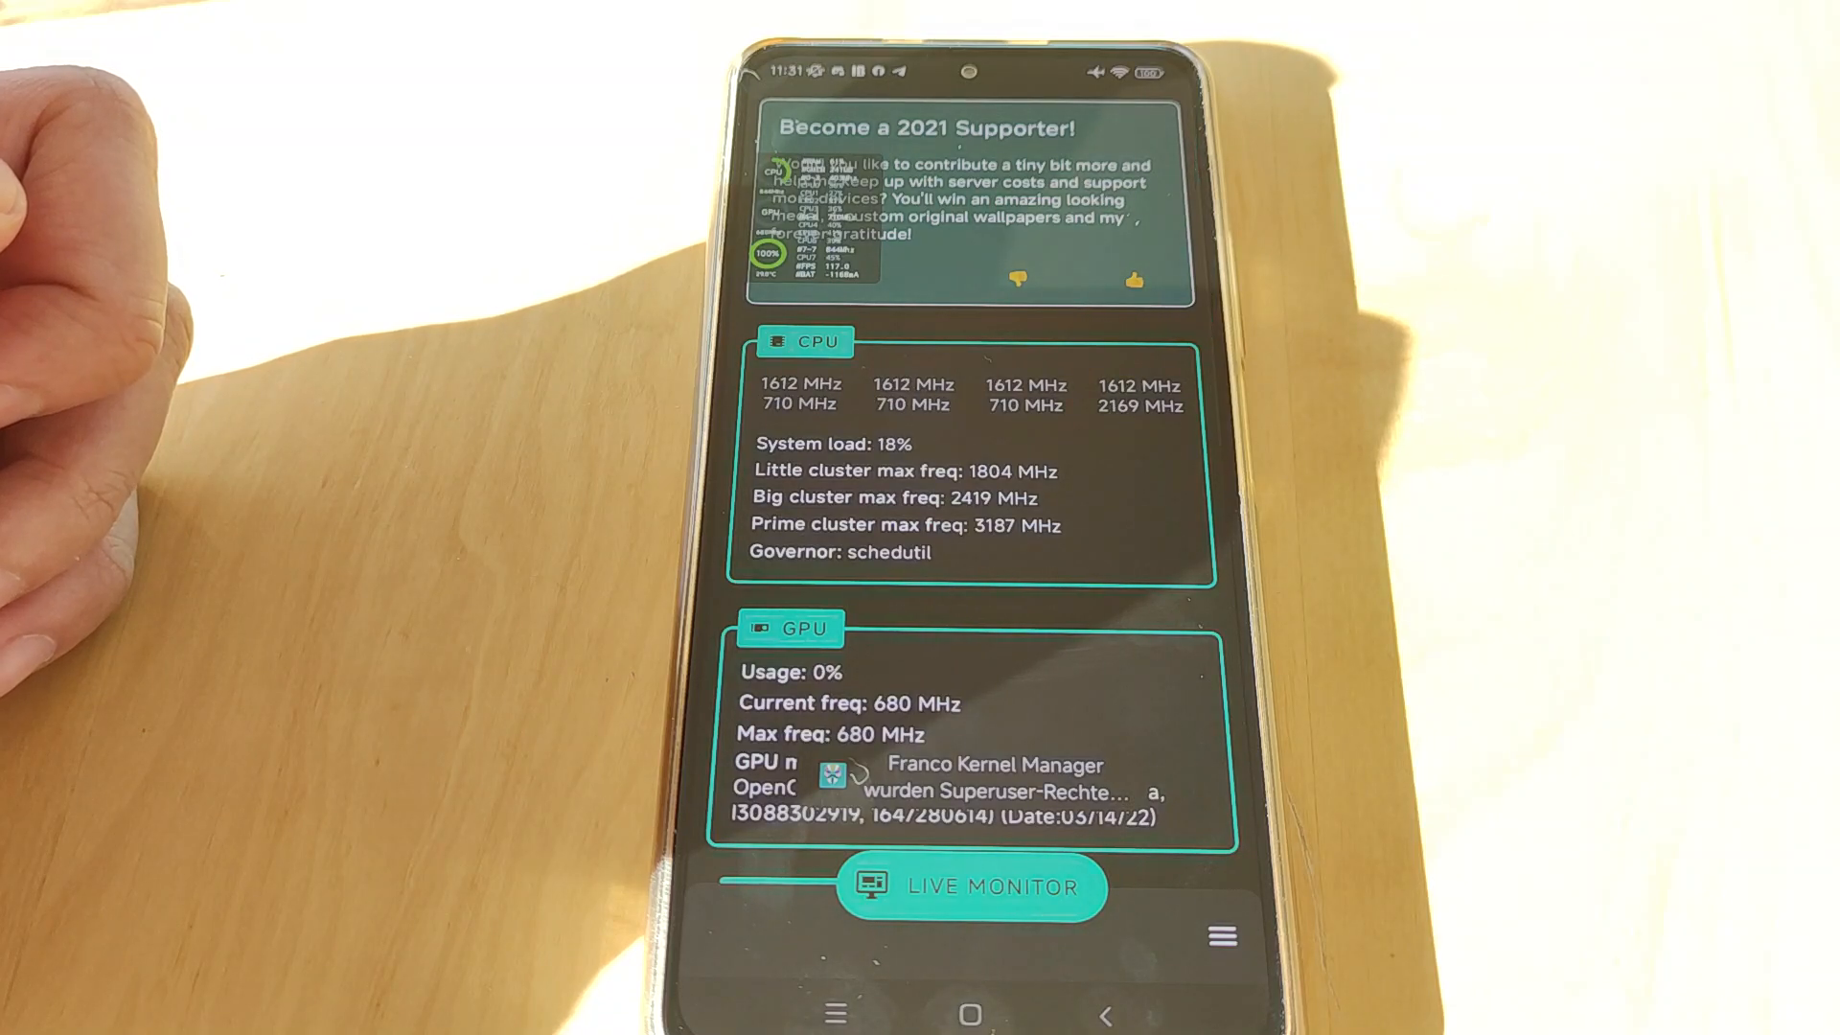
{"action": "scroll", "scroll_direction": "down", "scroll_amount": 3}
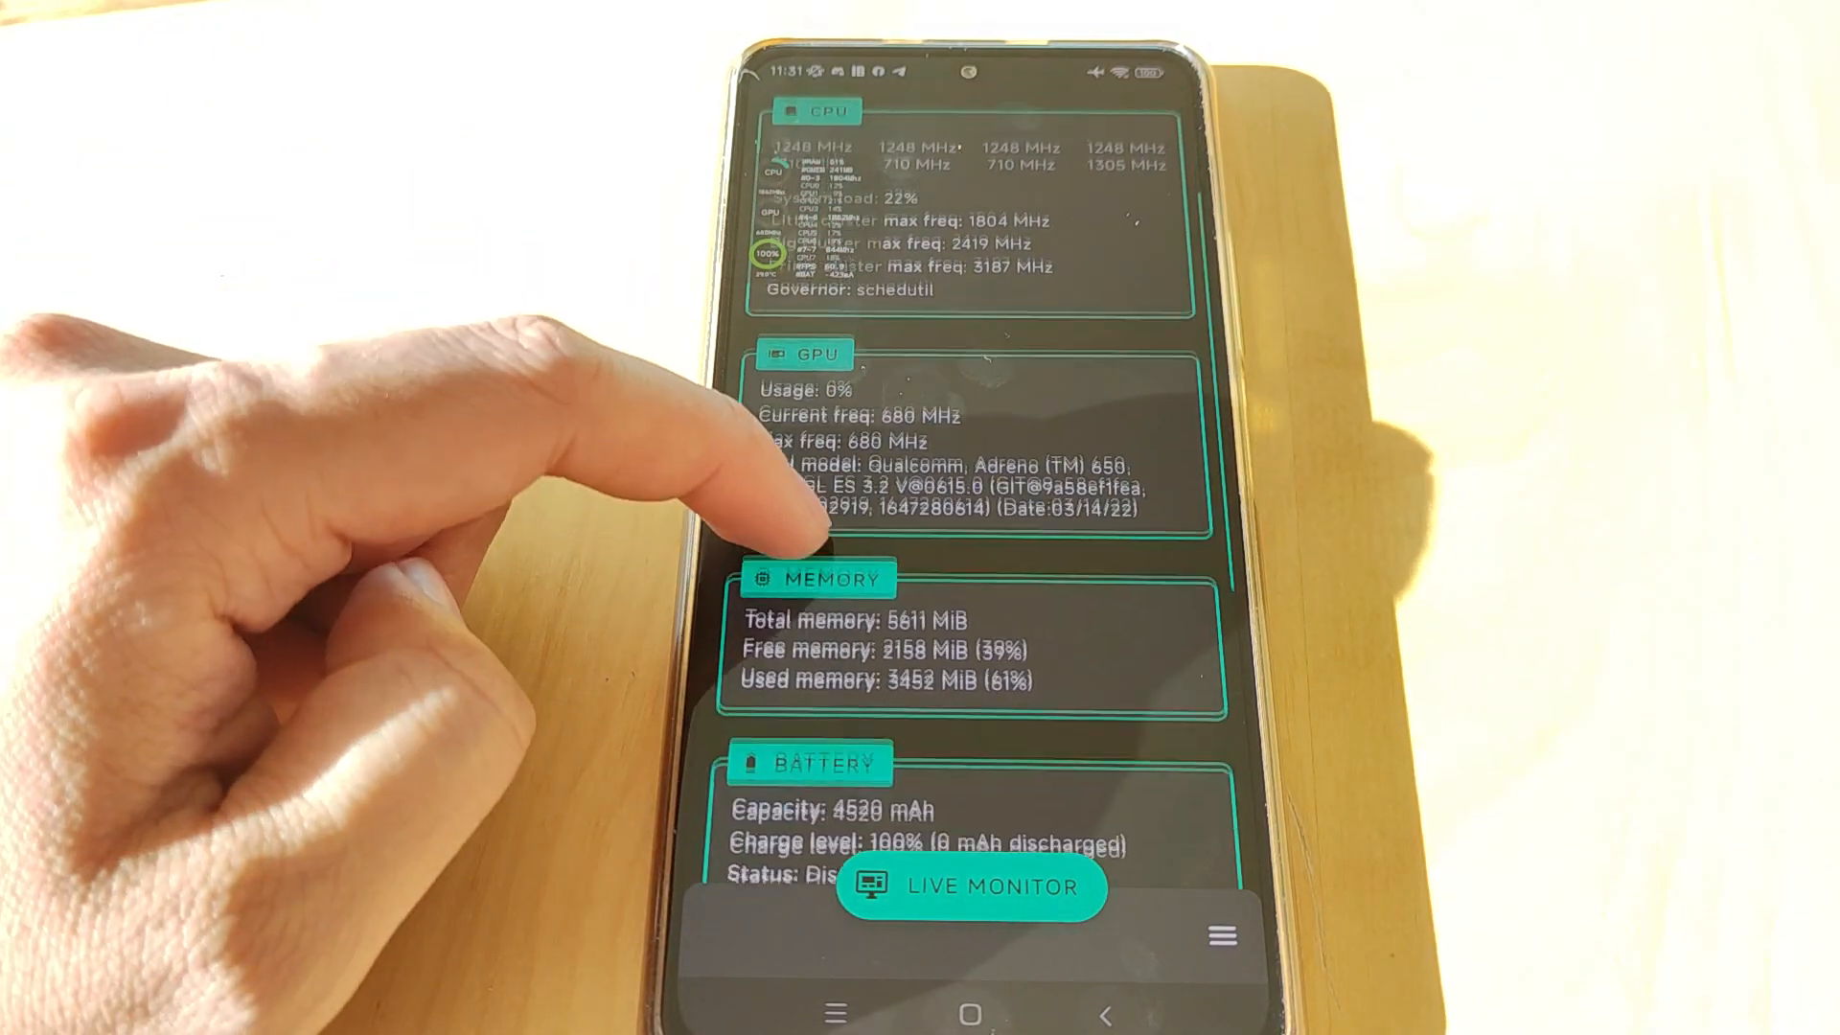
{"action": "scroll", "scroll_direction": "down", "scroll_amount": 3}
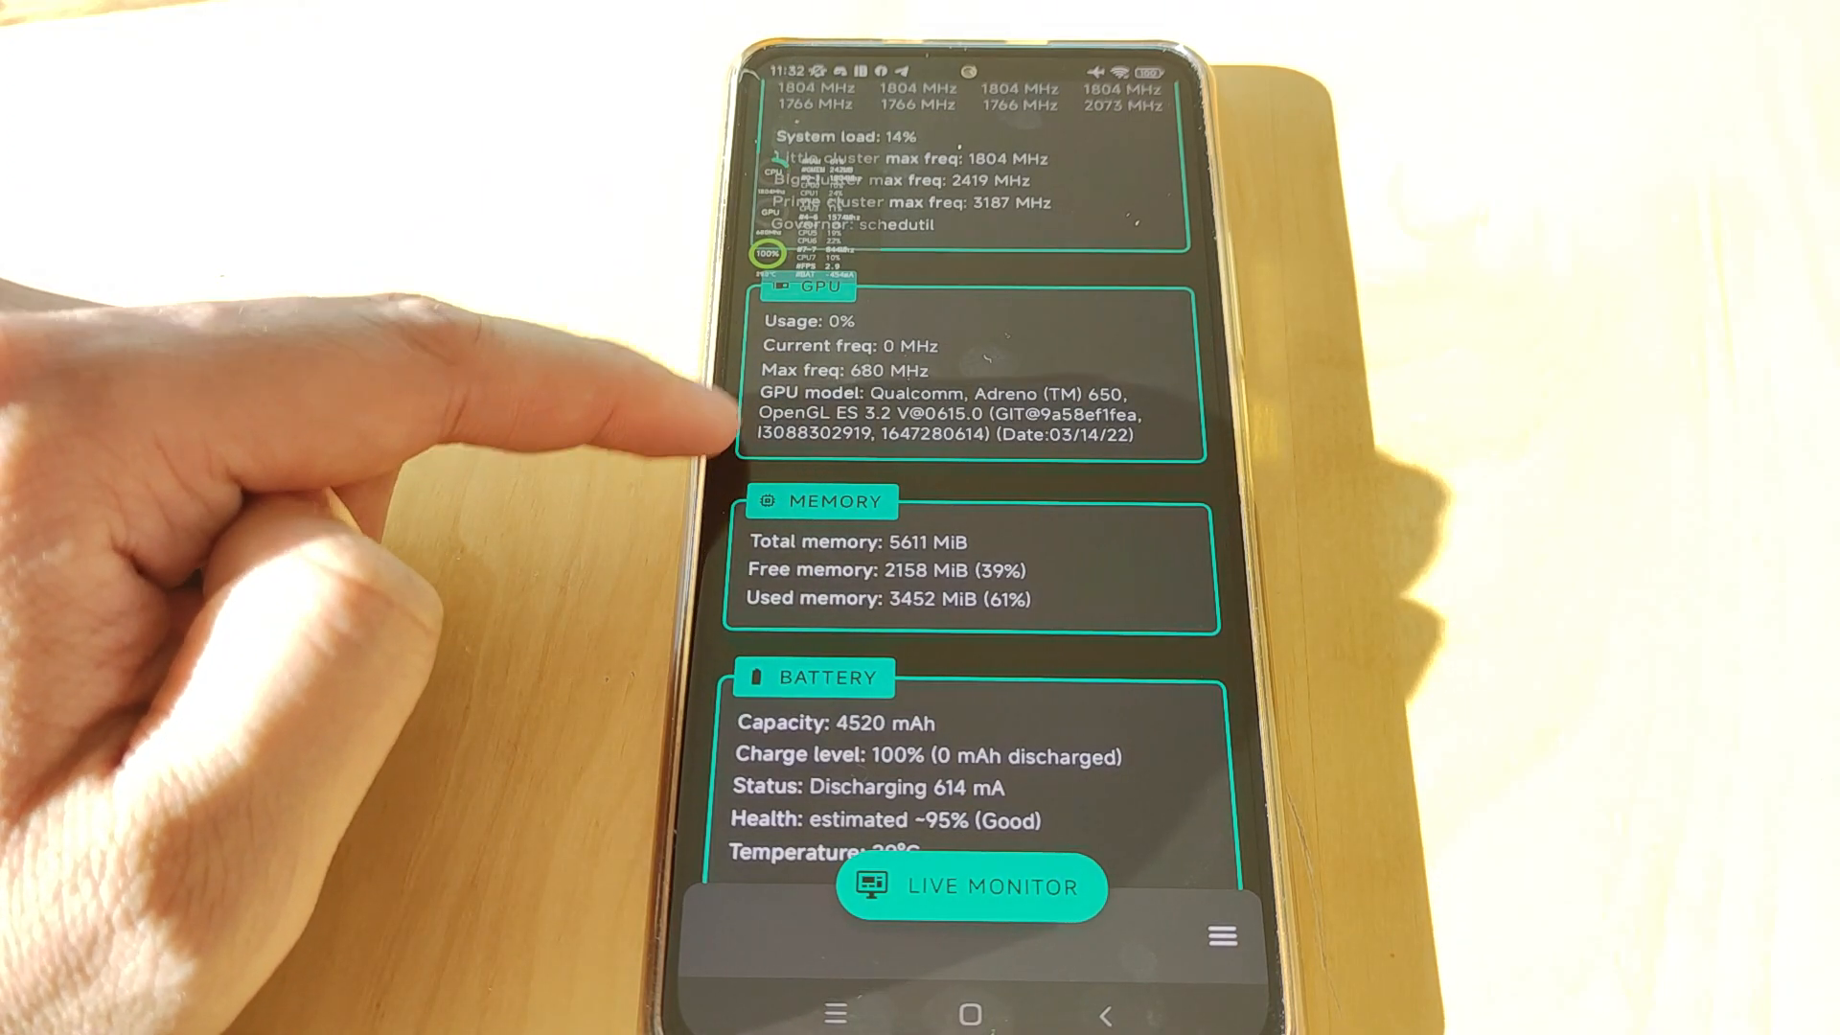
{"action": "scroll", "scroll_direction": "down", "scroll_amount": 3}
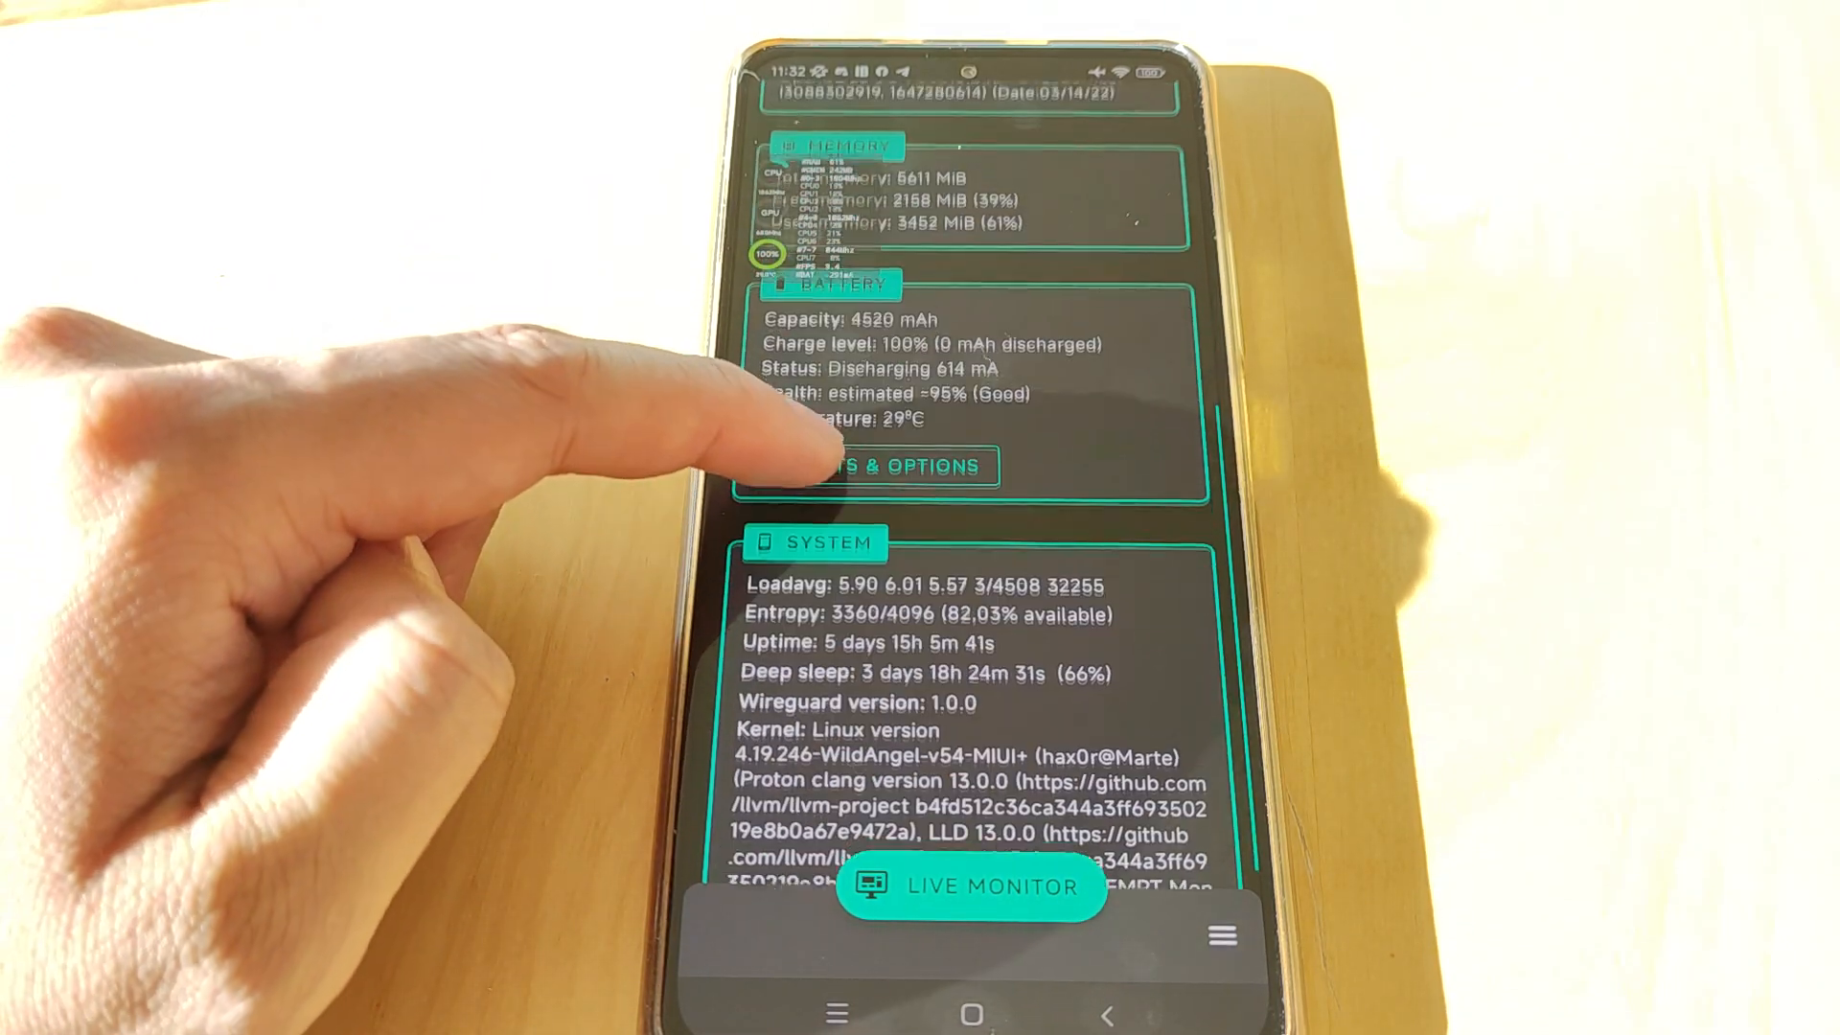
{"action": "scroll", "scroll_direction": "down", "scroll_amount": 3}
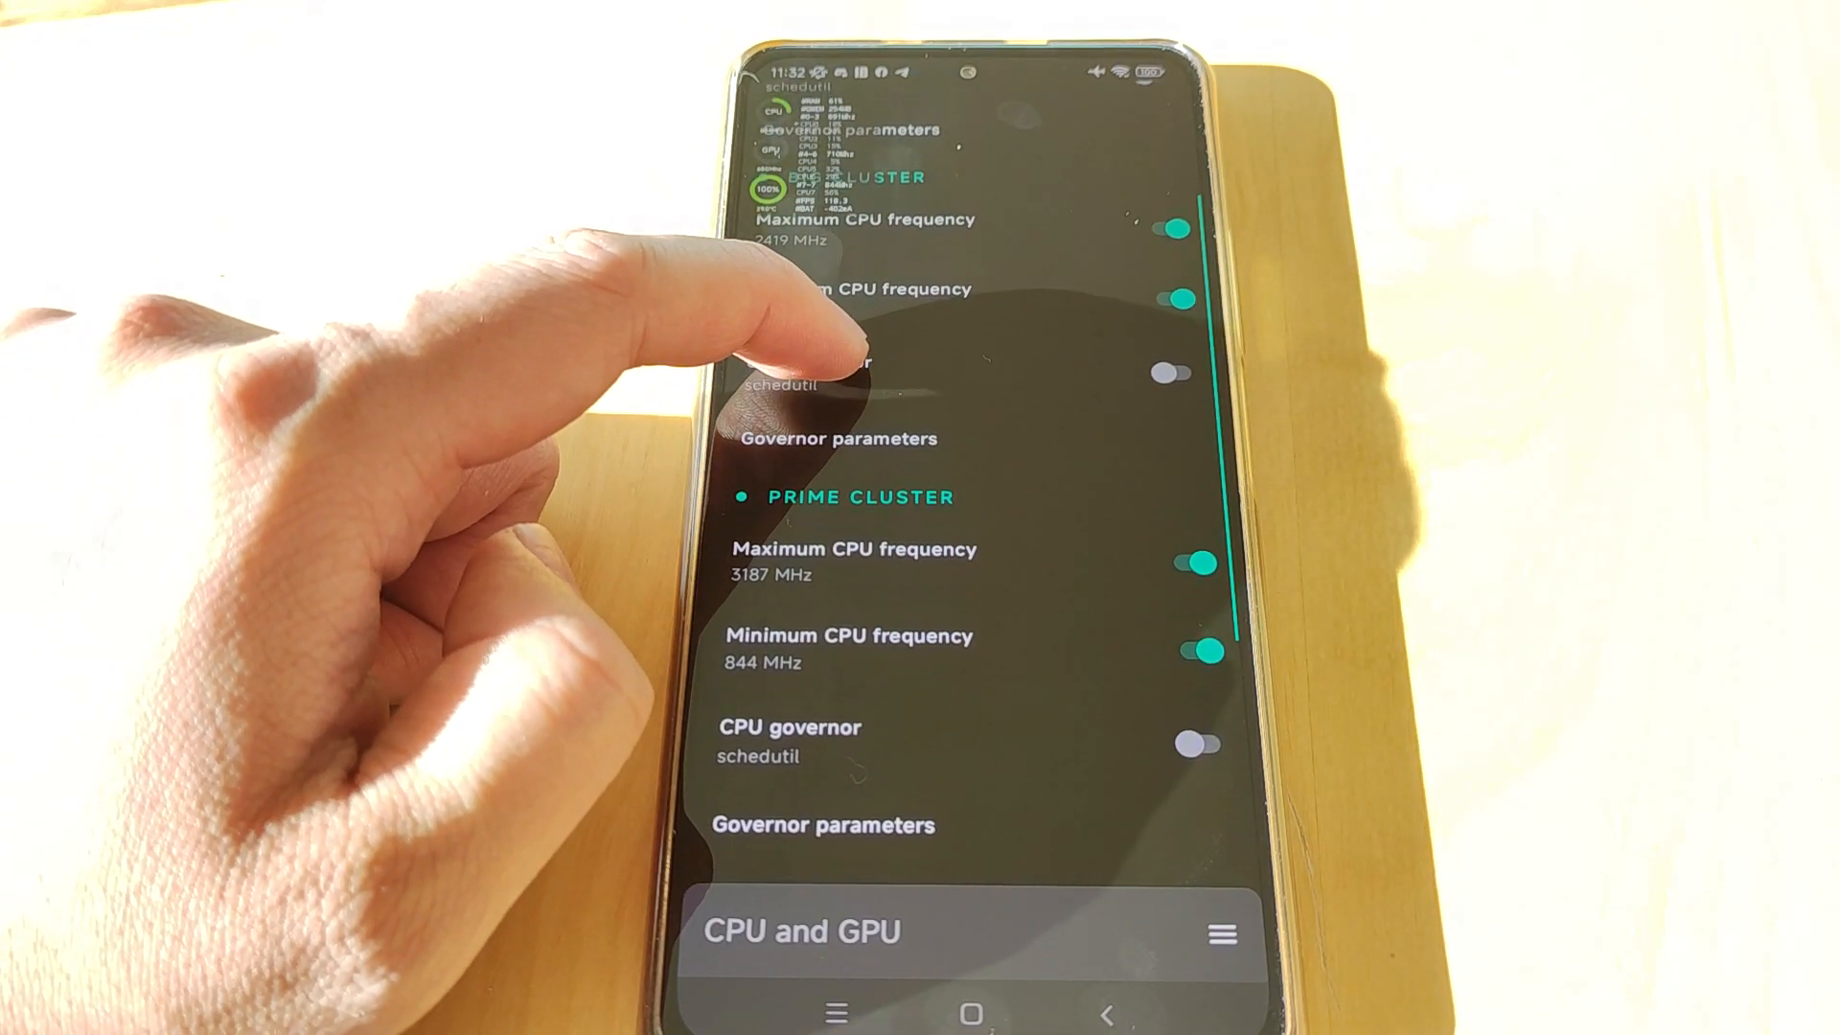
{"action": "scroll", "scroll_direction": "down", "scroll_amount": 3}
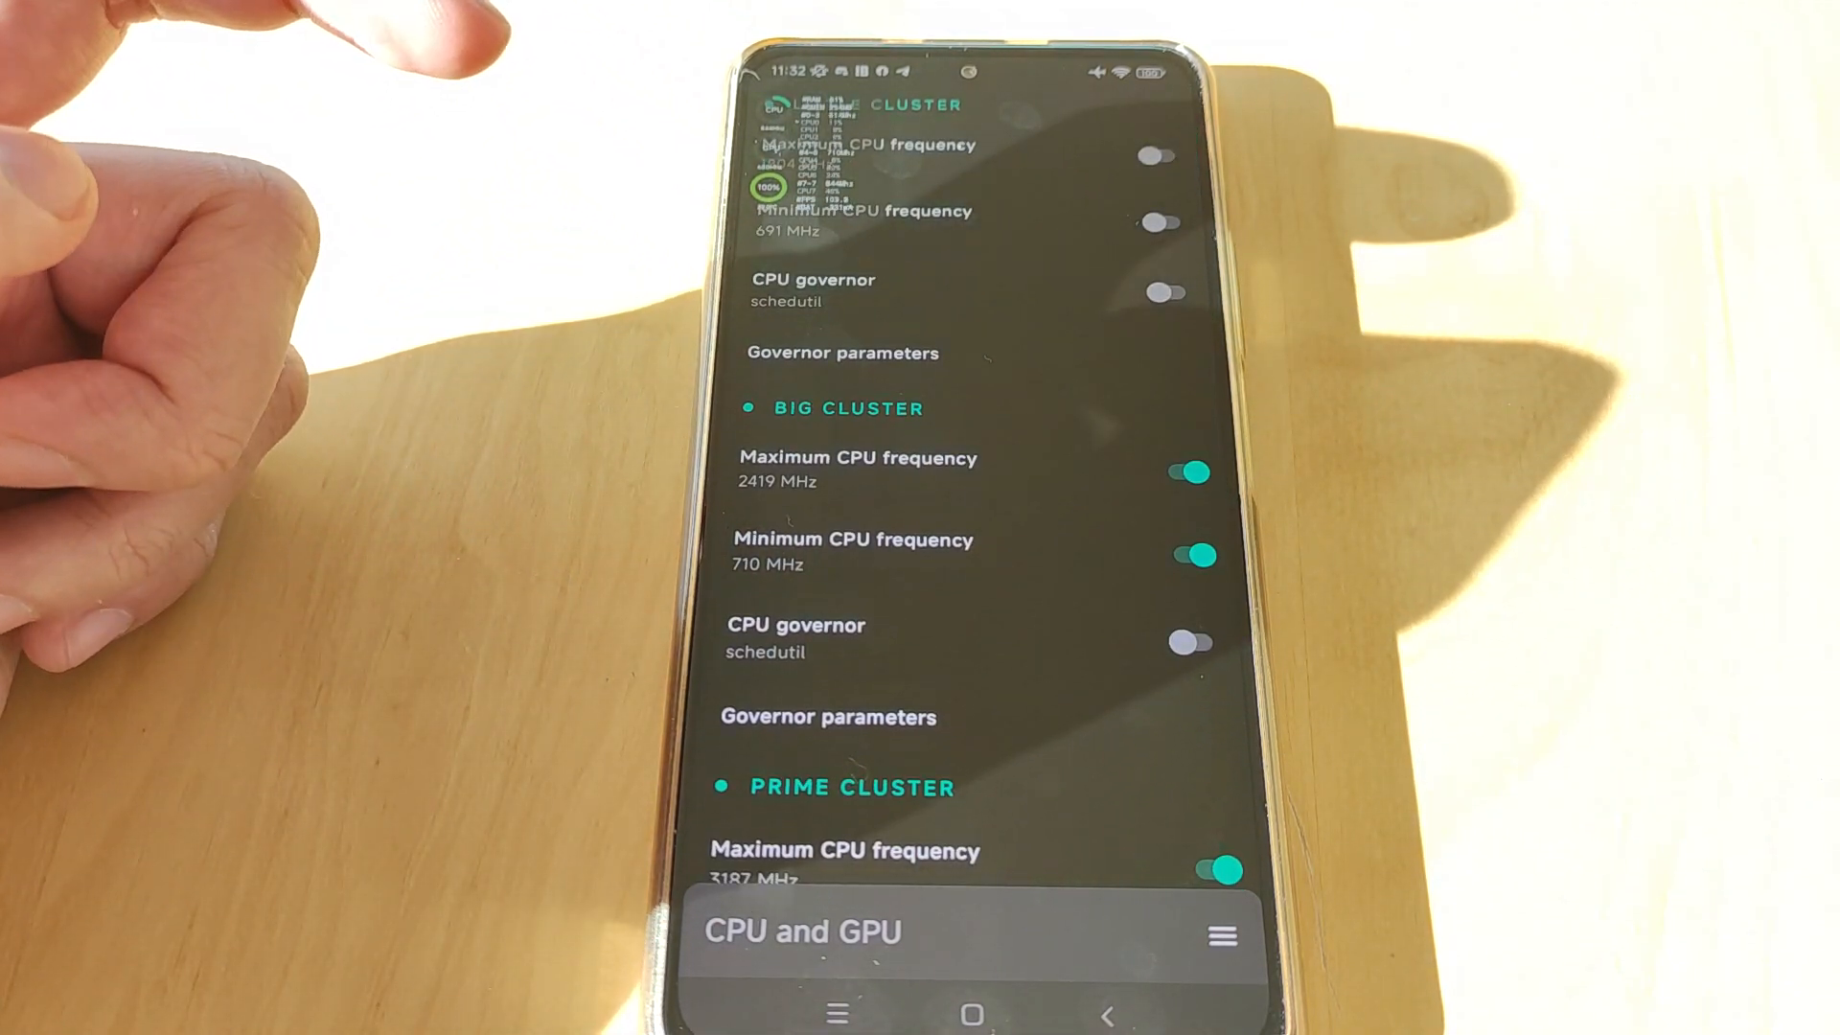
{"action": "scroll", "scroll_direction": "down", "scroll_amount": 3}
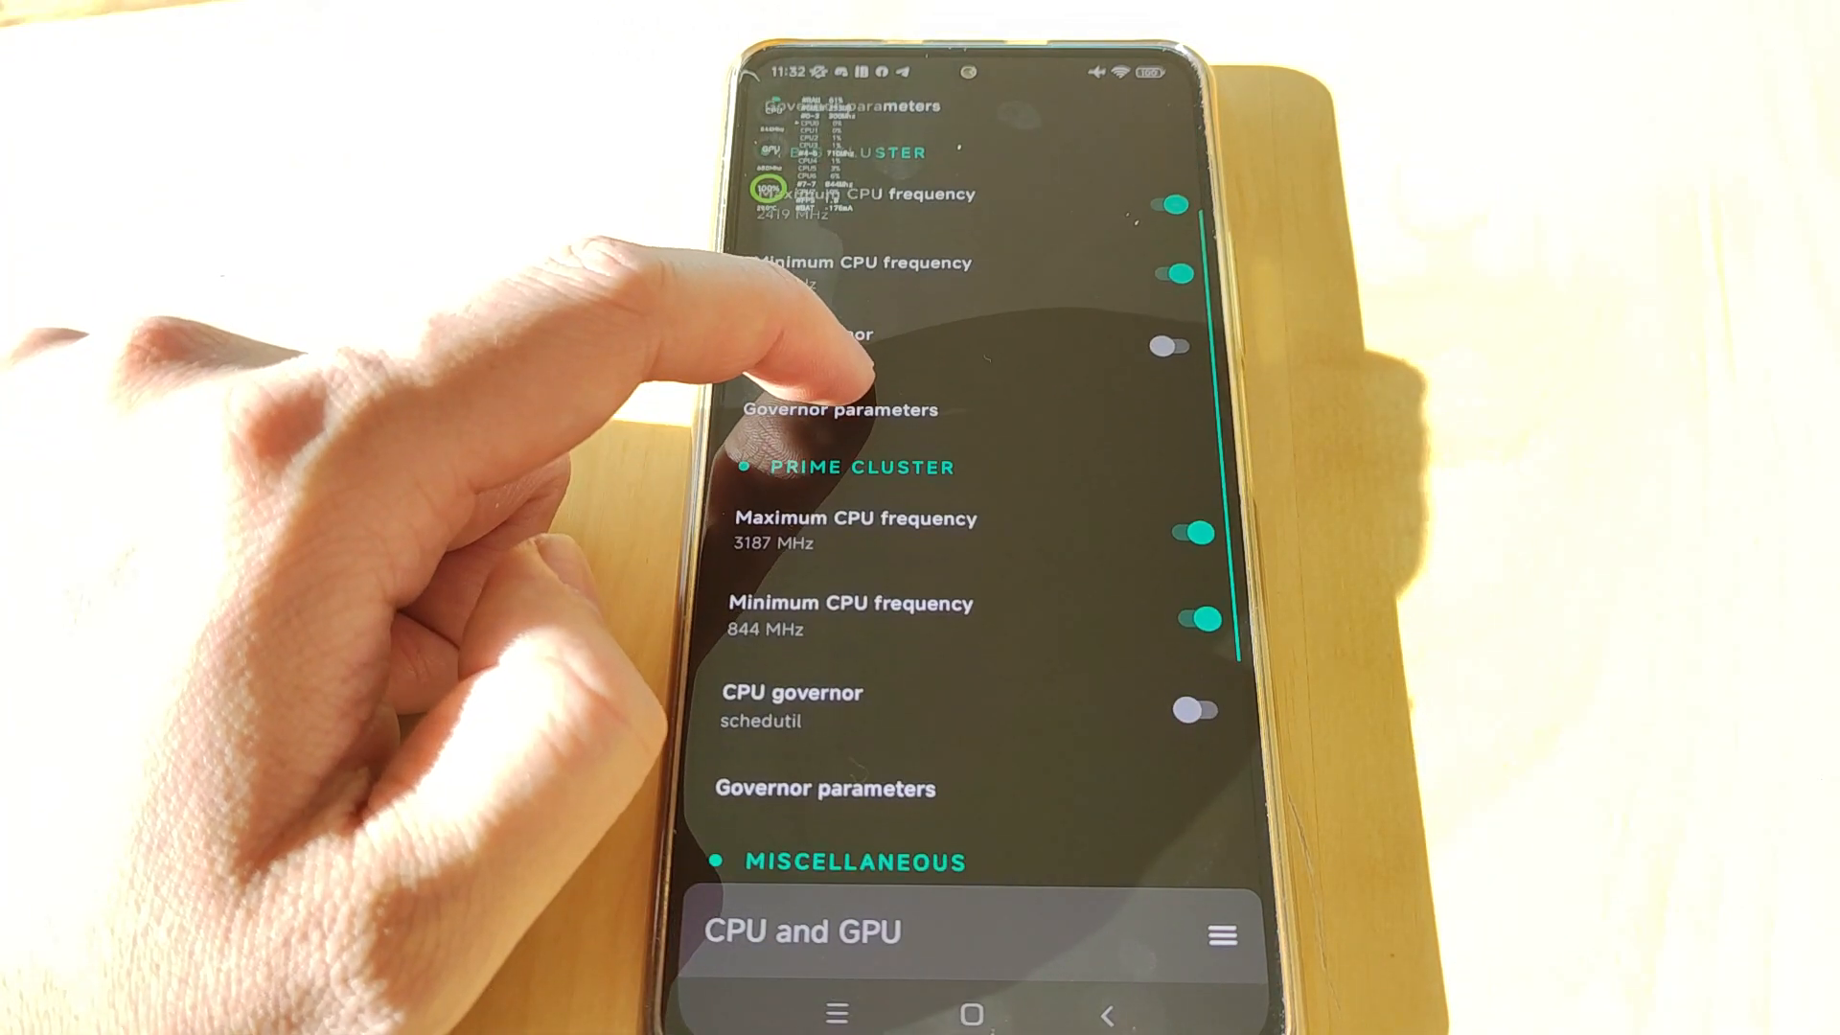
{"action": "scroll", "scroll_direction": "down", "scroll_amount": 3}
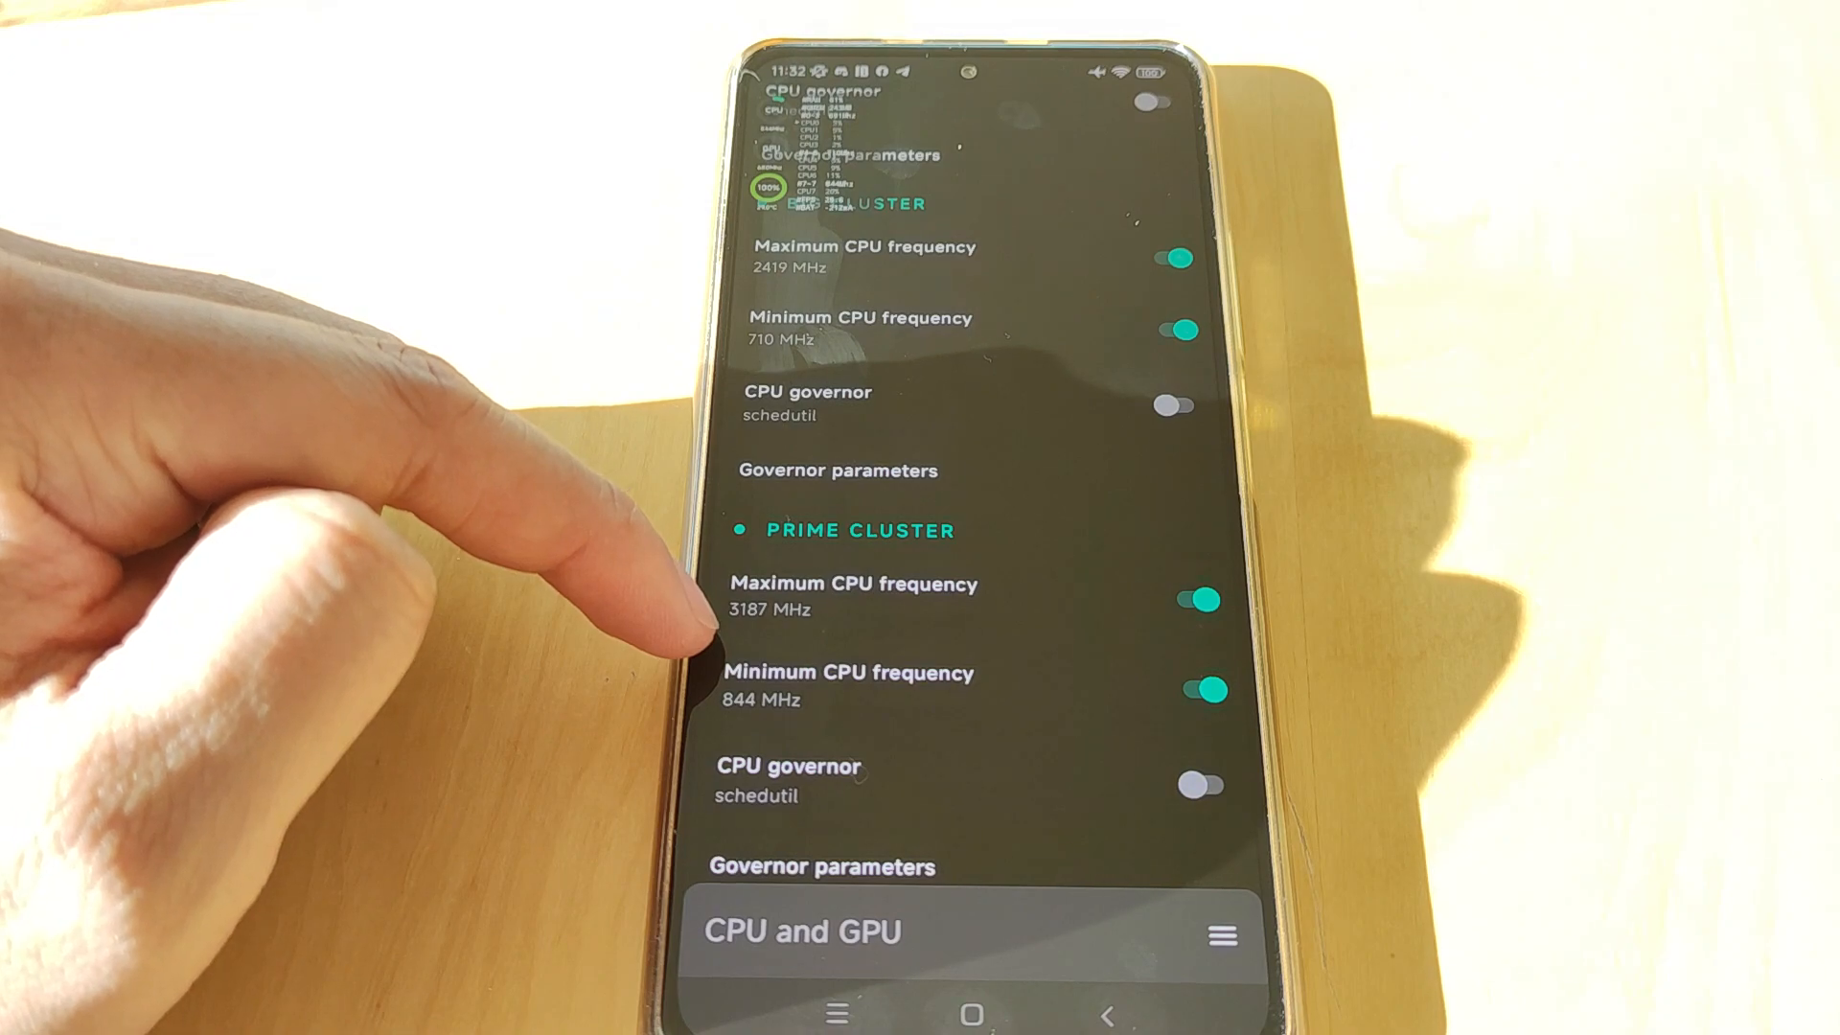
{"action": "scroll", "scroll_direction": "down", "scroll_amount": 3}
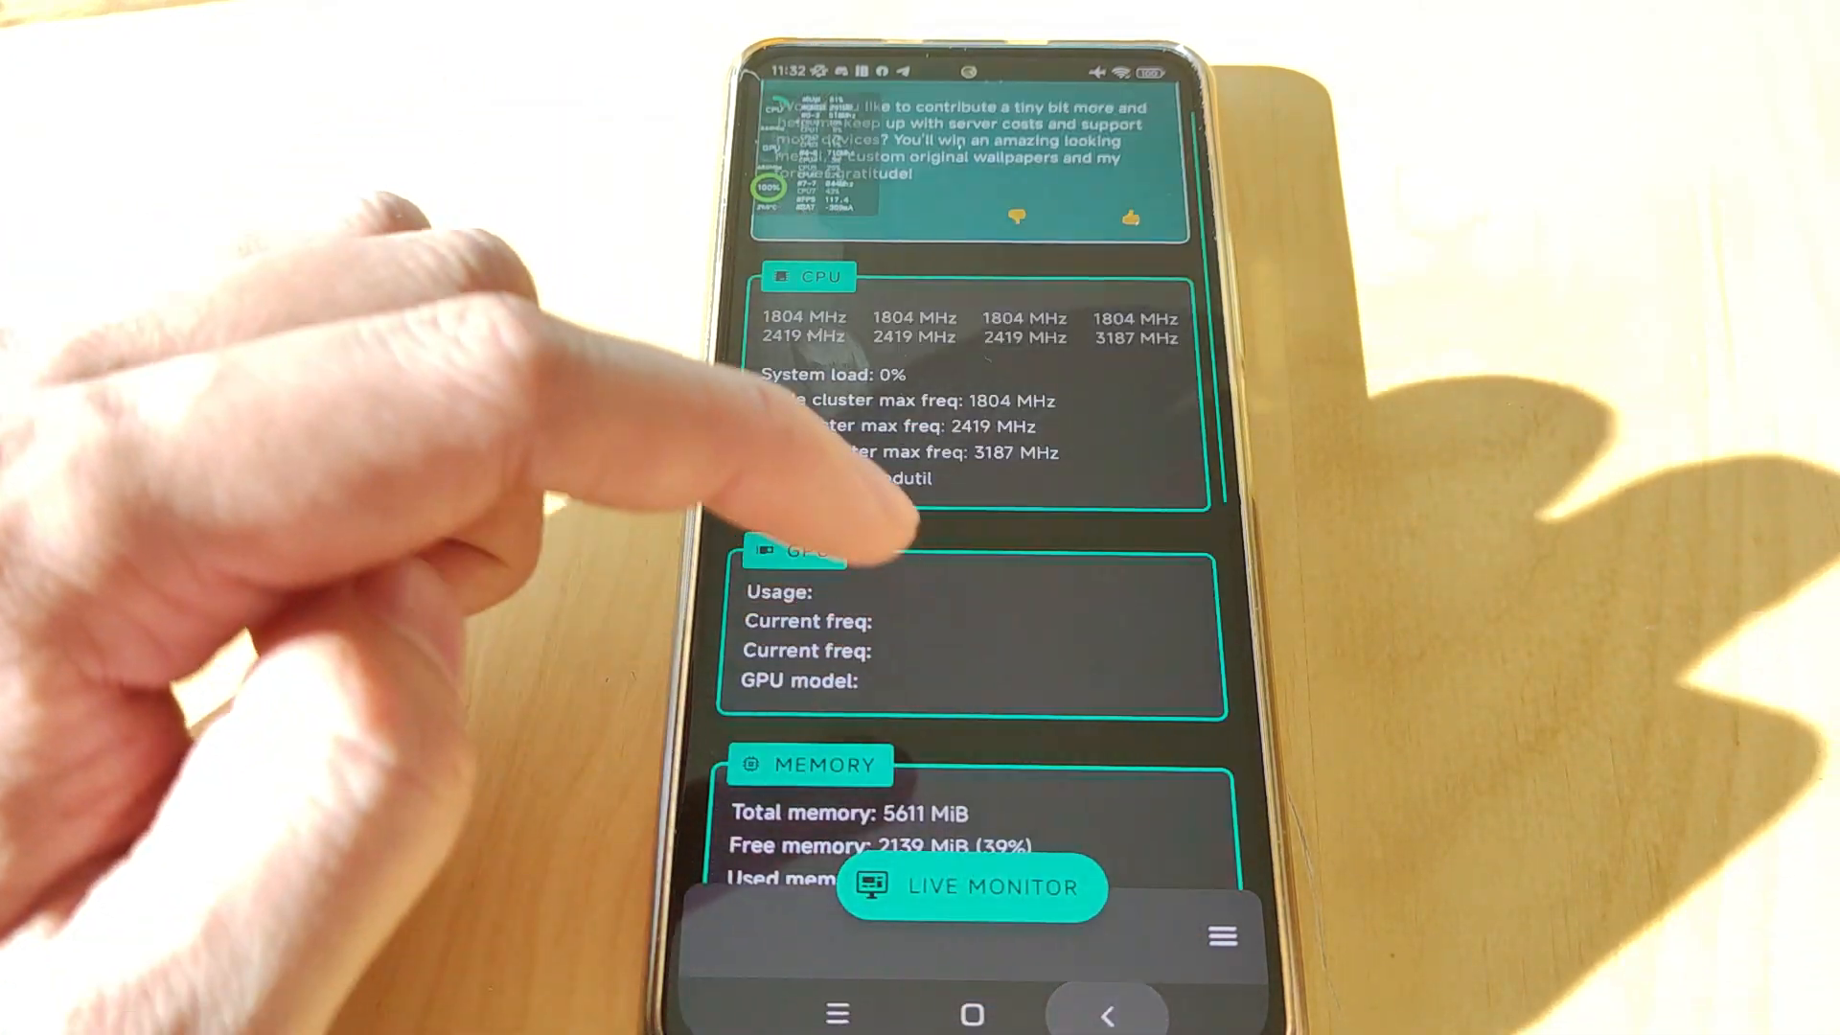
Step: Go to Per-app profiles from the section menu and scroll into a profile's editor
{"action": "left_click", "coordinate": [1222, 935]}
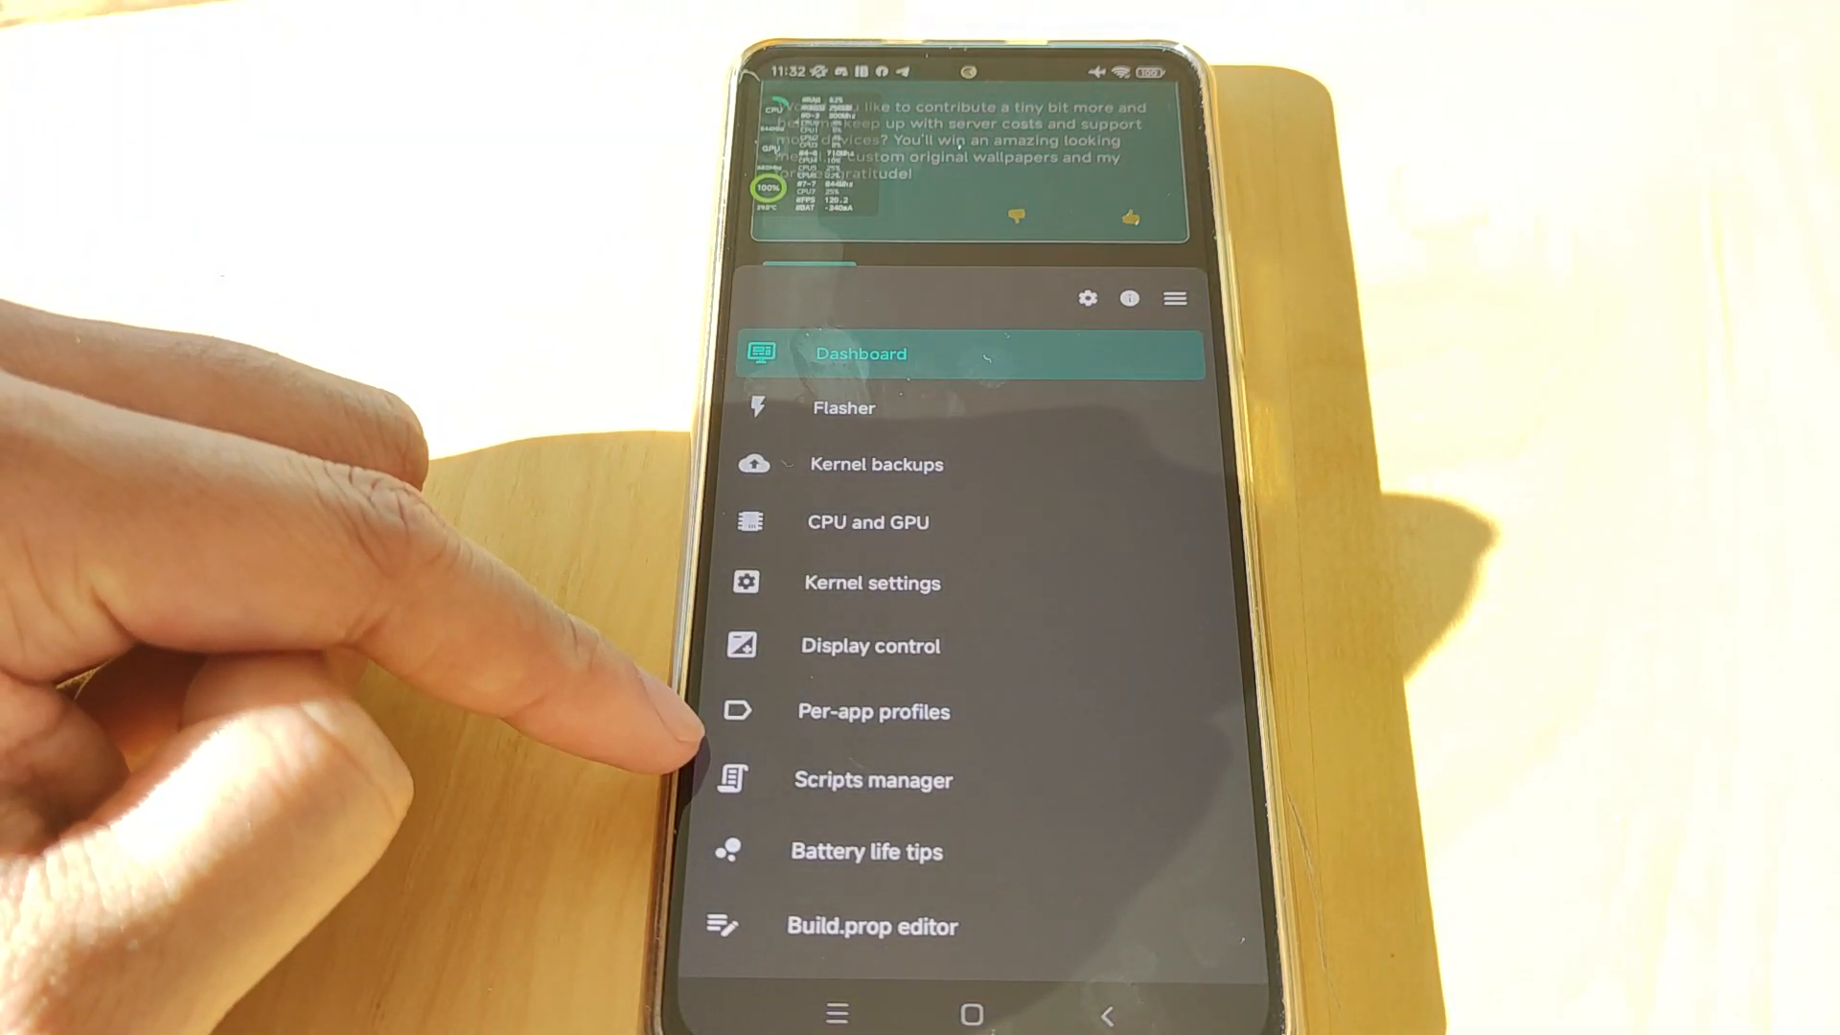
{"action": "left_click", "coordinate": [872, 583]}
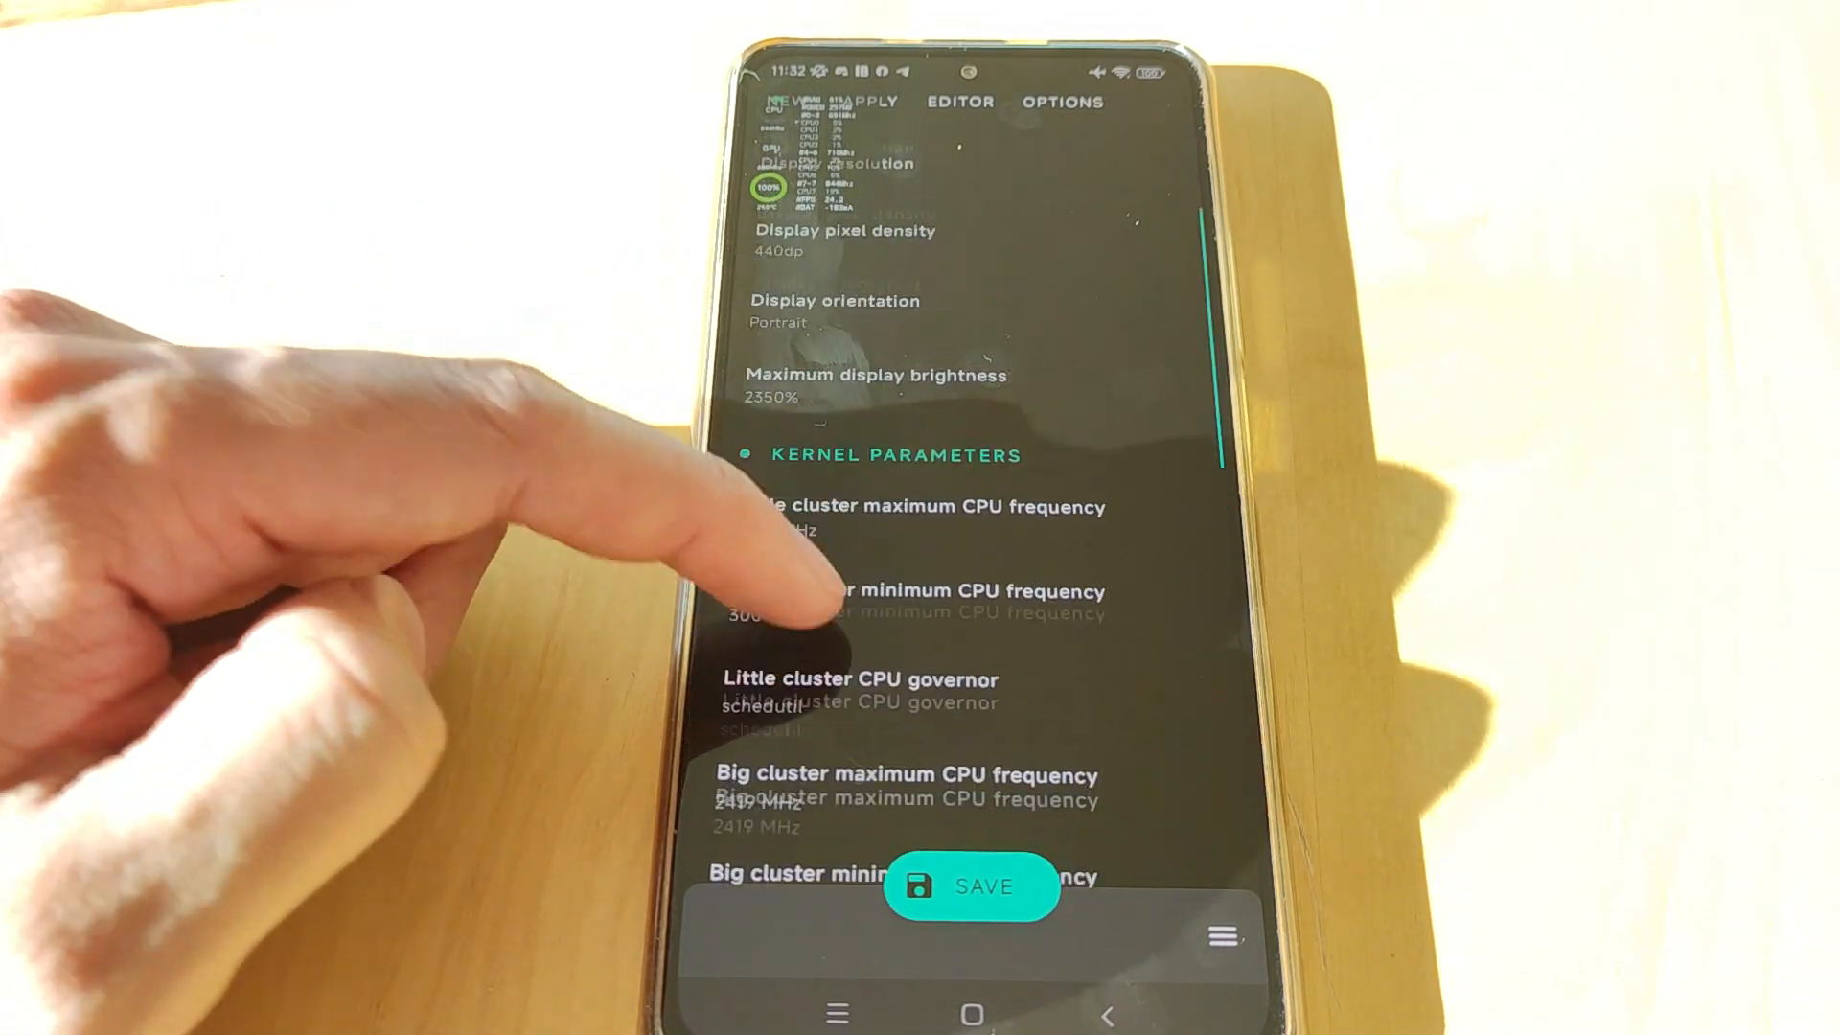
{"action": "scroll", "scroll_direction": "down", "scroll_amount": 3}
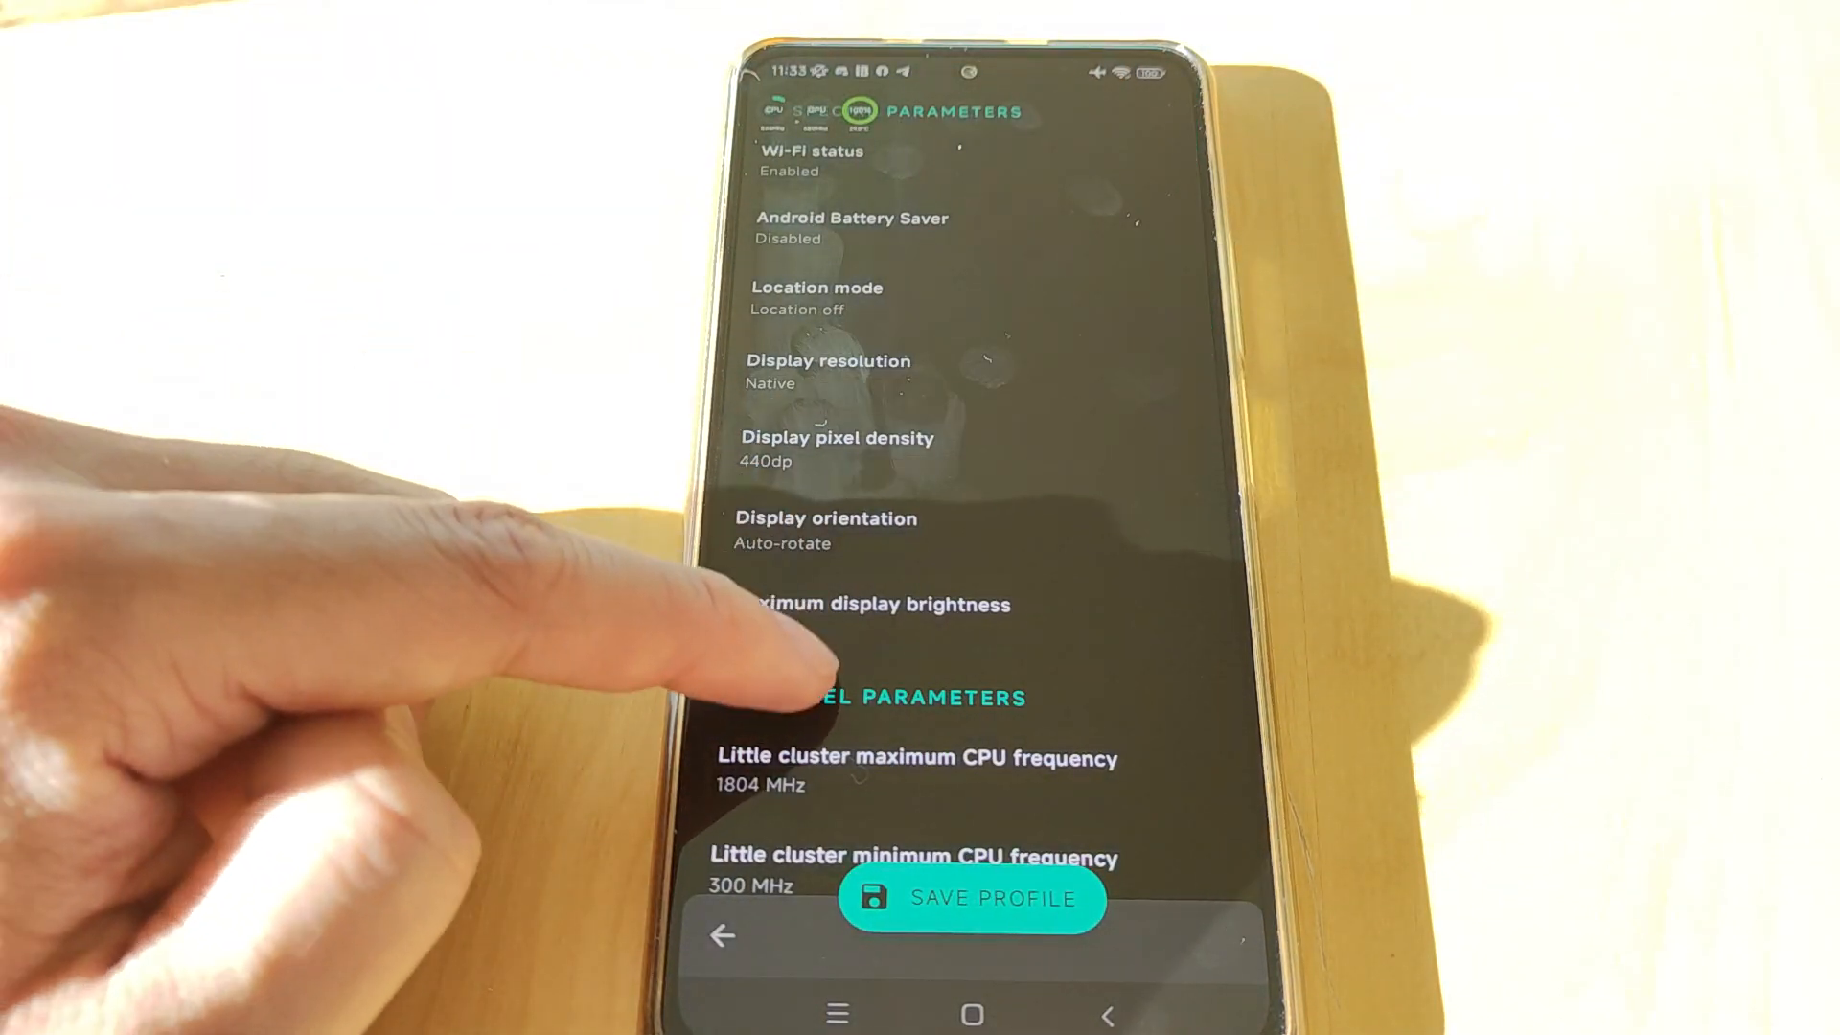
Step: Review the profile's kernel parameters and save it as the performance profile with the Pubg thermal setting
{"action": "scroll", "scroll_direction": "down", "scroll_amount": 3}
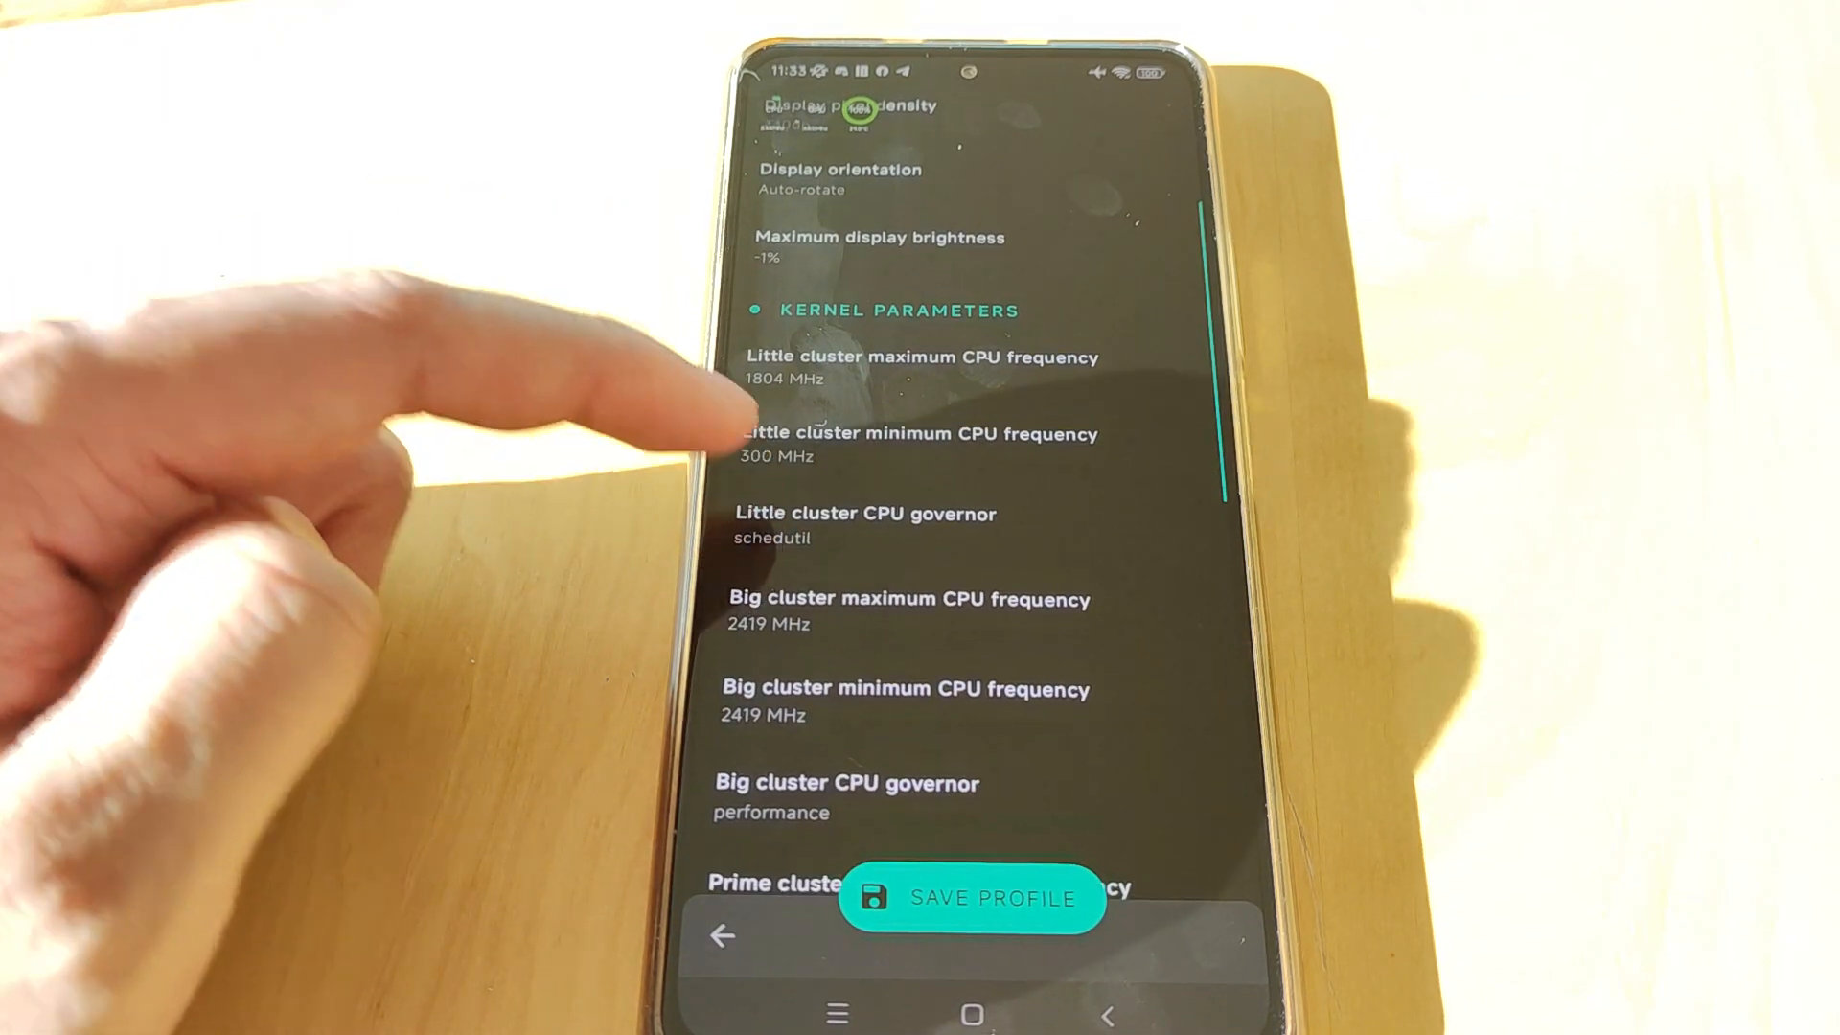
{"action": "scroll", "scroll_direction": "down", "scroll_amount": 3}
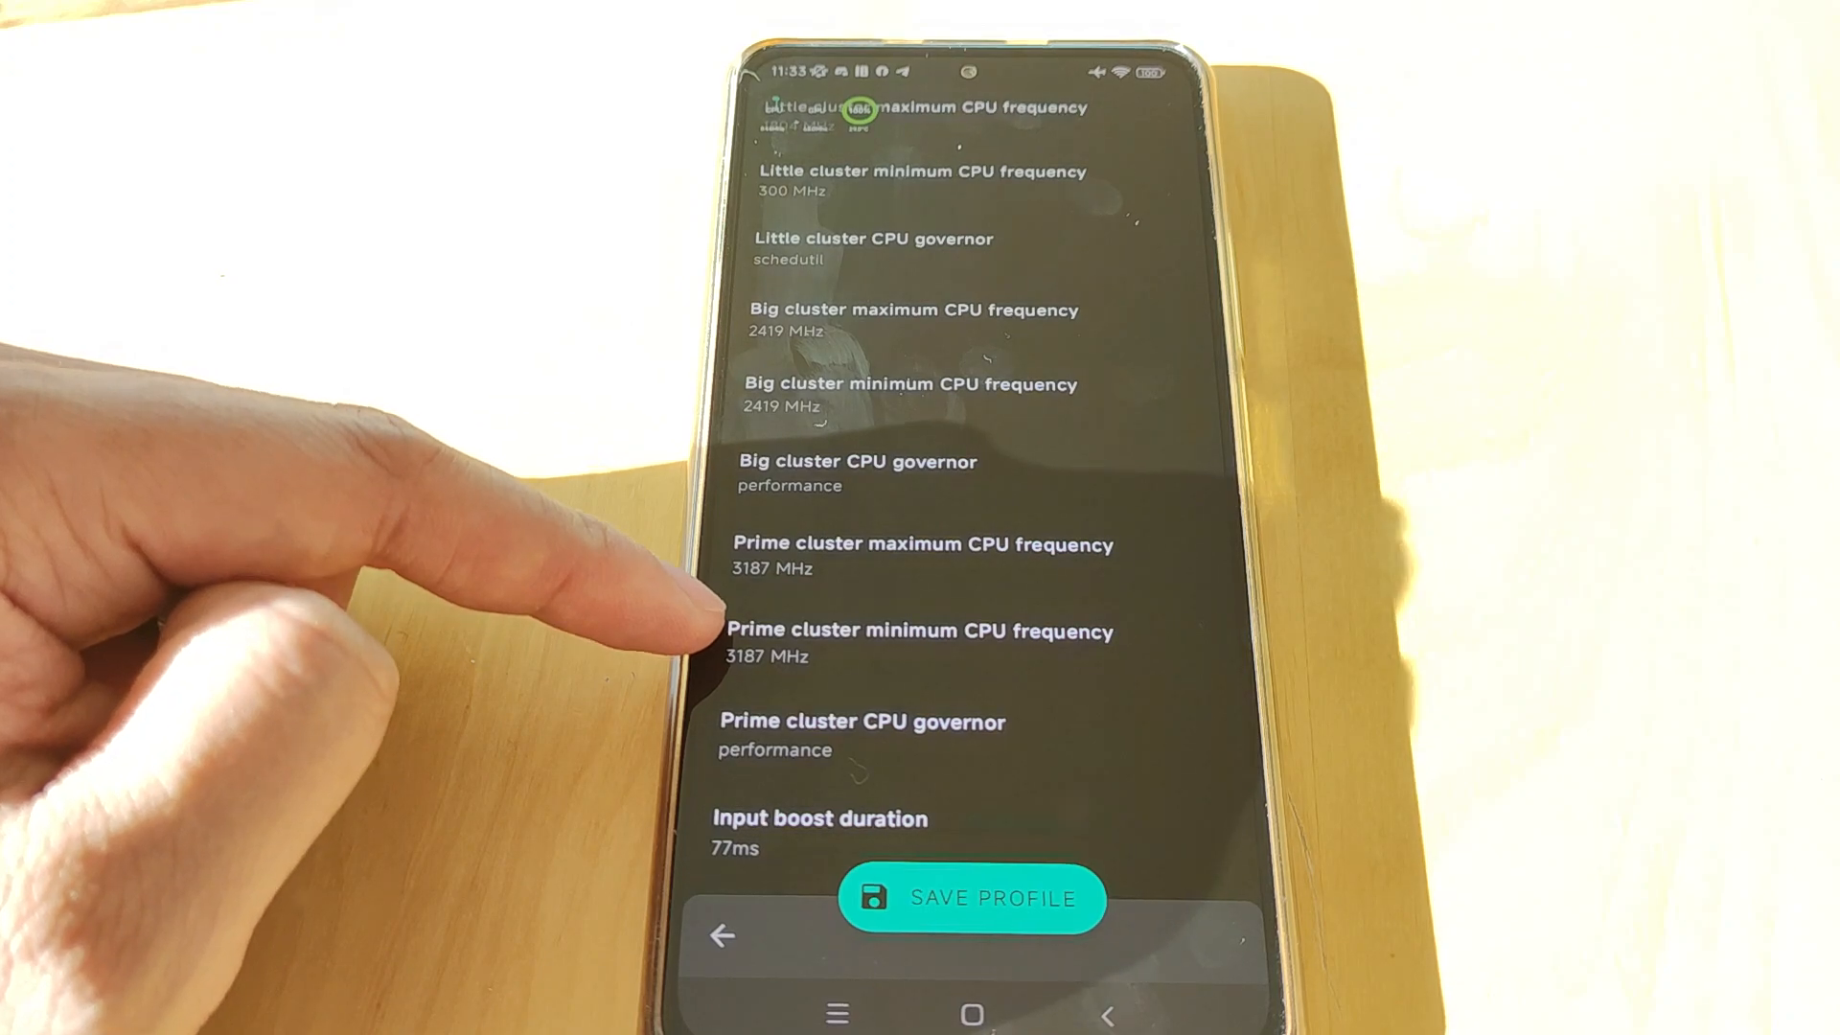
{"action": "scroll", "scroll_direction": "down", "scroll_amount": 3}
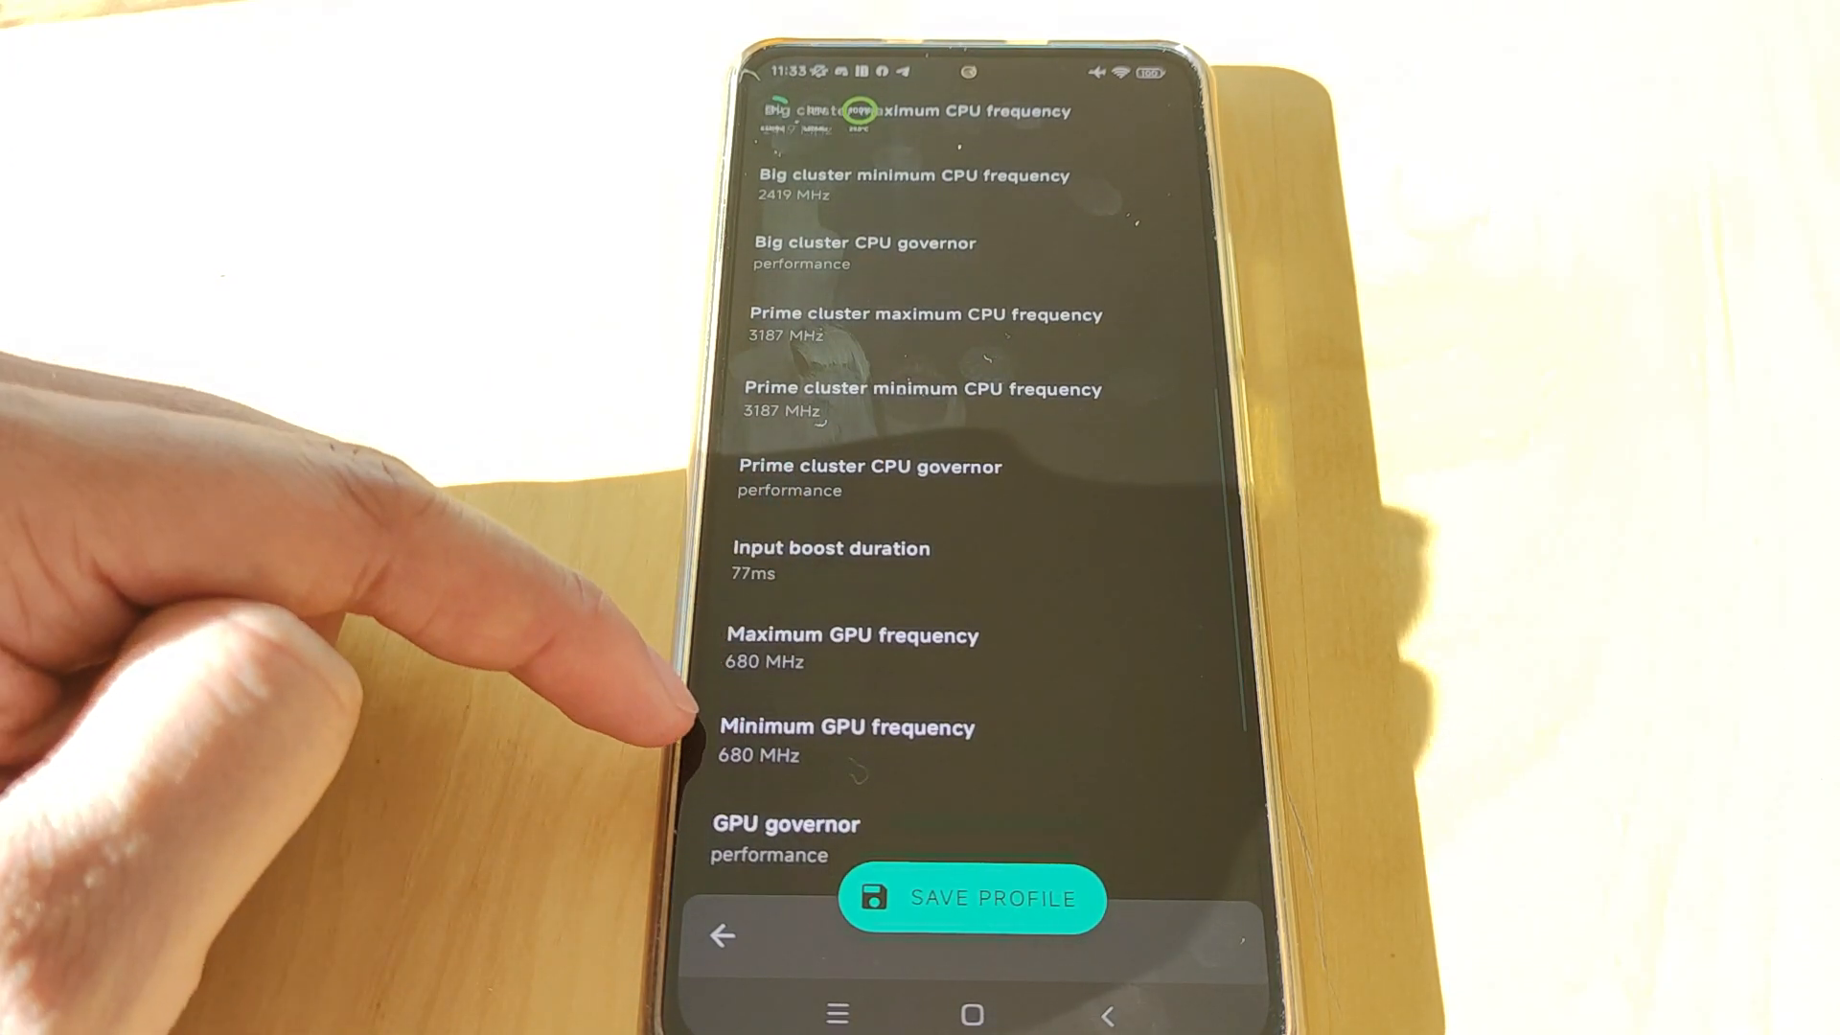
{"action": "scroll", "scroll_direction": "down", "scroll_amount": 3}
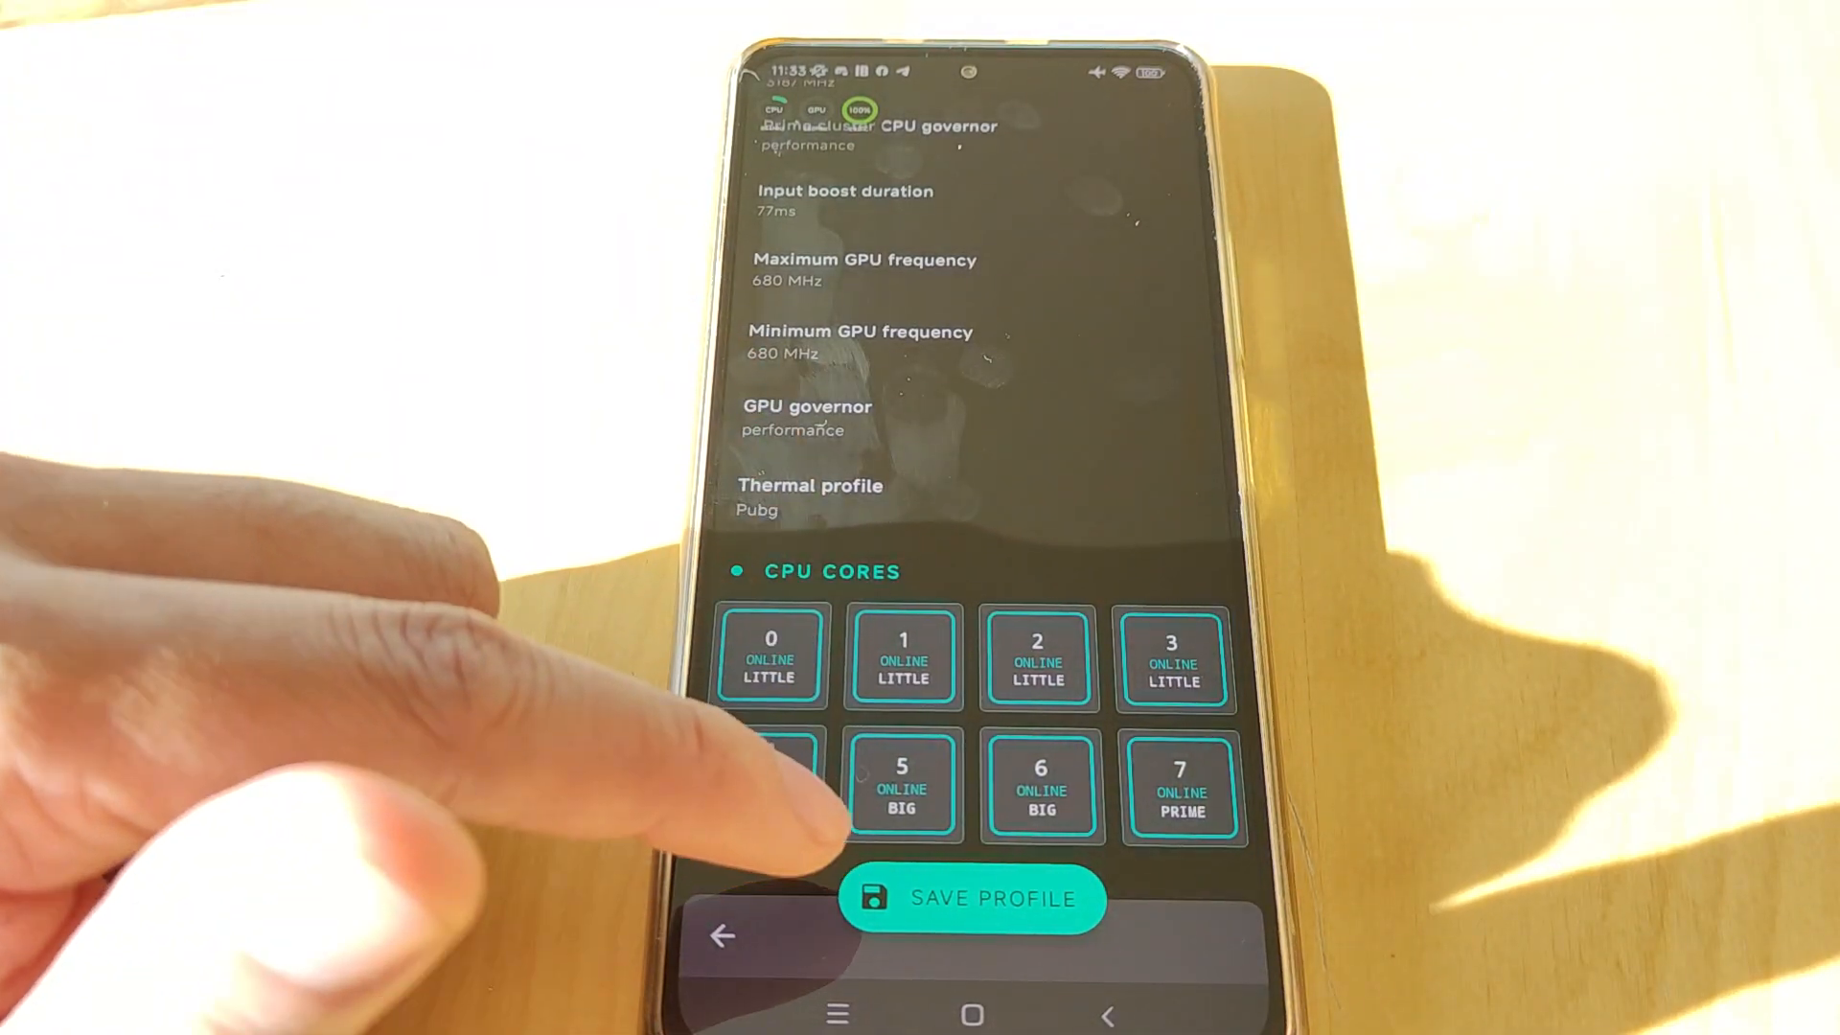
{"action": "left_click", "coordinate": [972, 899]}
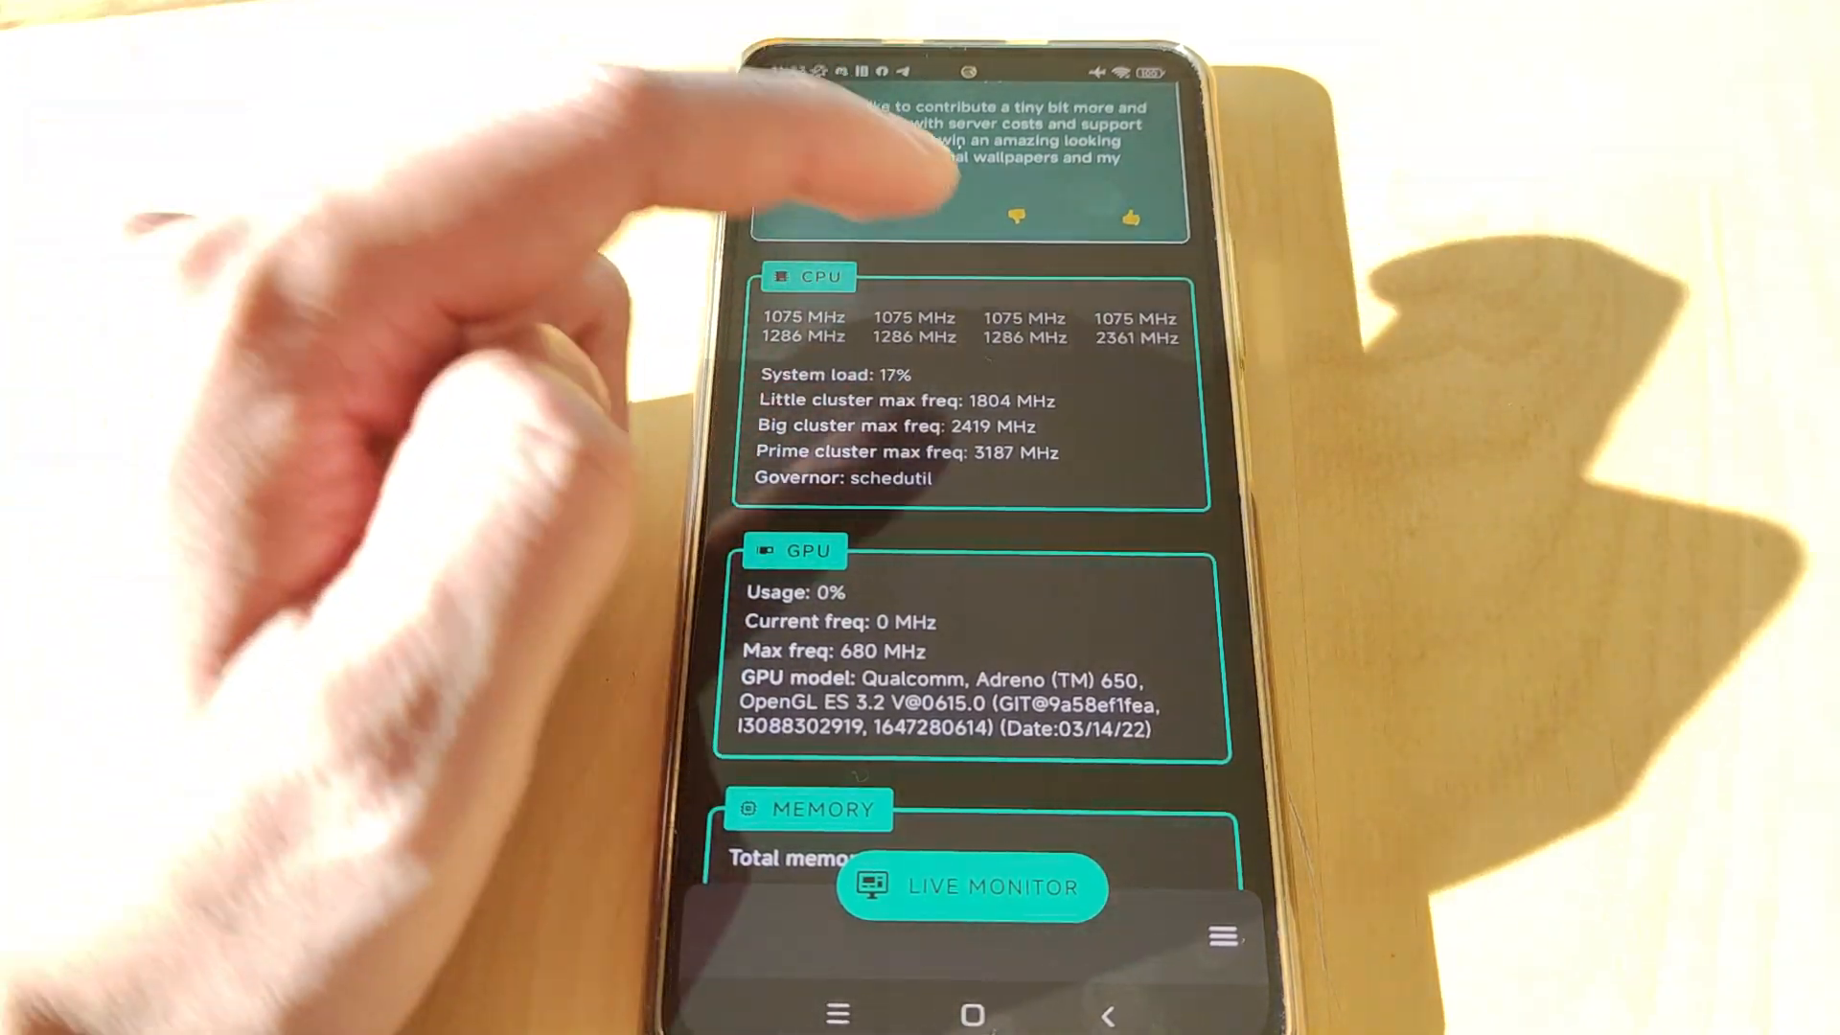
{"action": "scroll", "scroll_direction": "down", "scroll_amount": 3}
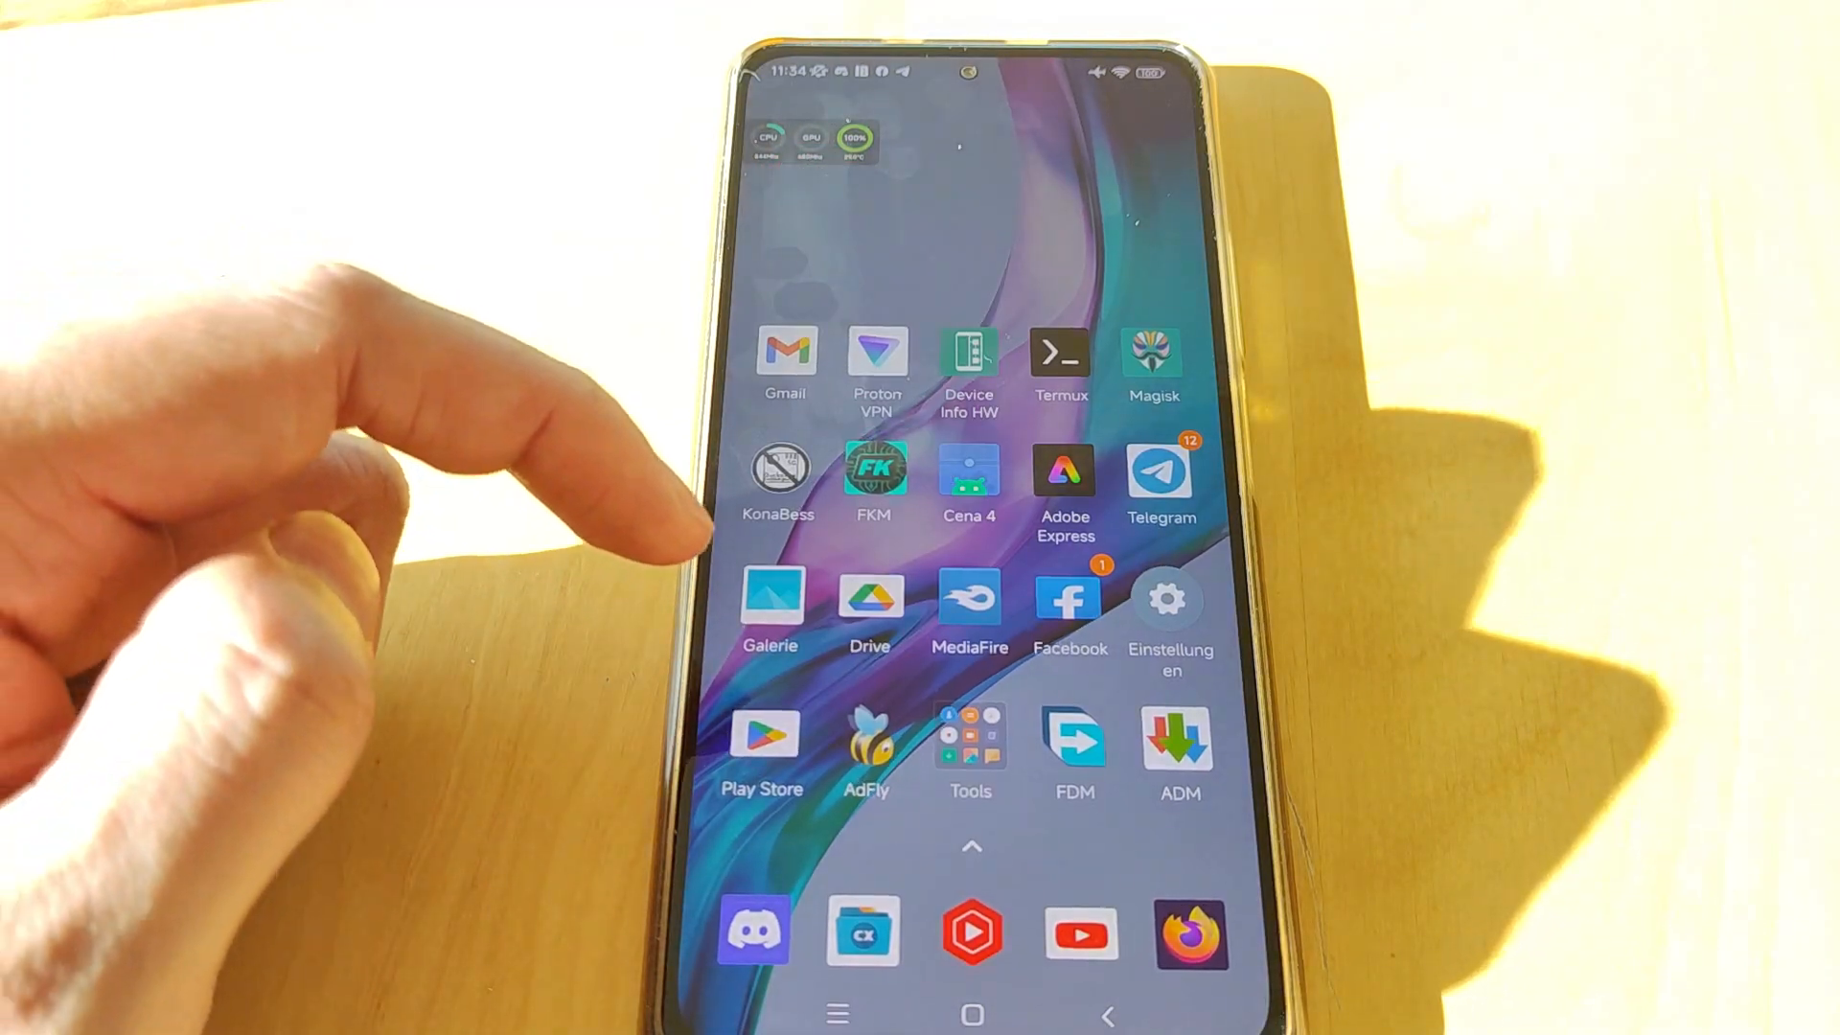
{"action": "scroll", "scroll_direction": "left", "scroll_amount": 3}
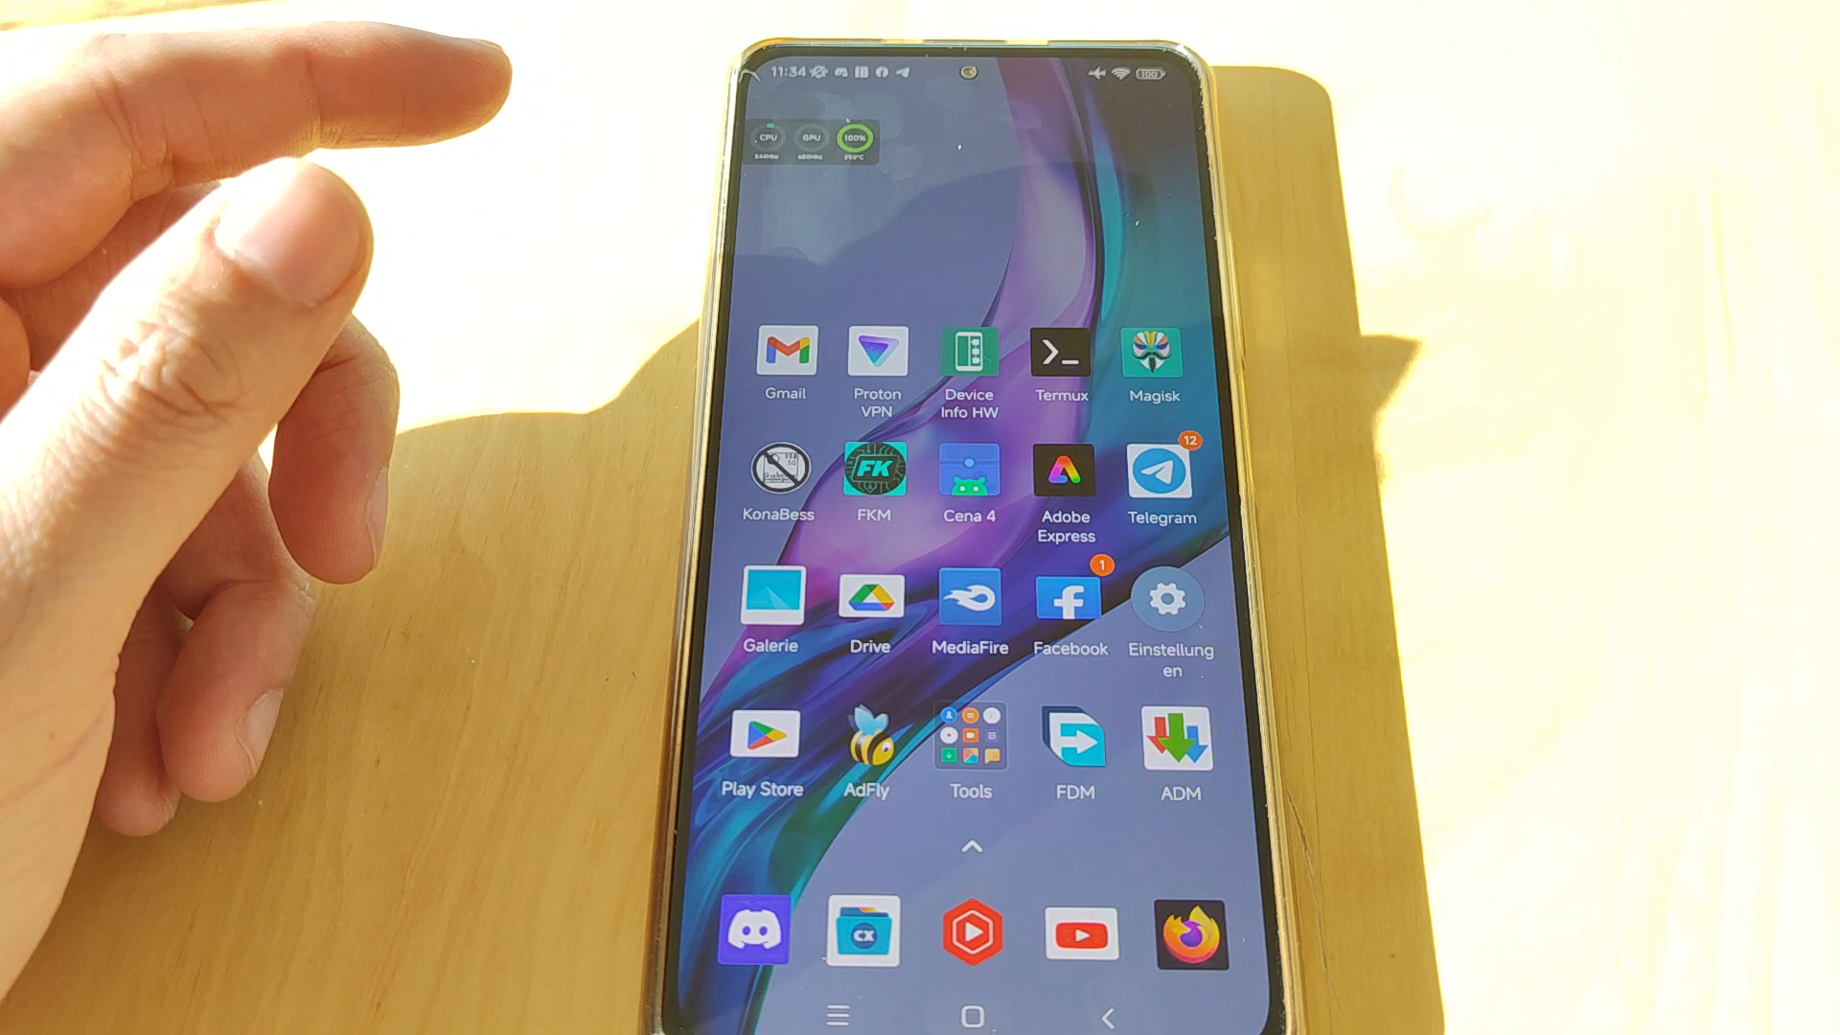
{"action": "mouse_move", "coordinate": [352, 176]}
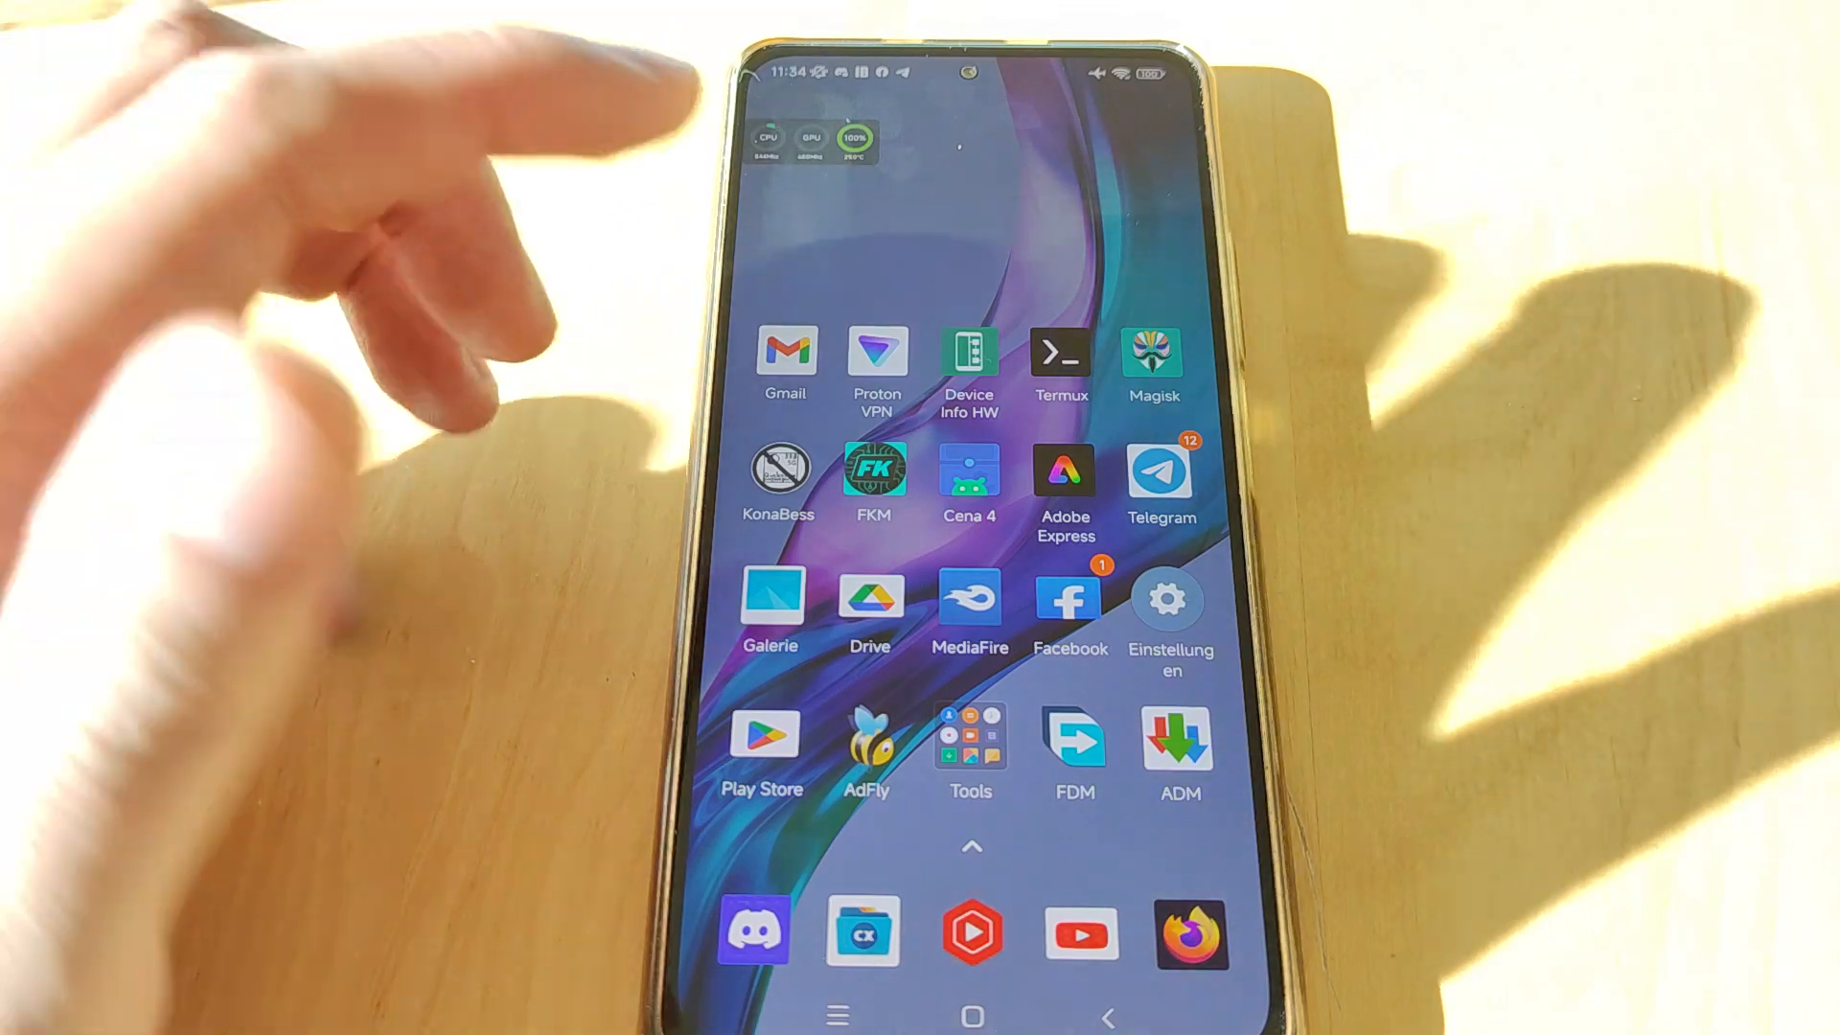
{"action": "left_click", "coordinate": [1170, 602]}
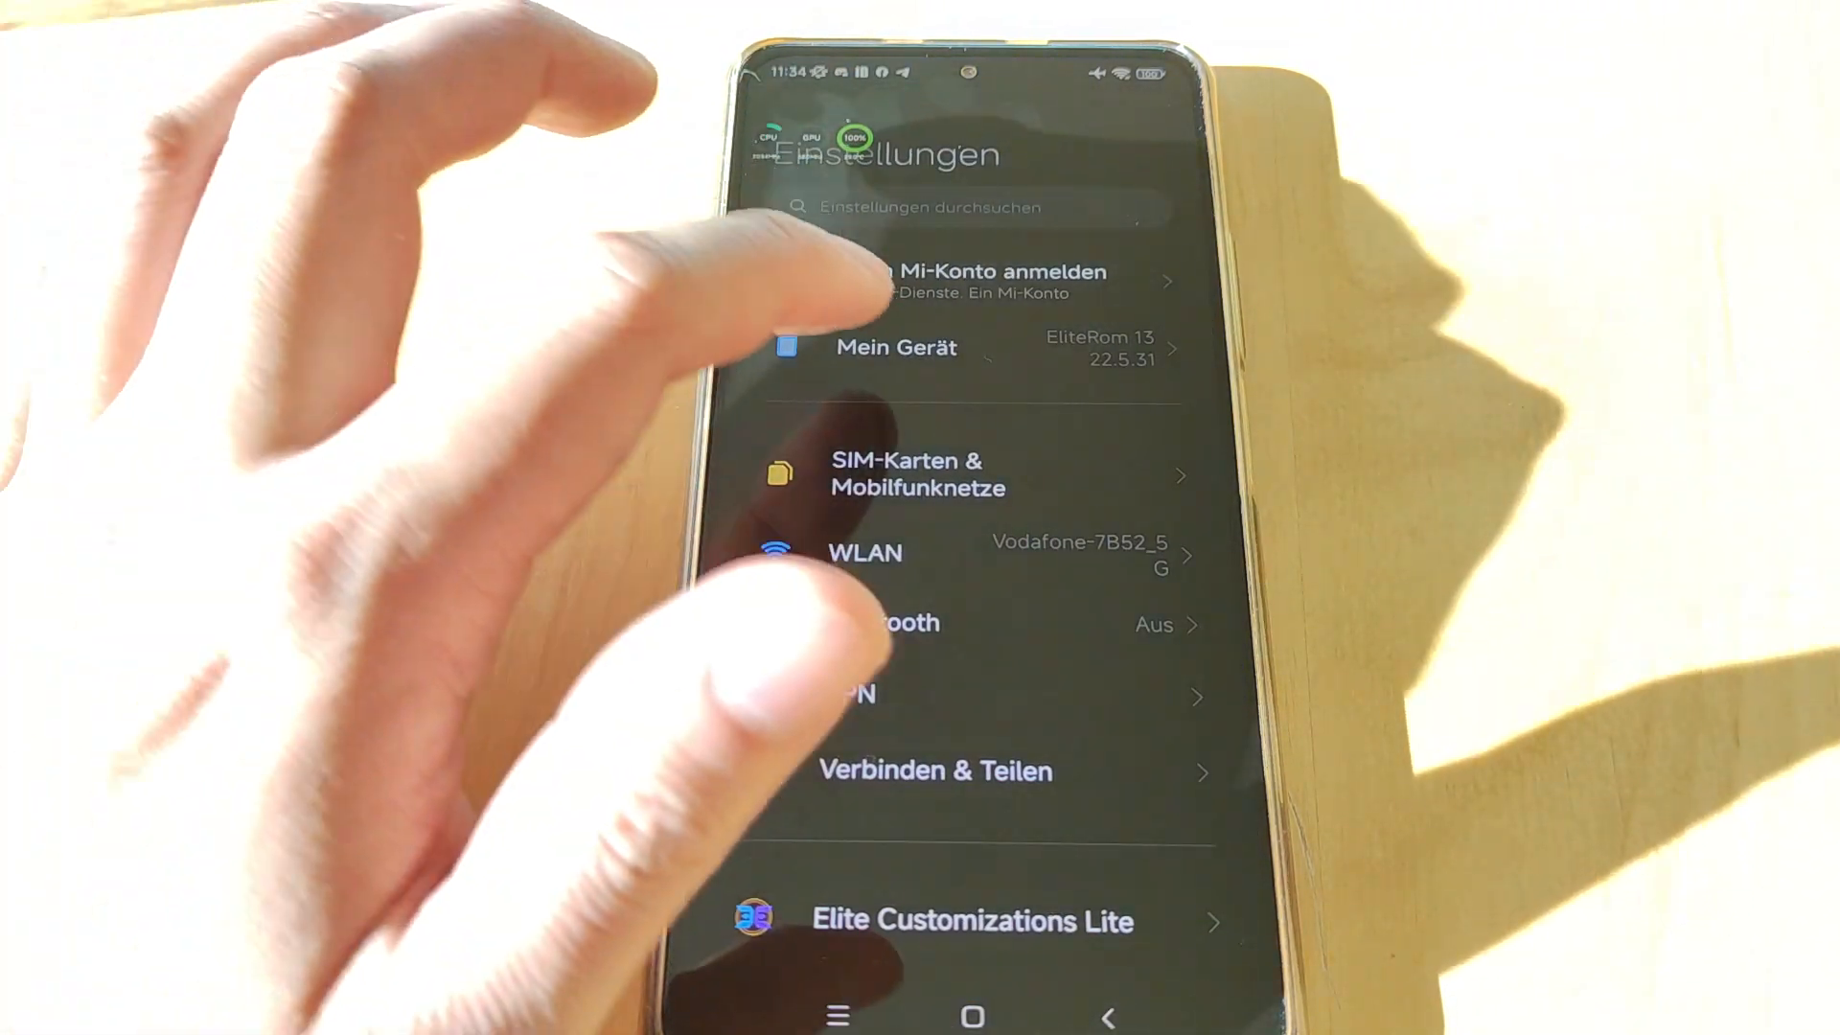
{"action": "left_click", "coordinate": [897, 347]}
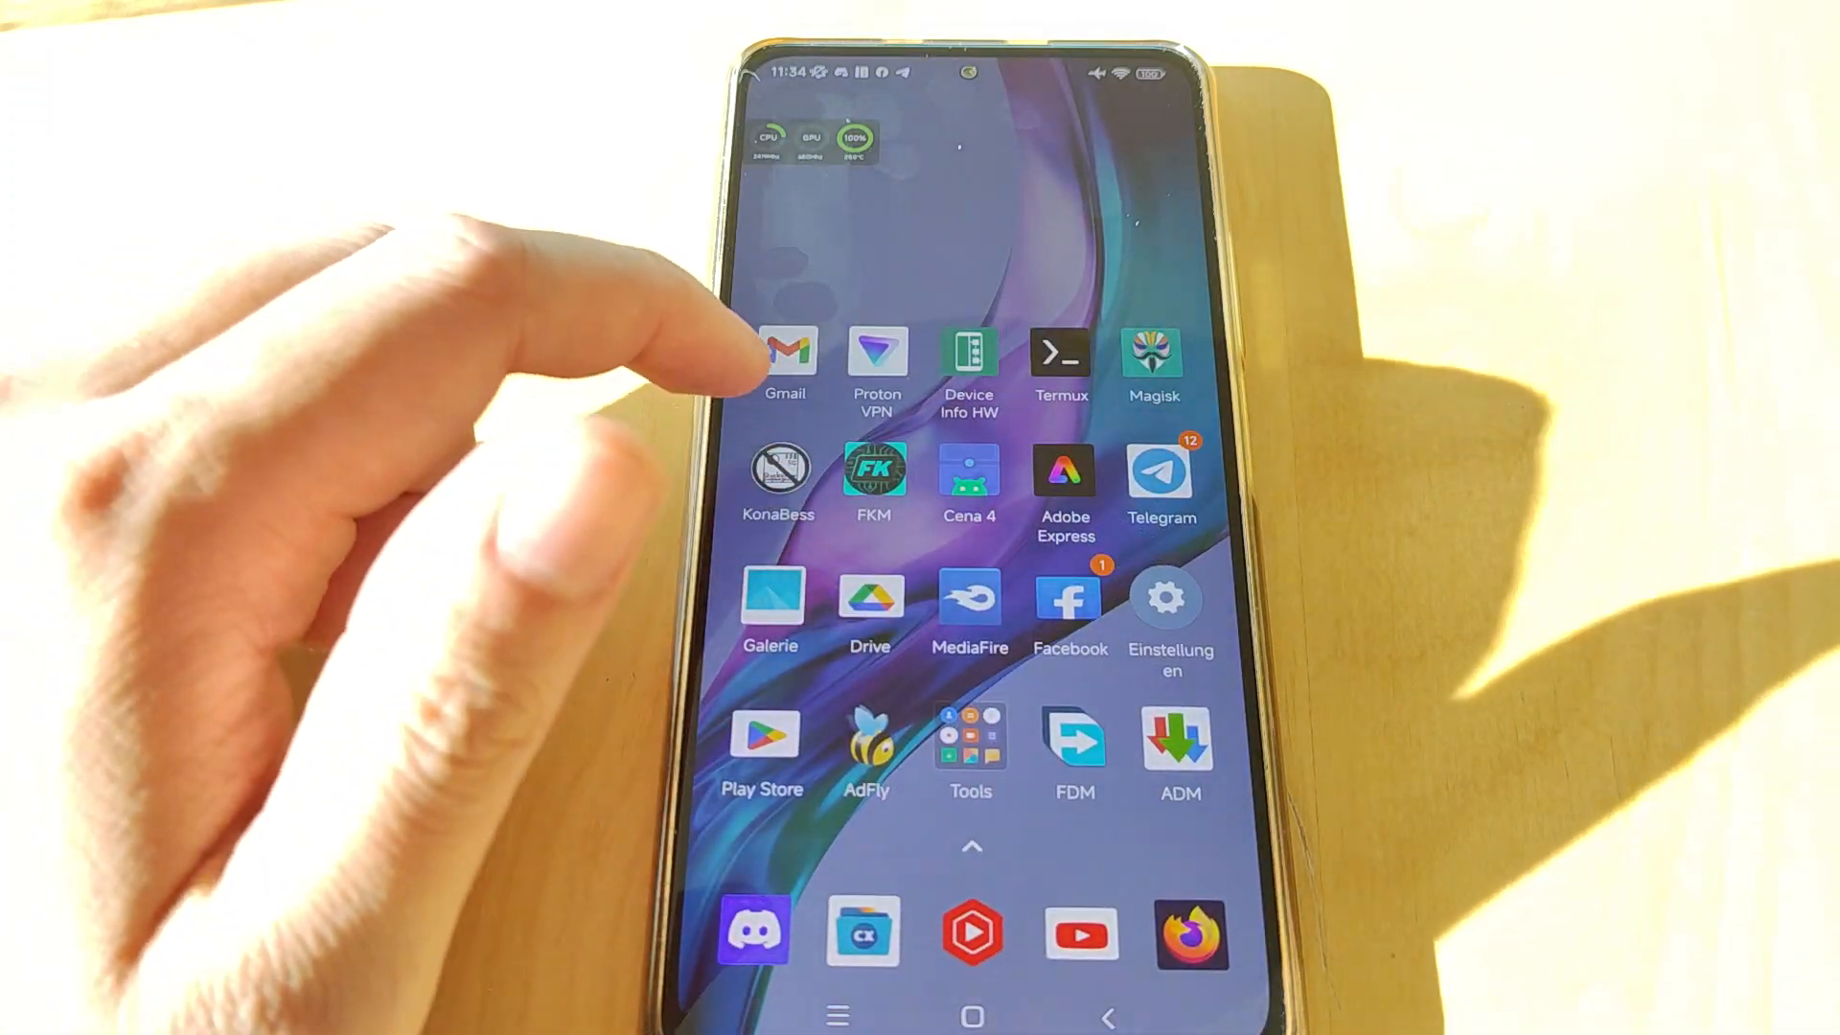
{"action": "left_click", "coordinate": [968, 352]}
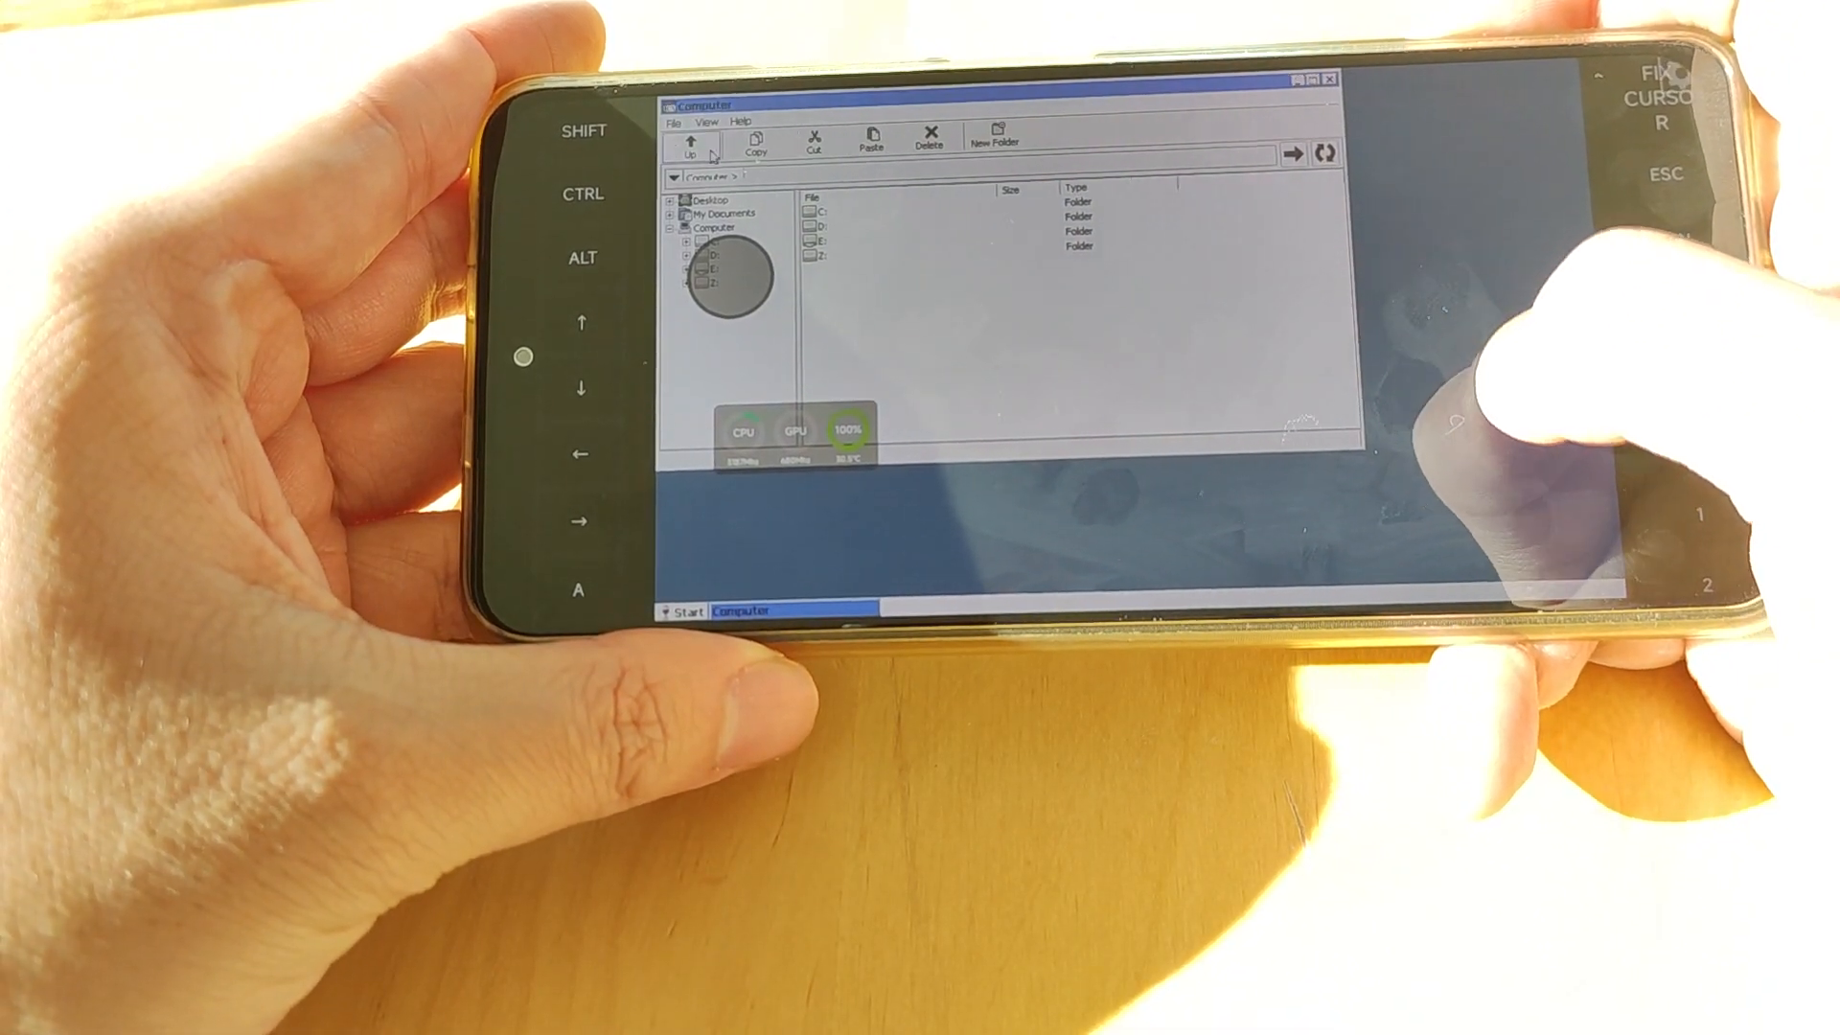
Step: Browse into the games drive and the Euro Truck Simulator 2 v1.17 folder, then start Task Manager
{"action": "double_click", "coordinate": [706, 254]}
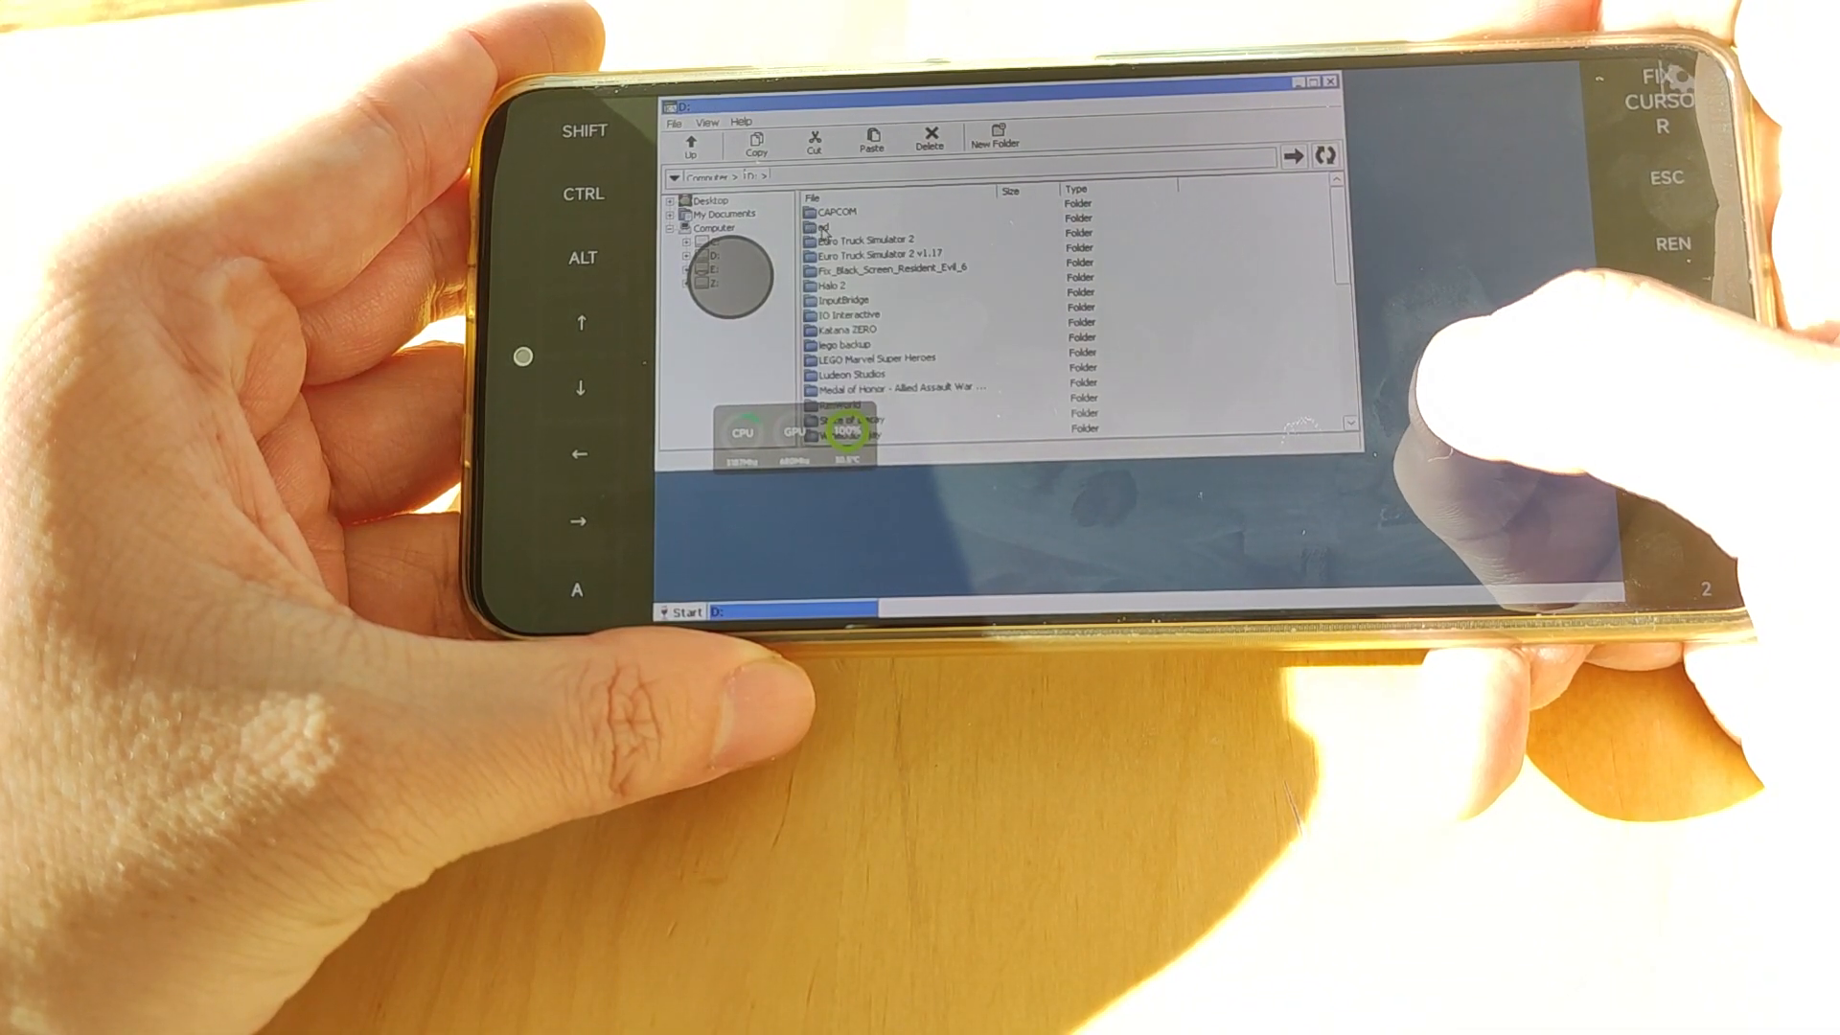
{"action": "double_click", "coordinate": [893, 252]}
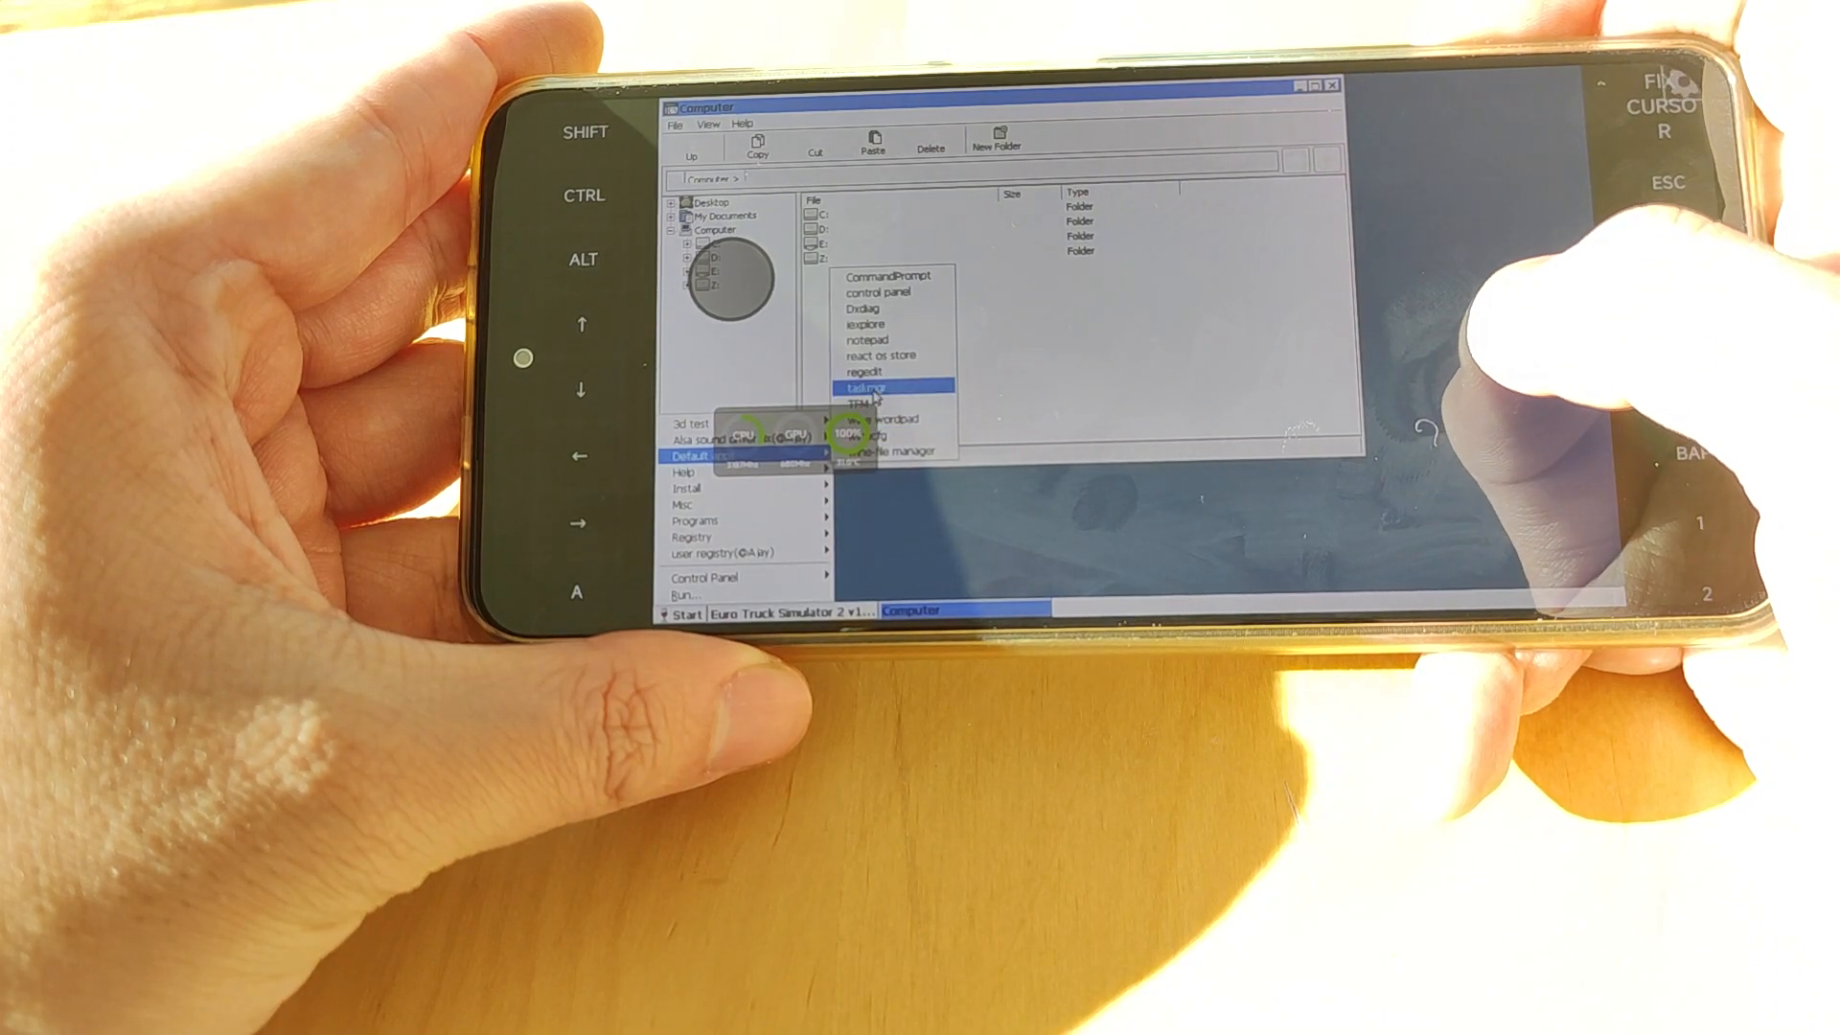
{"action": "left_click", "coordinate": [863, 386]}
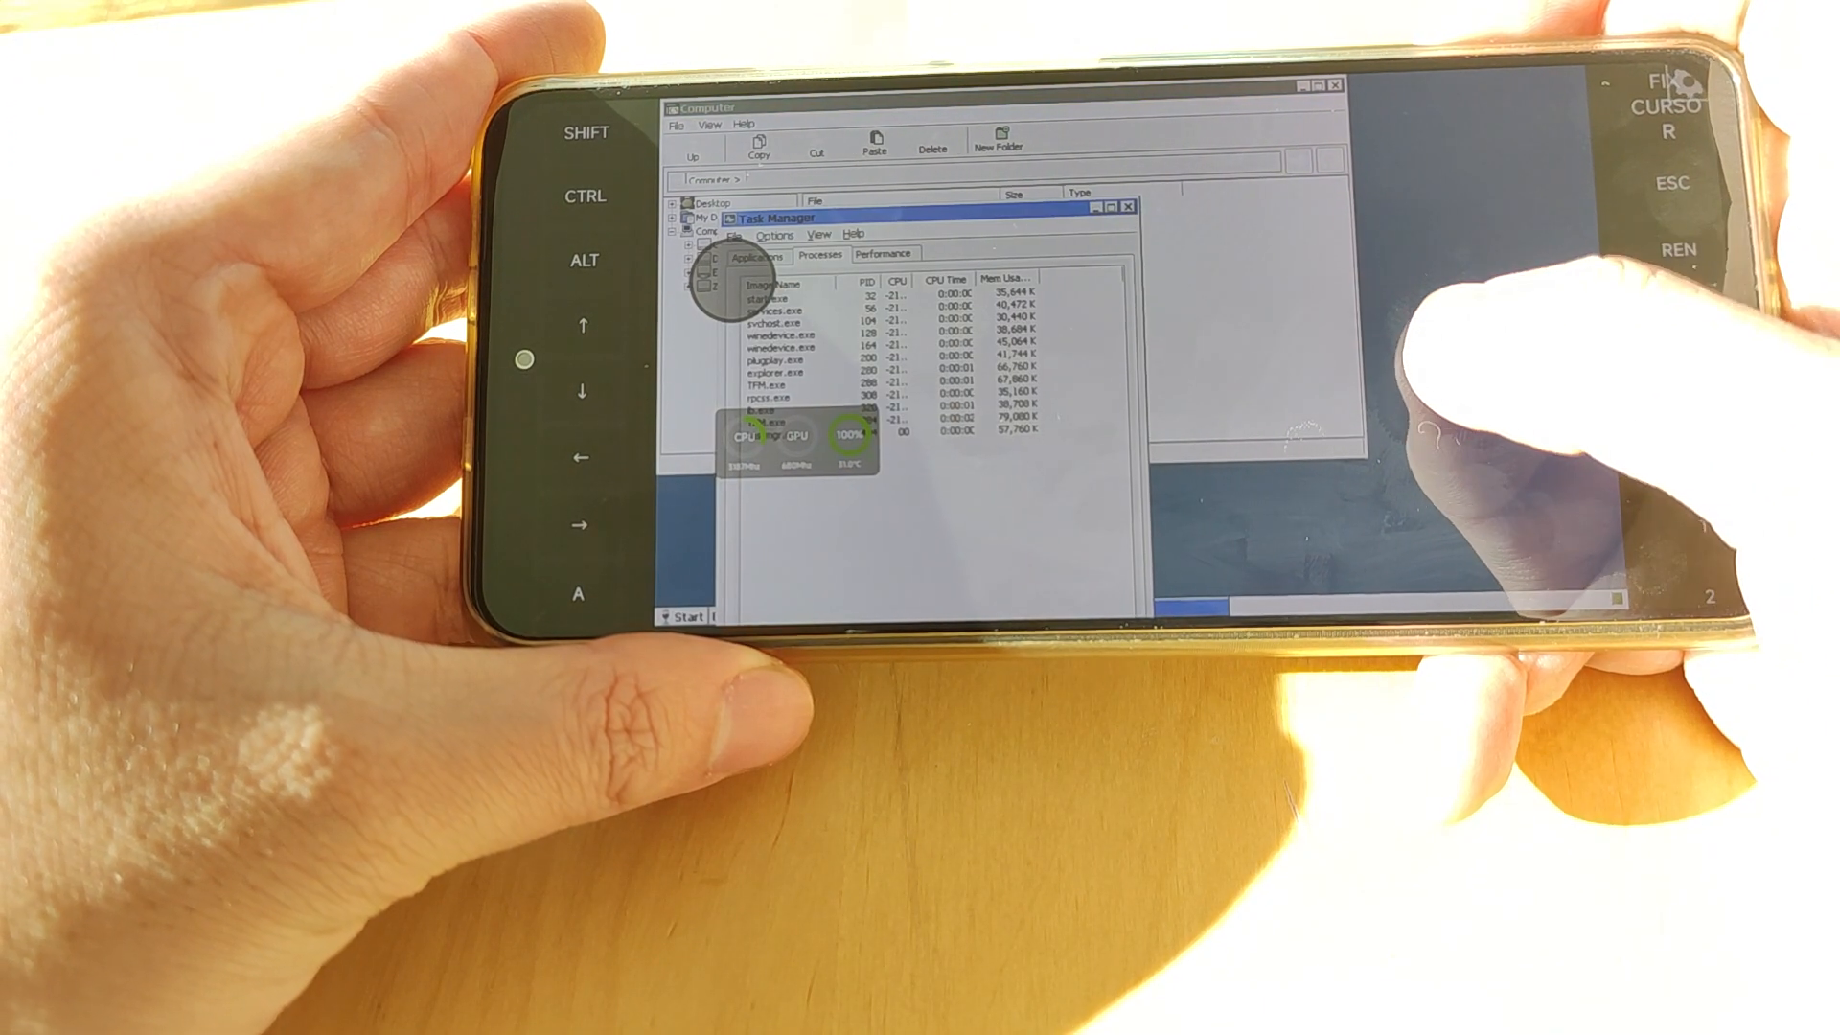
Step: End the TFM.exe process and close Task Manager
{"action": "right_click", "coordinate": [798, 379]}
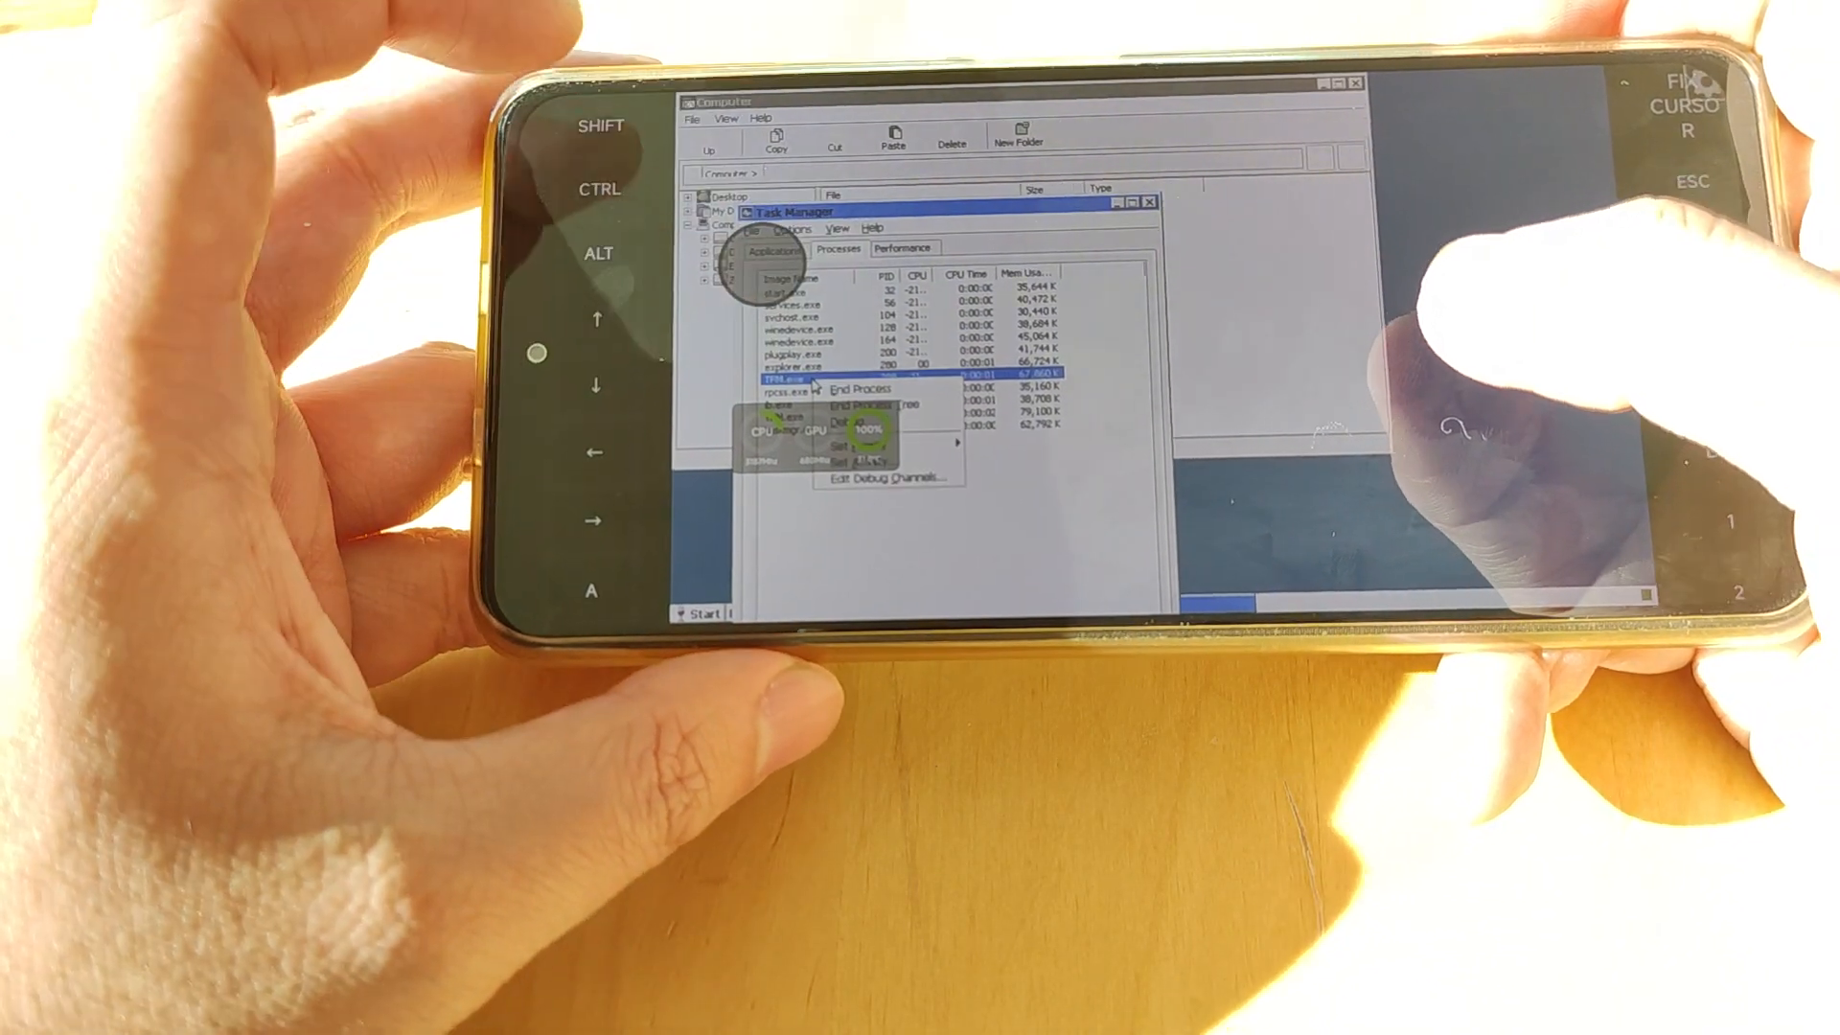
{"action": "left_click", "coordinate": [854, 448]}
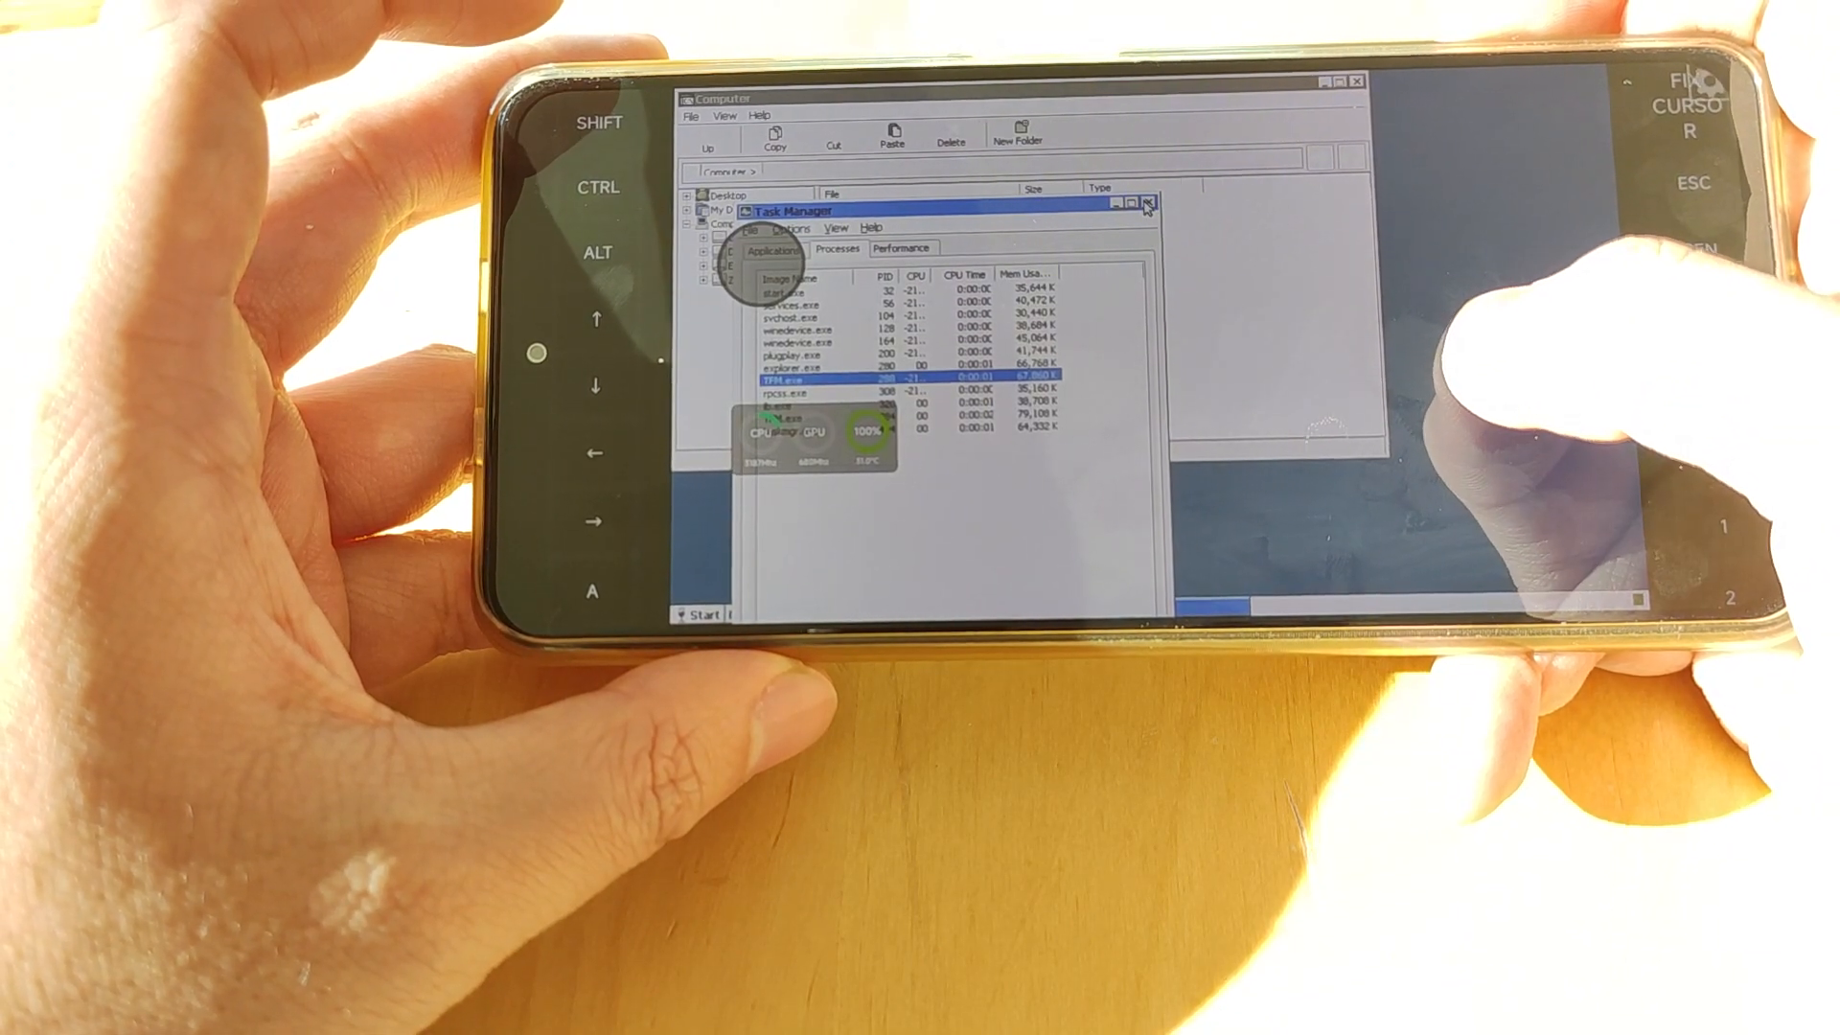
{"action": "left_click", "coordinate": [1147, 205]}
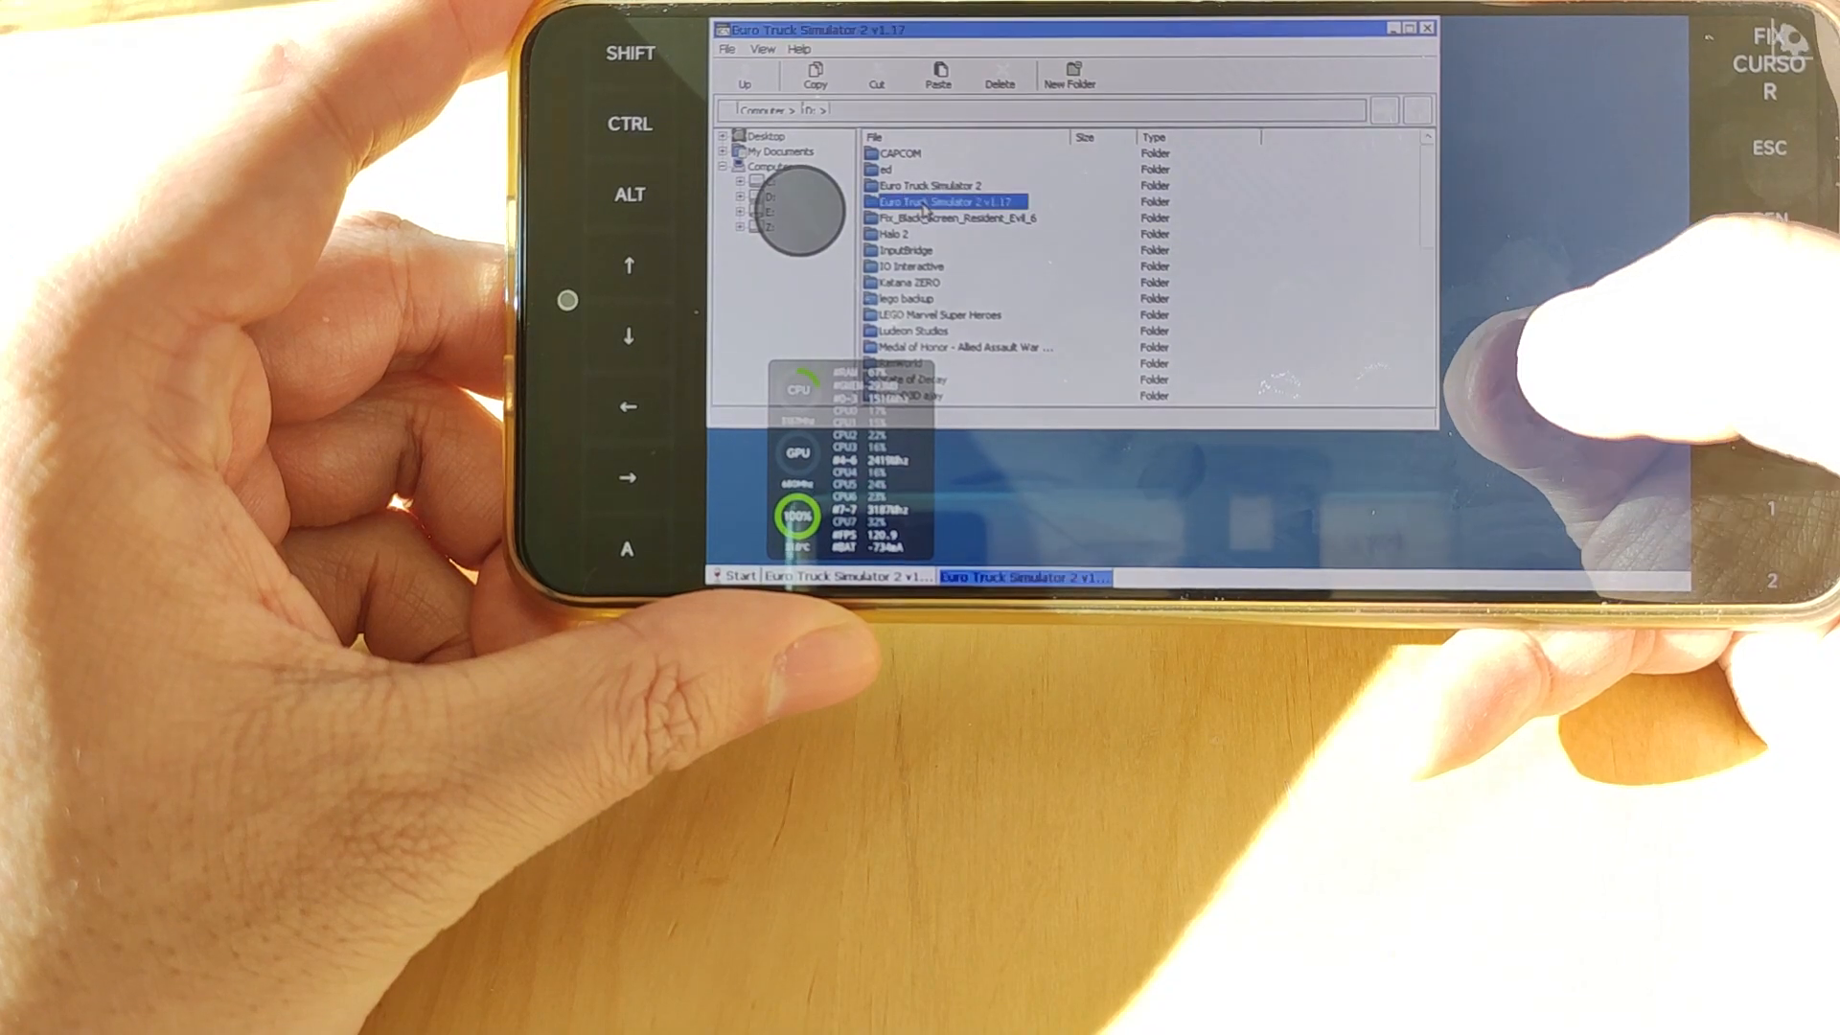
Step: Enter the game's bin folder and bring up the context menu on the win_x86 folder
{"action": "double_click", "coordinate": [927, 201]}
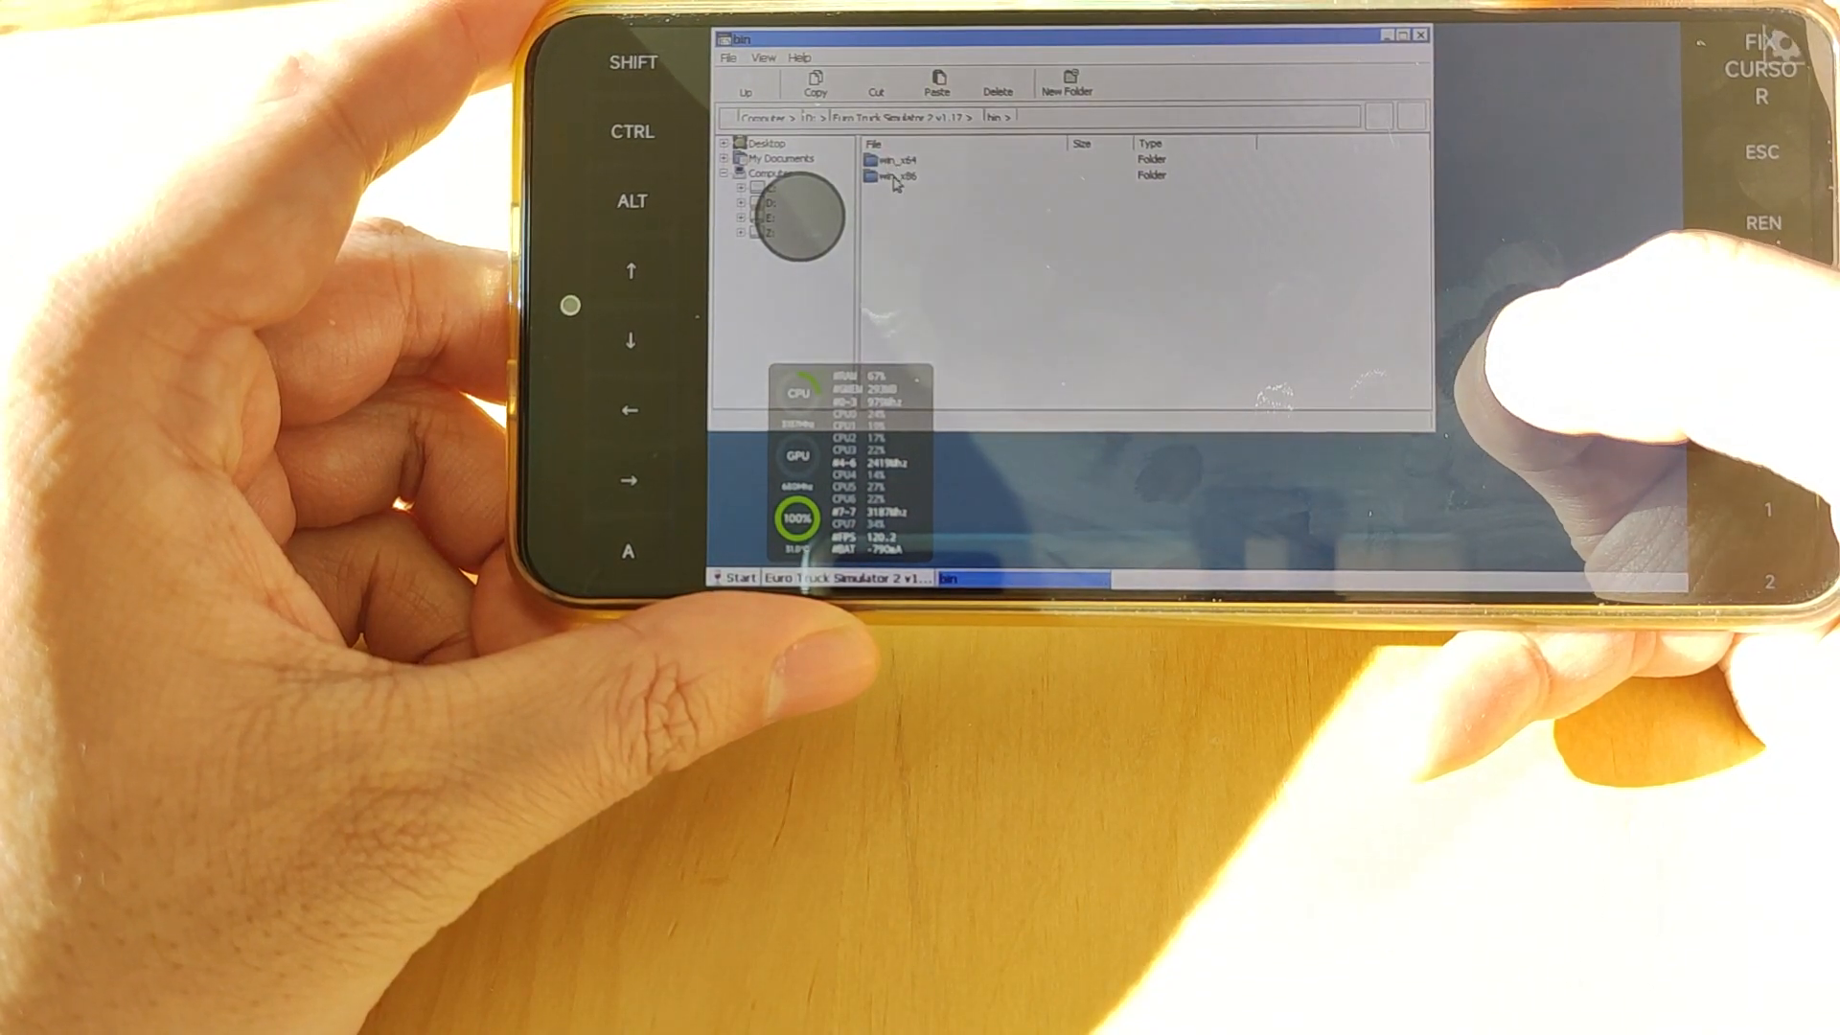
{"action": "right_click", "coordinate": [895, 187]}
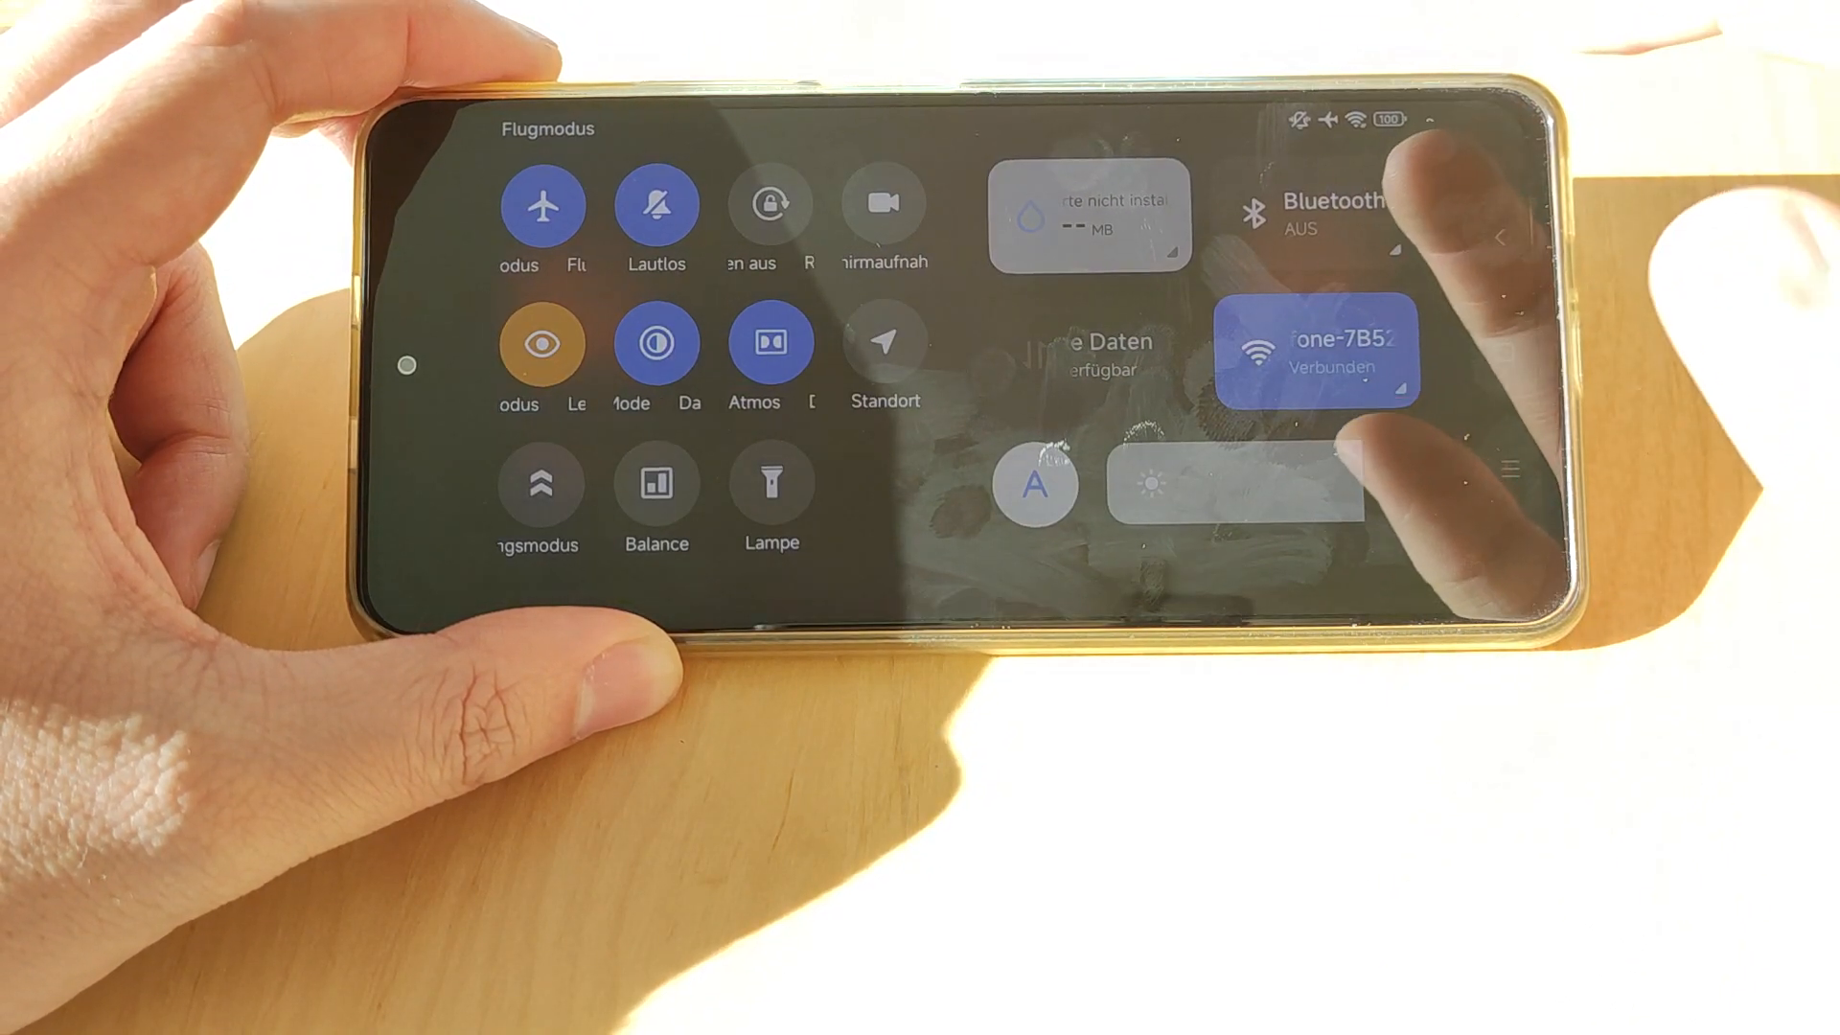
Step: Switch on airplane mode and turn Wi-Fi back on from the Control Center
{"action": "left_click", "coordinate": [1314, 352]}
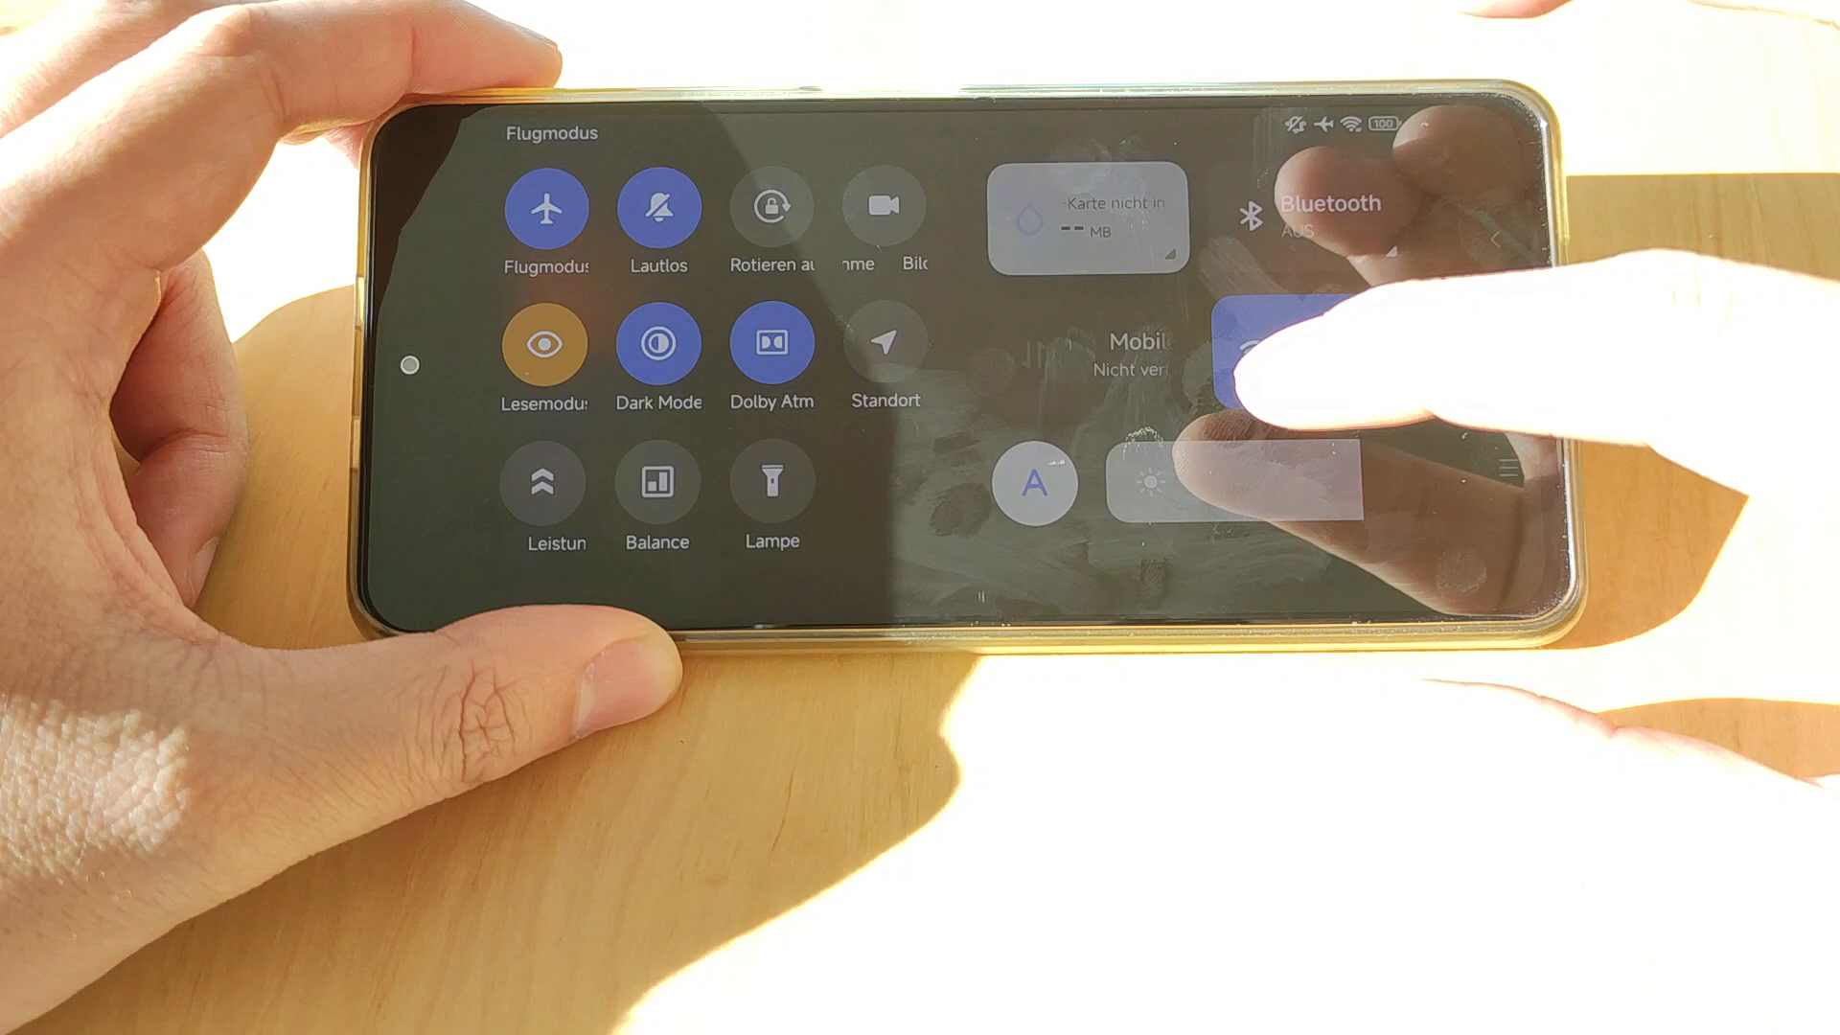
{"action": "left_click", "coordinate": [1314, 352]}
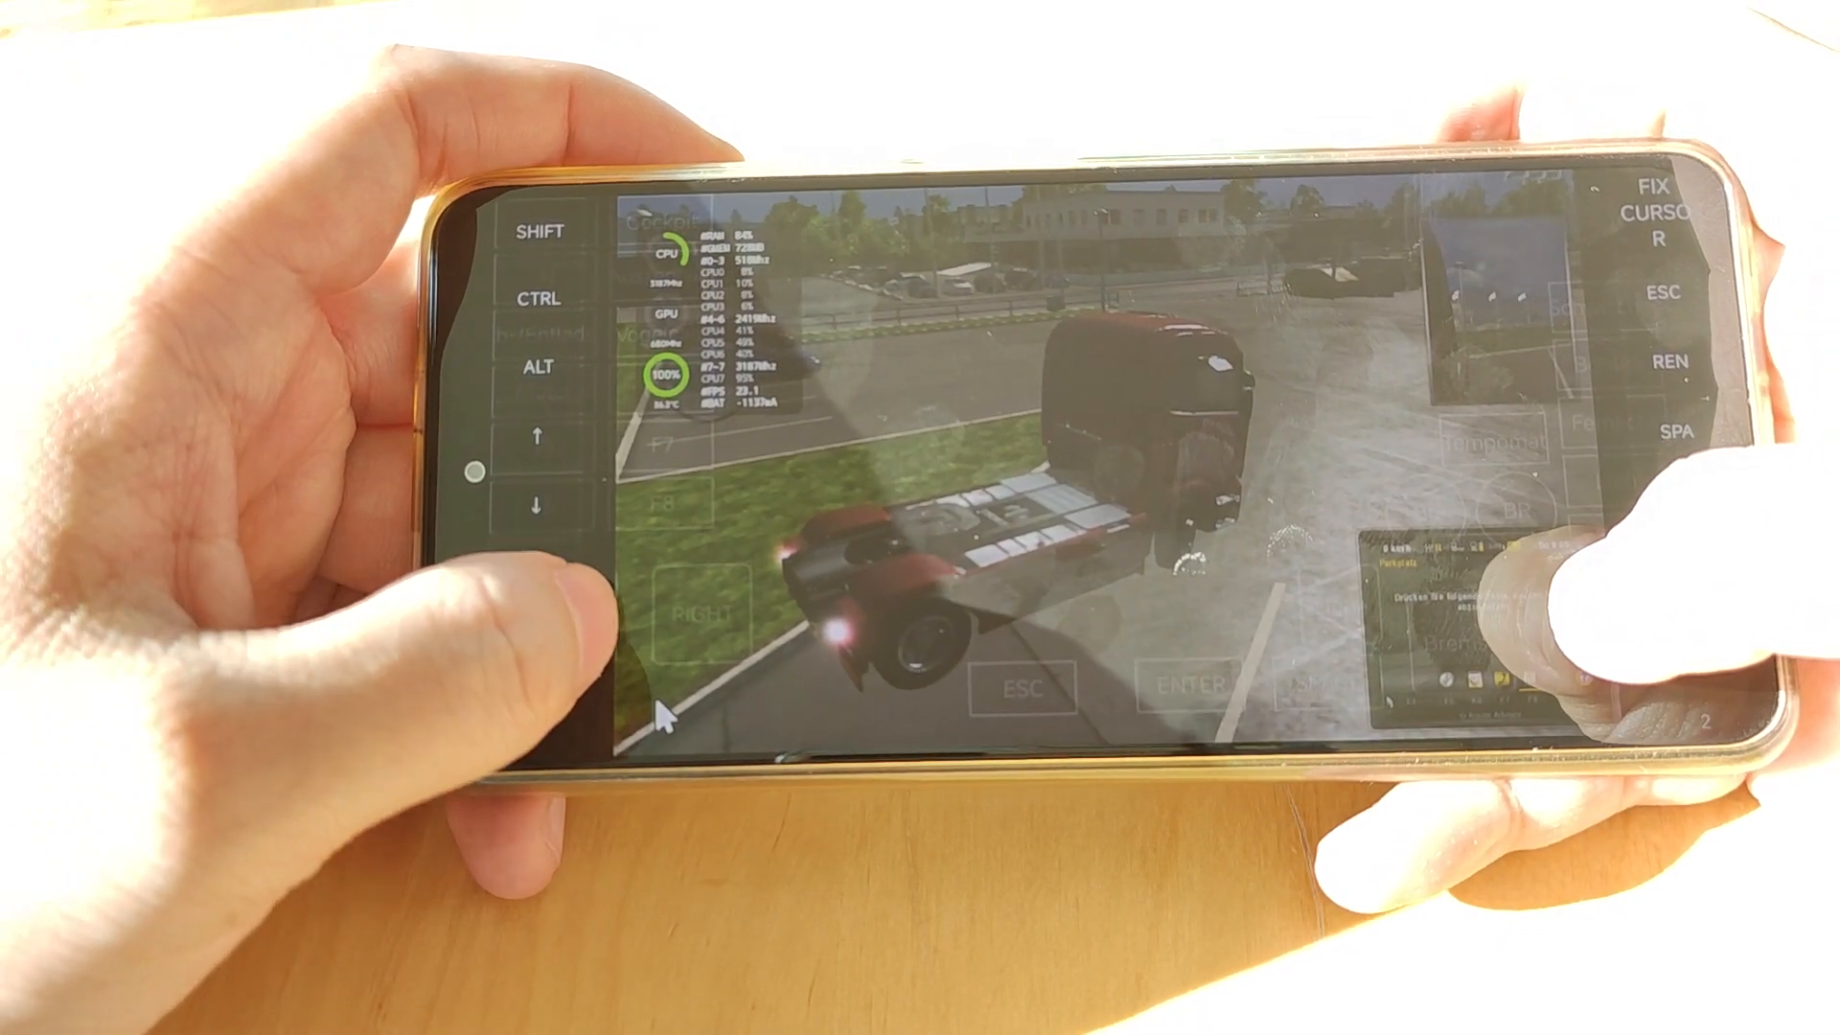
Step: Drive the red truck out of the yard onto the street with the on-screen controls
{"action": "left_click", "coordinate": [705, 611]}
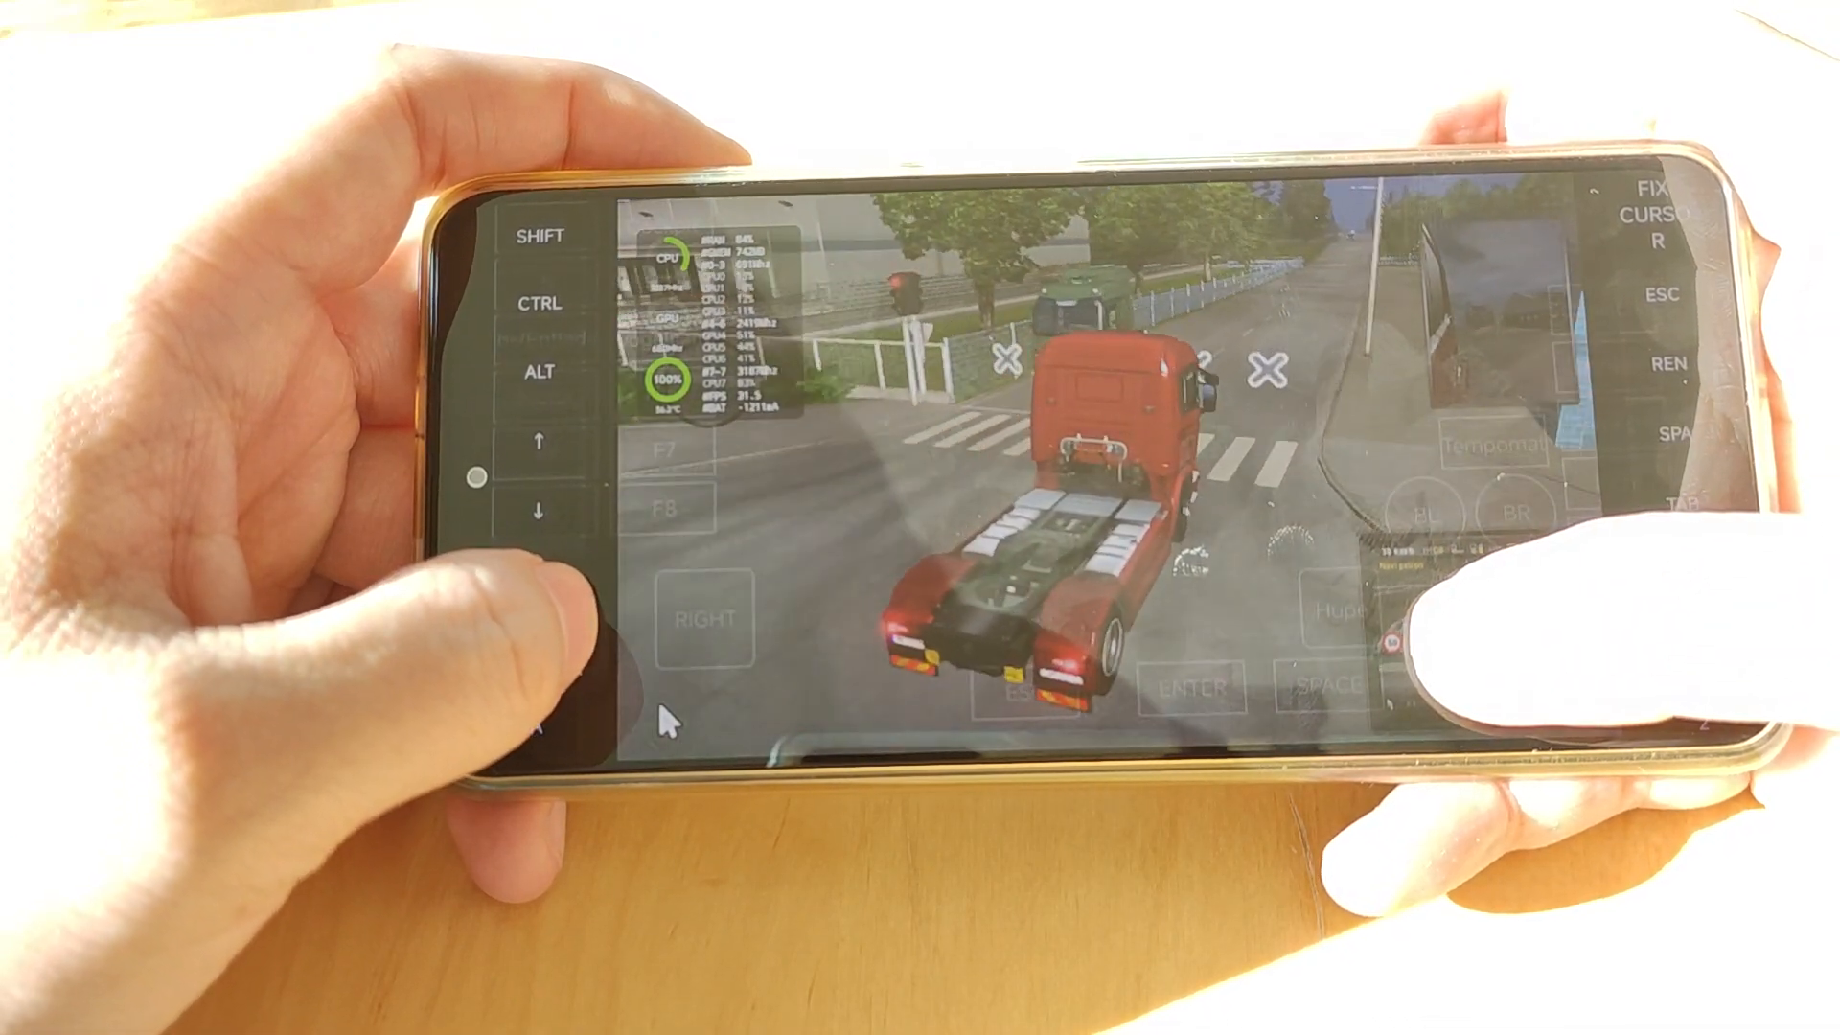
{"action": "left_click", "coordinate": [705, 618]}
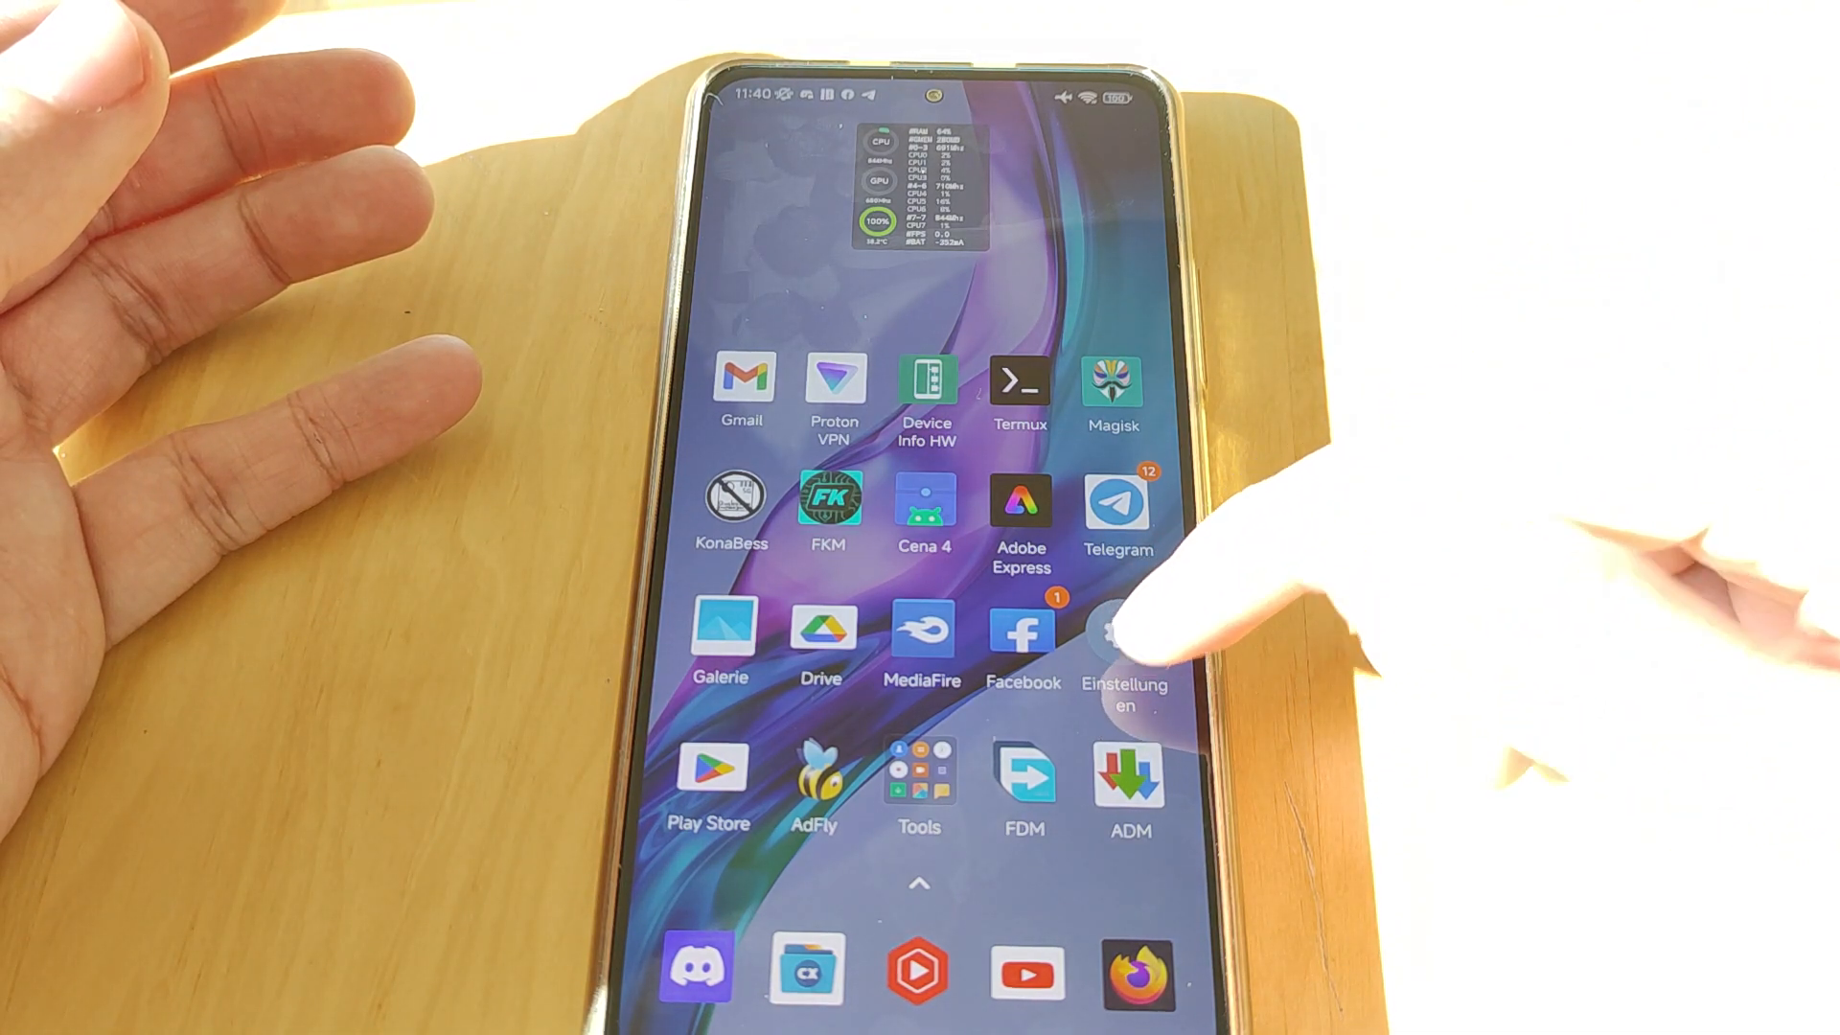
Step: Launch Settings from the home screen to show the phone's device details
{"action": "left_click", "coordinate": [1125, 634]}
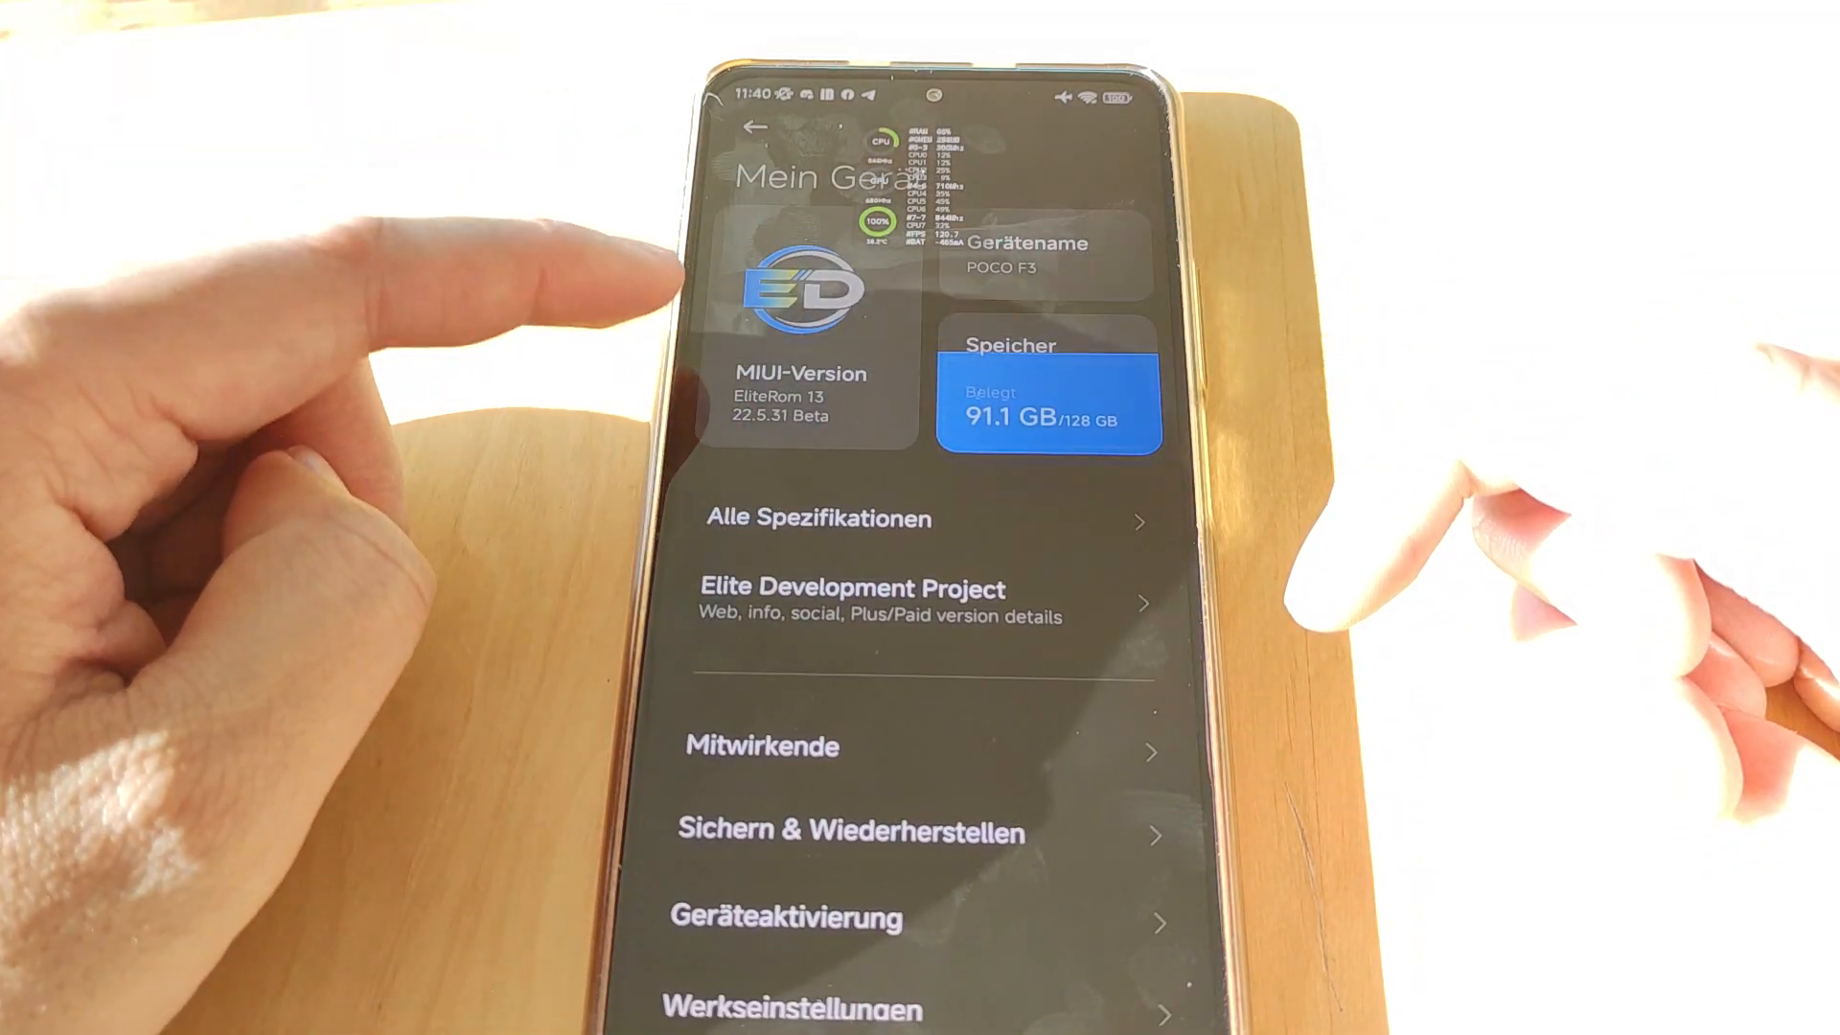
Step: Review the Mein Gerät page (POCO F3, EliteRom 13), return home and launch Device Info HW
{"action": "scroll", "scroll_direction": "down", "scroll_amount": 3}
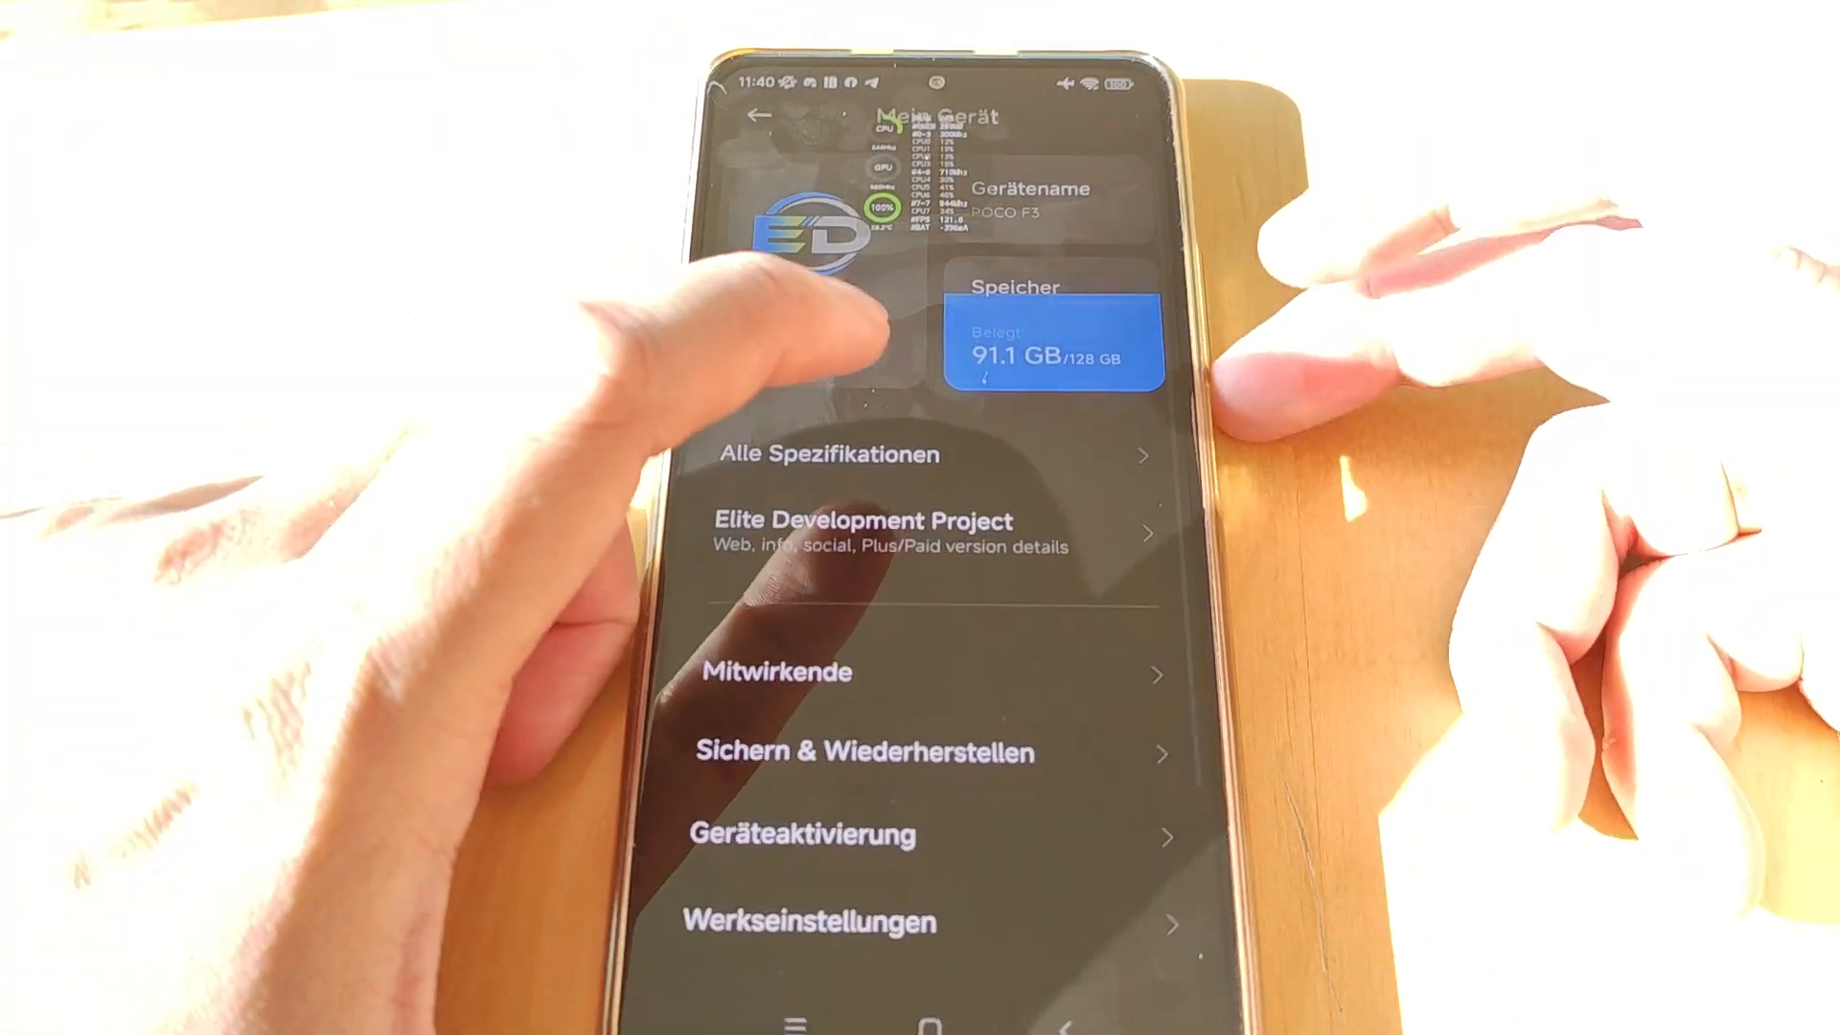
{"action": "left_click", "coordinate": [763, 114]}
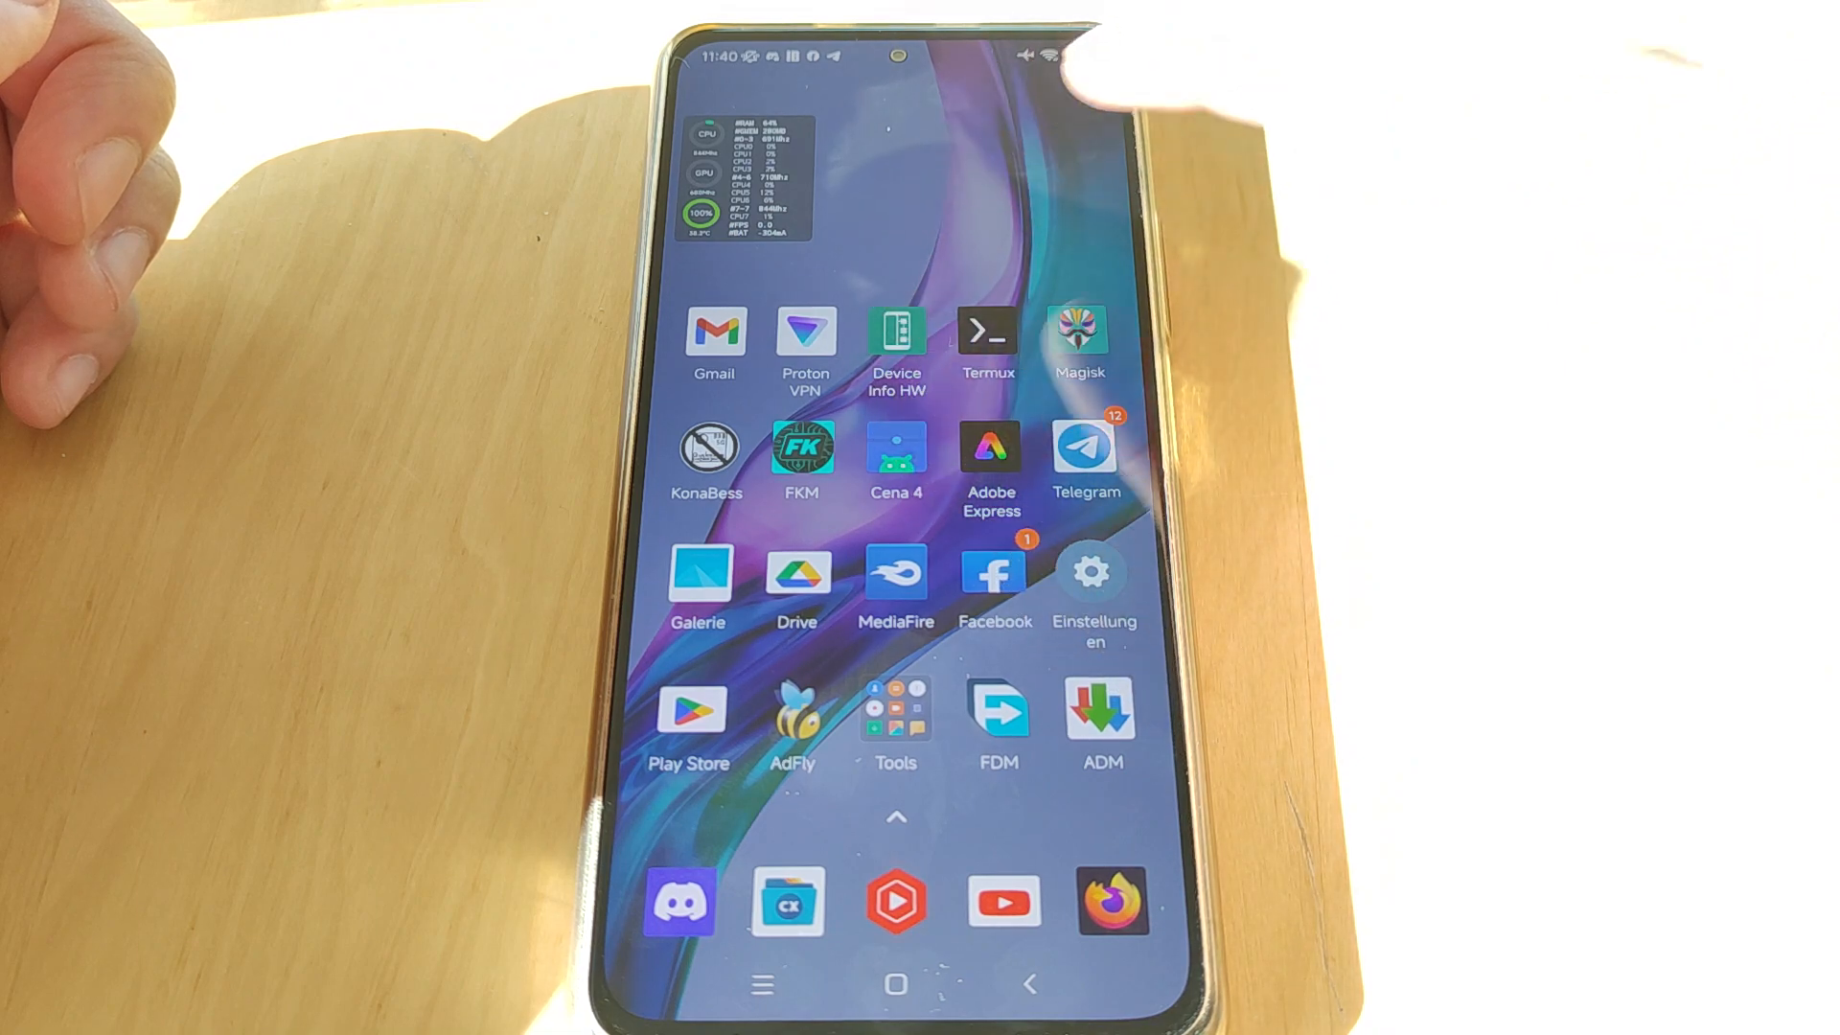
{"action": "left_click", "coordinate": [895, 328]}
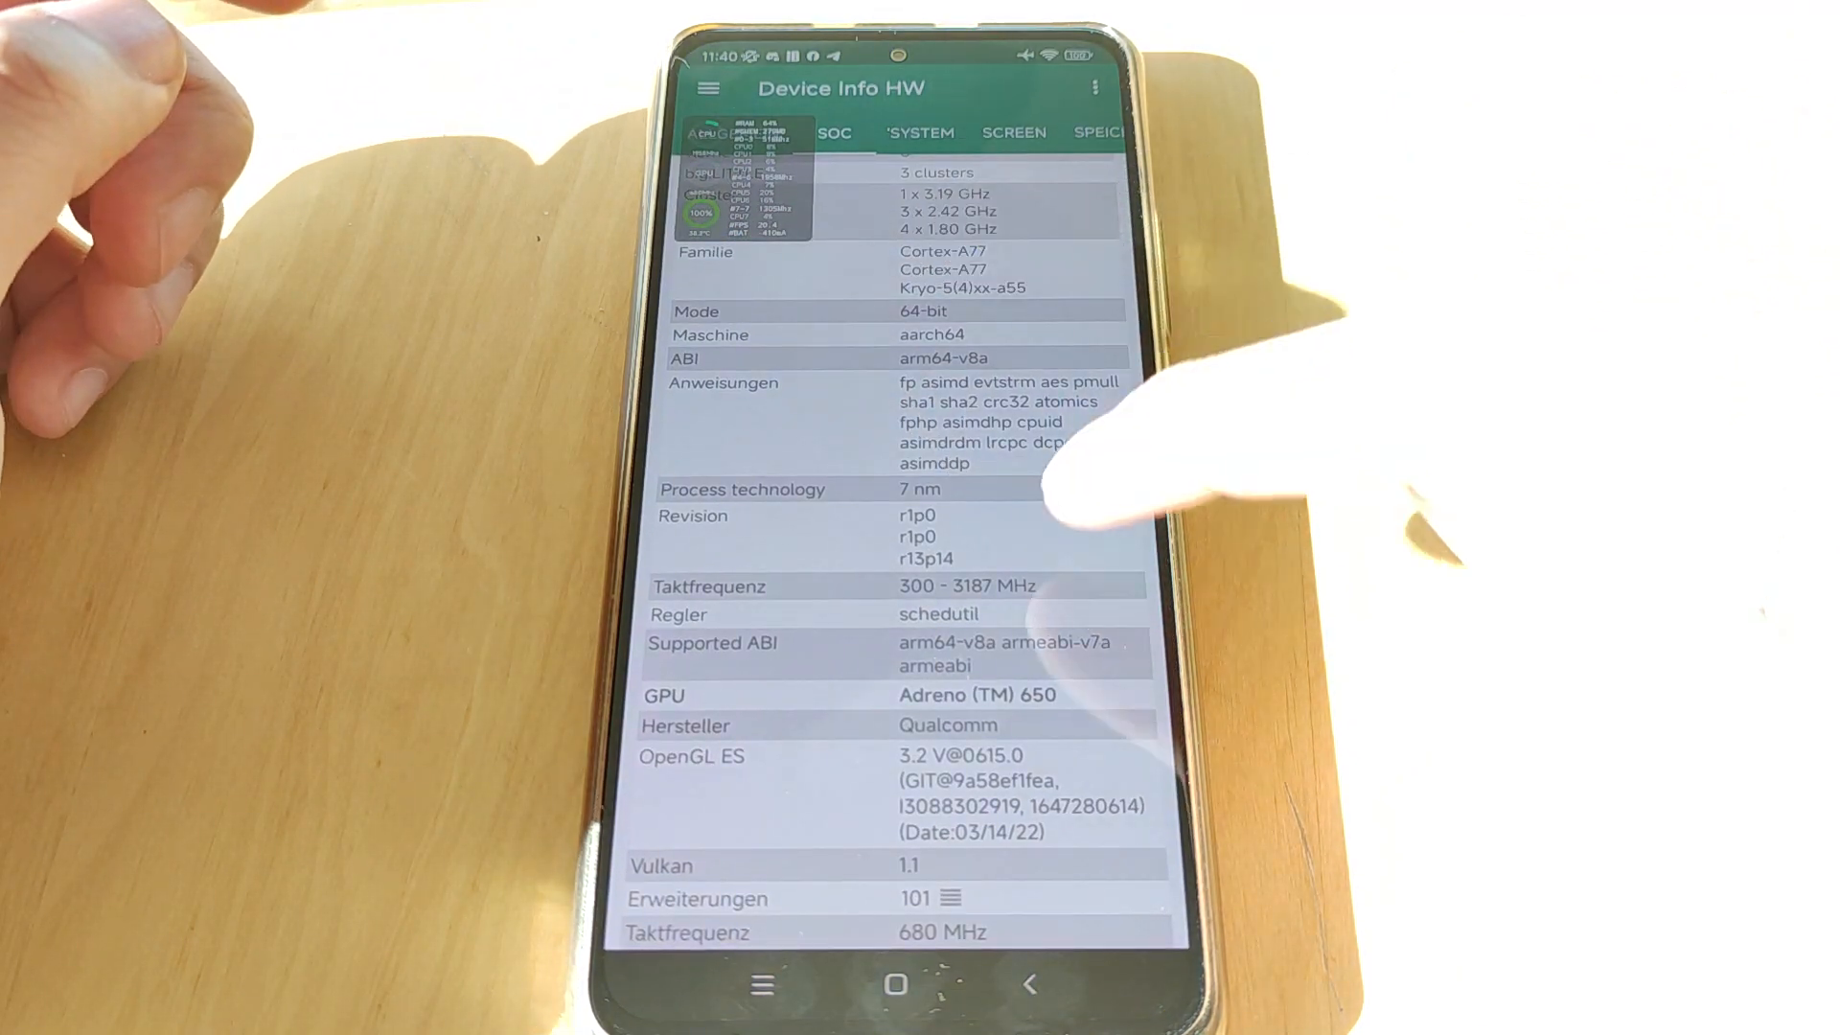